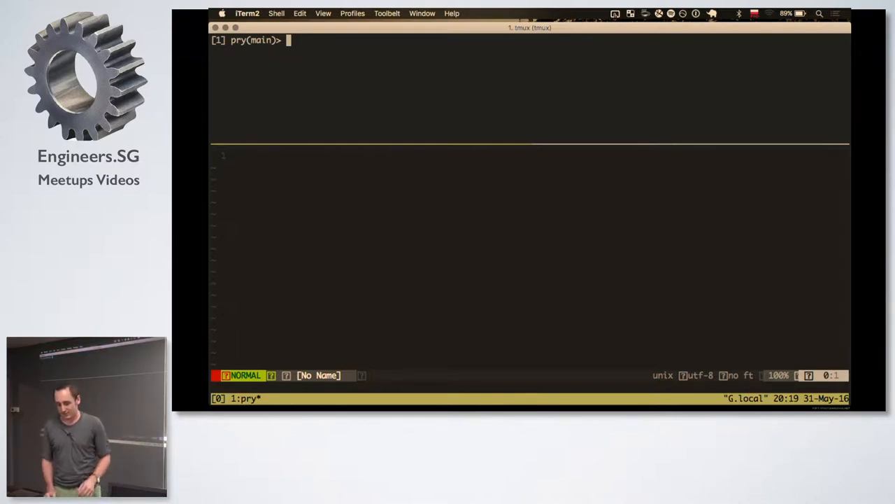
Show that 1/2 returns 0 and Math.sqrt(4) returns 2.0 in pry
{"action": "type", "text": "1/2"}
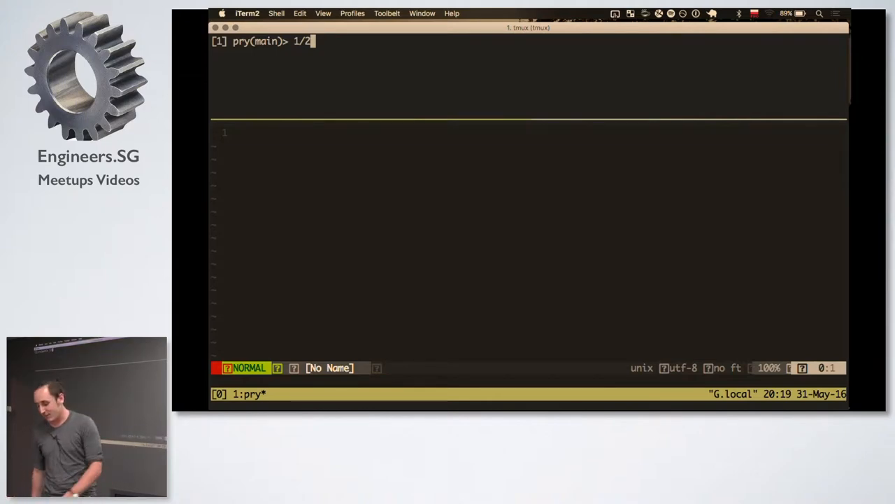
{"action": "key", "text": "Return"}
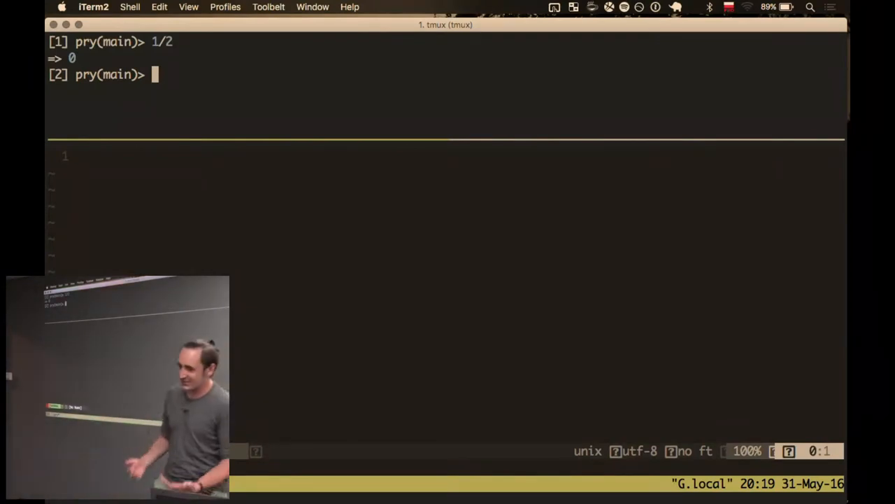
{"action": "type", "text": "M"}
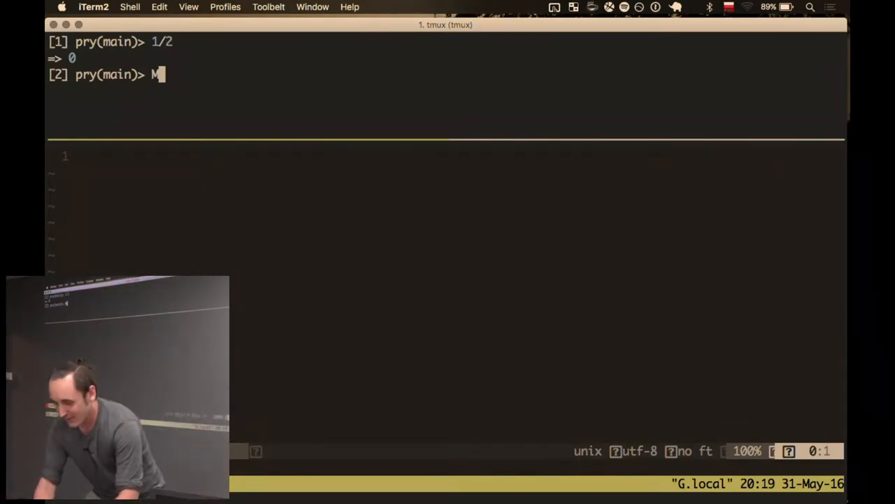
{"action": "type", "text": "ath.sqrt"}
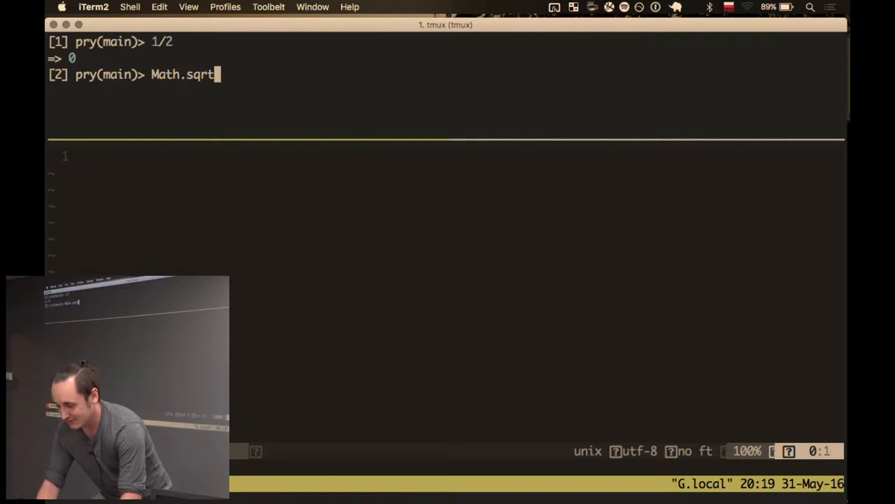
{"action": "type", "text": "(4)"}
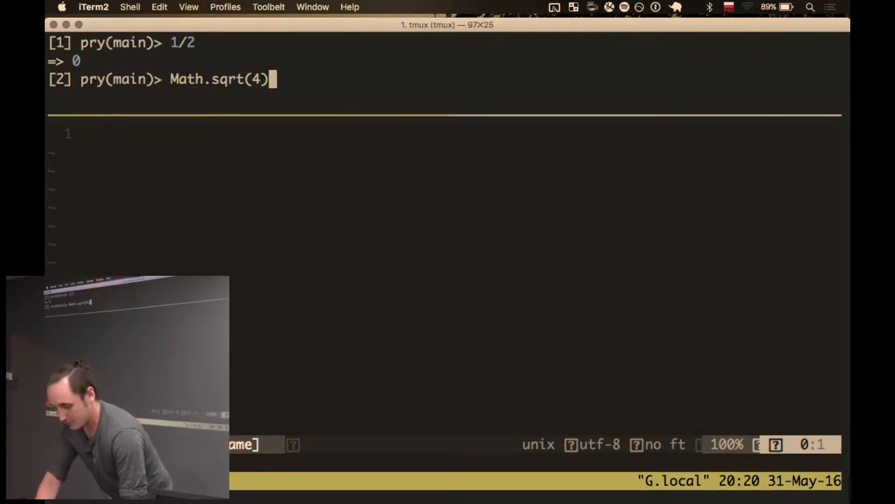
{"action": "key", "text": "ctrl+u"}
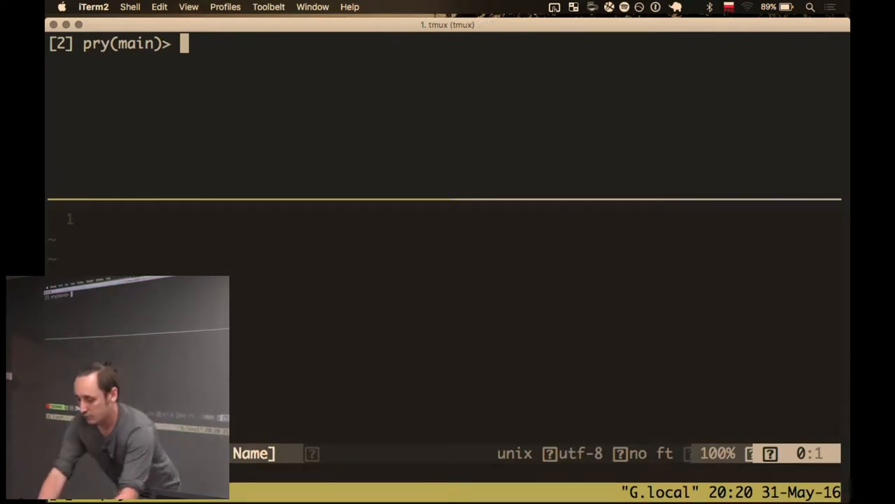
{"action": "type", "text": "Math.sqr"}
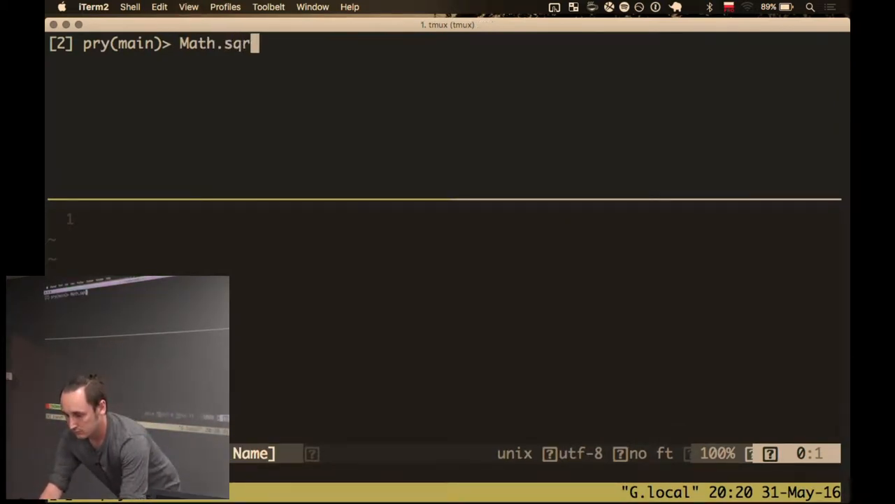
{"action": "type", "text": "(4)"}
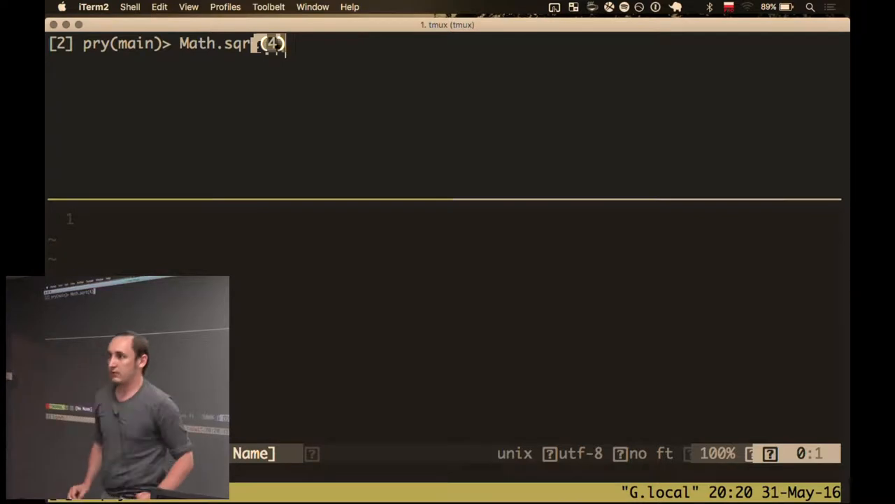
{"action": "type", "text": "t"}
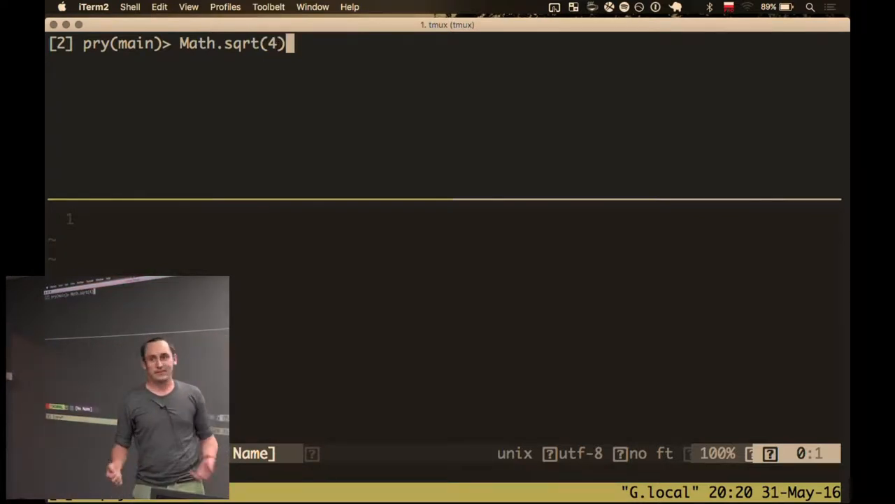
{"action": "key", "text": "Return"}
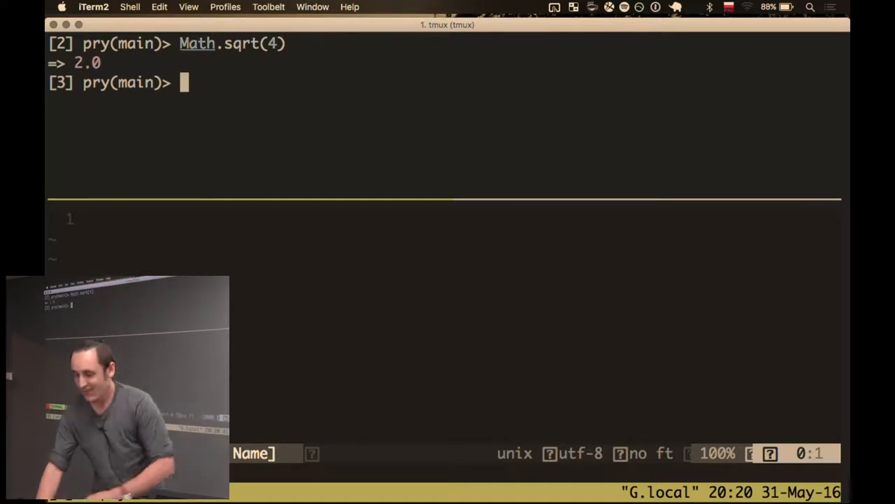
Show Math.sqrt(-1) raising a DomainError, then clear the screen
{"action": "type", "text": "Math.sqrt(-)"}
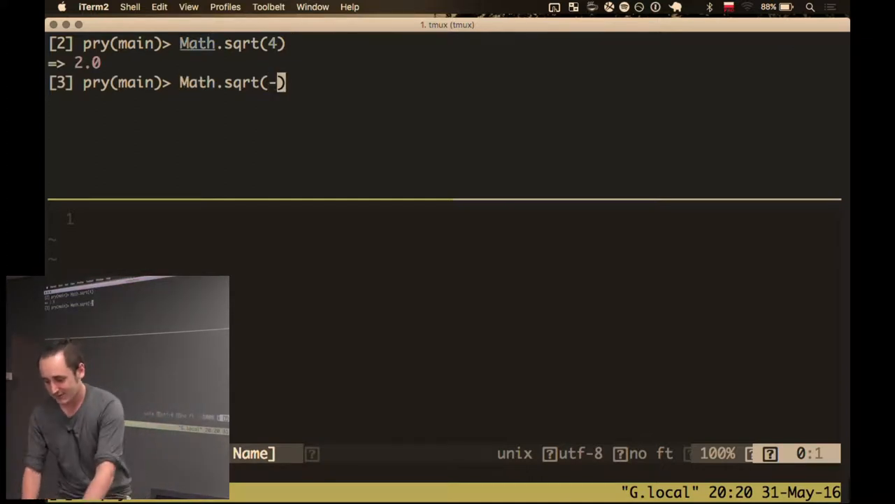
{"action": "type", "text": "1"}
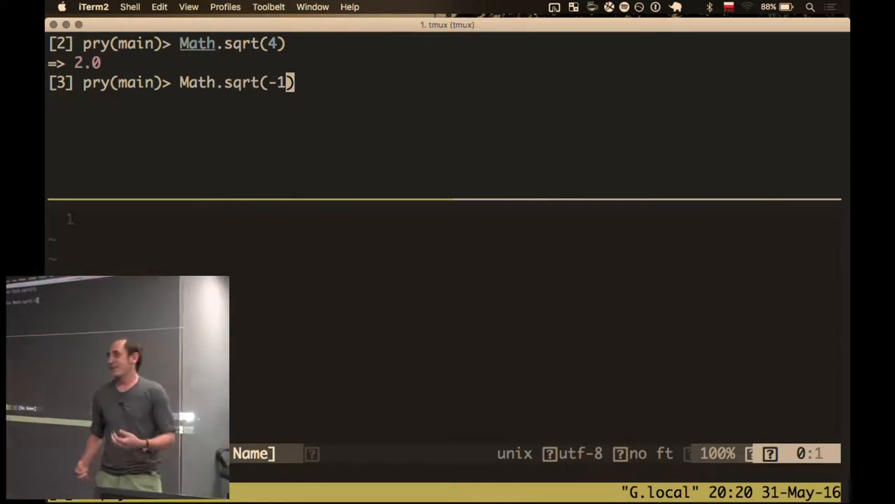
{"action": "key", "text": "Return"}
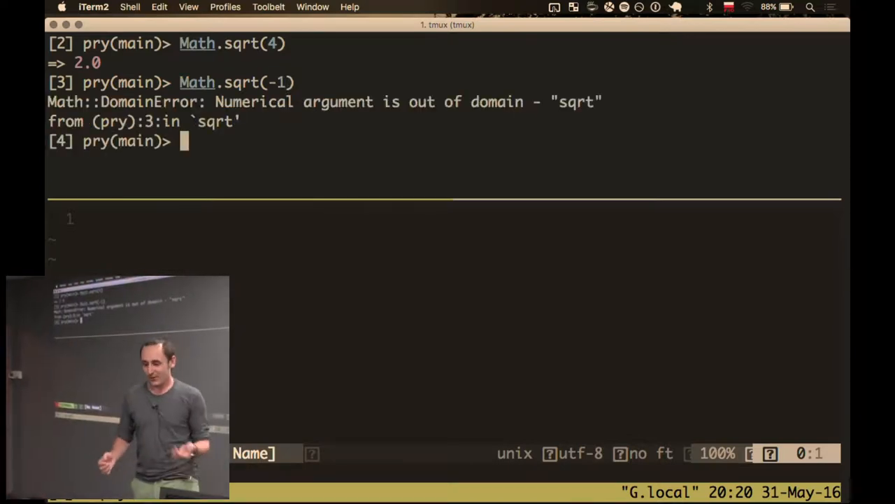
{"action": "key", "text": "ctrl+l"}
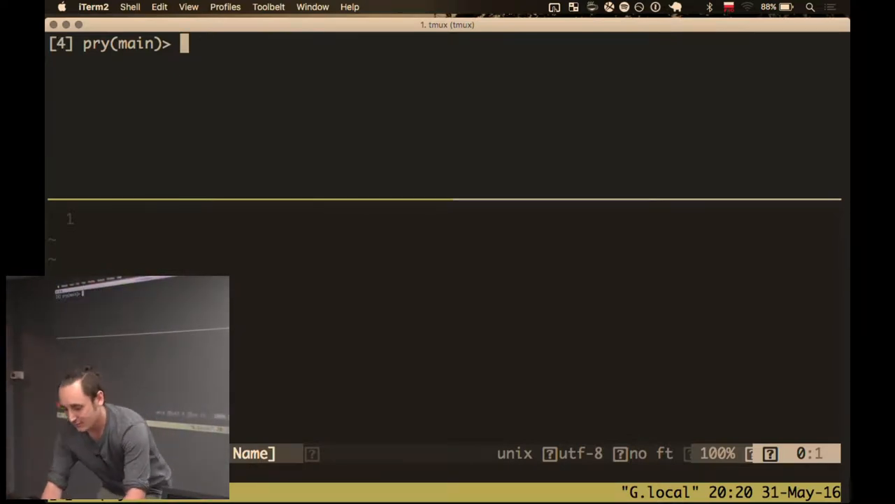
Require 'mathn' and evaluate 1/2, which now returns (1/2)
{"action": "type", "text": "require 'ma"}
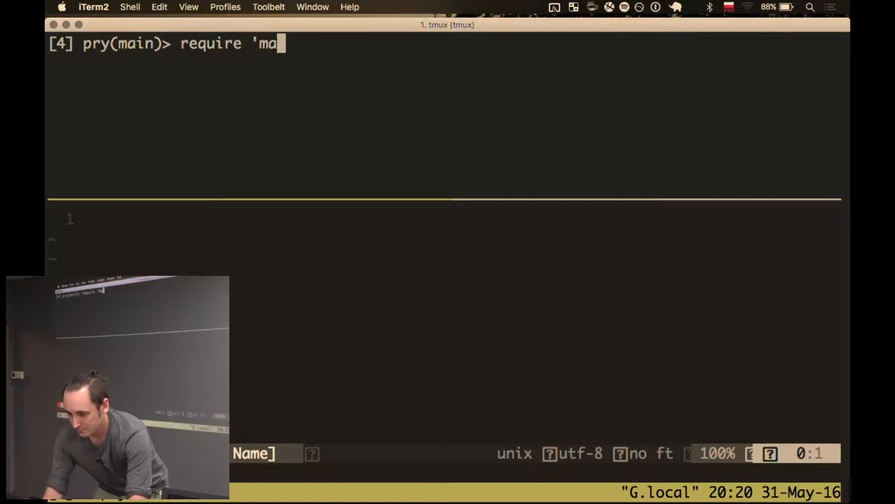
{"action": "type", "text": "thn'"}
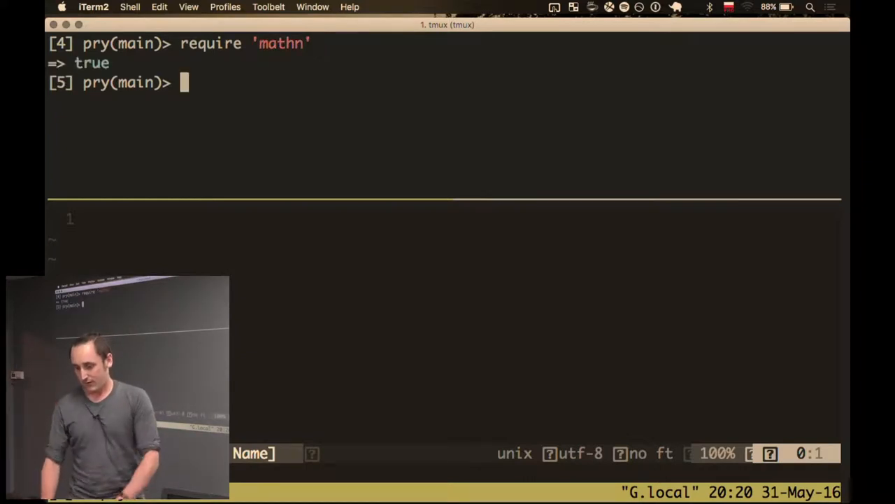
{"action": "type", "text": "1/2"}
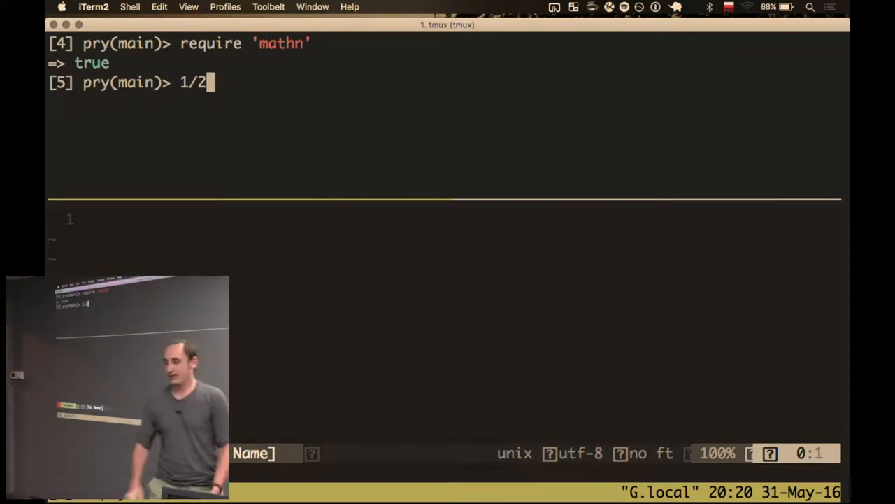
{"action": "key", "text": "Return"}
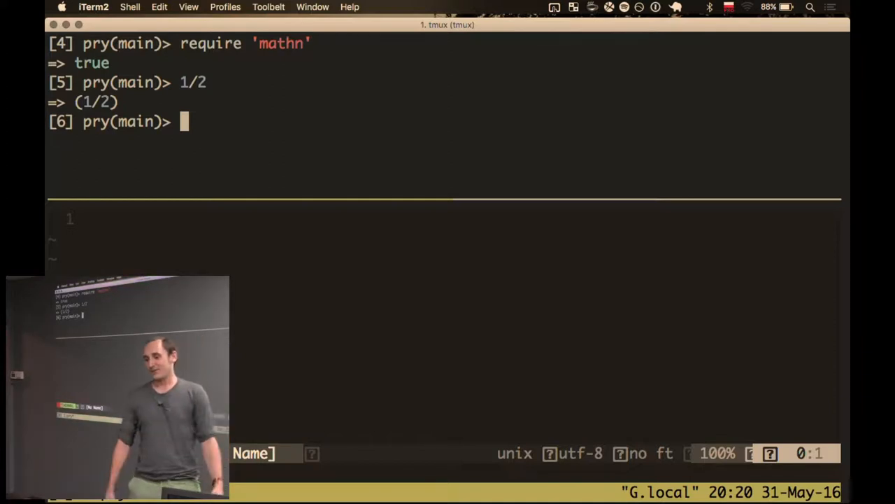
Re-run Math.sqrt(4) getting 2 and Math.sqrt(-1) getting (0+1i), then retype 1/2
{"action": "type", "text": "1/2"}
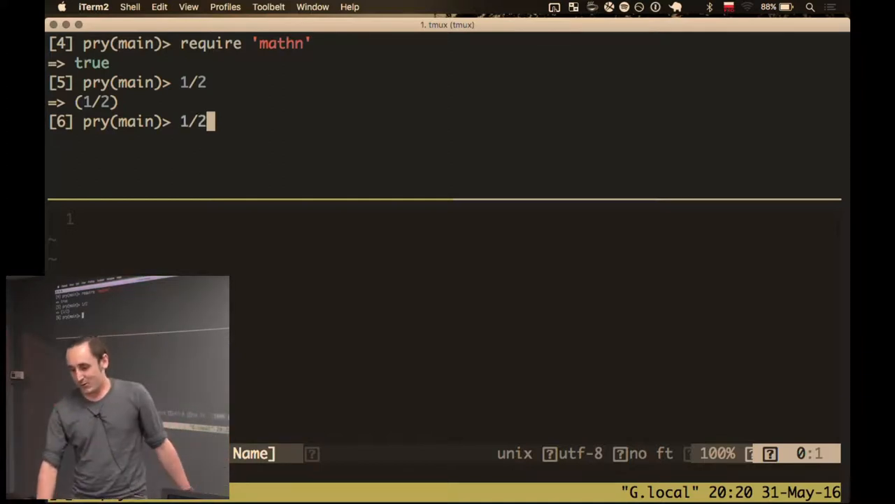
{"action": "type", "text": "Math.sqrt(4)"}
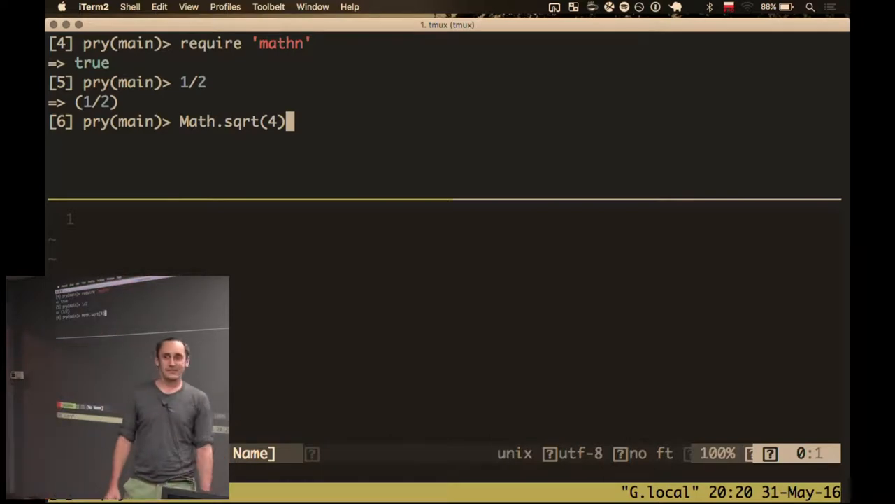
{"action": "key", "text": "Return"}
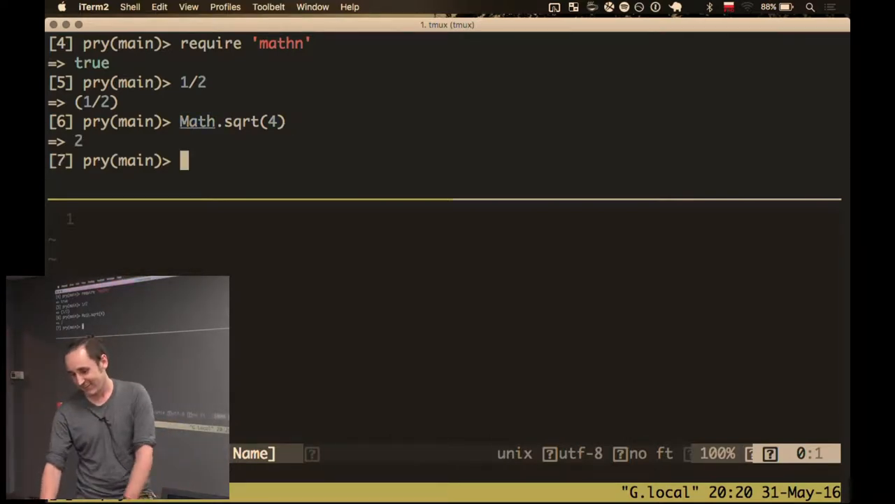
{"action": "type", "text": "Math.sqrt(-1)"}
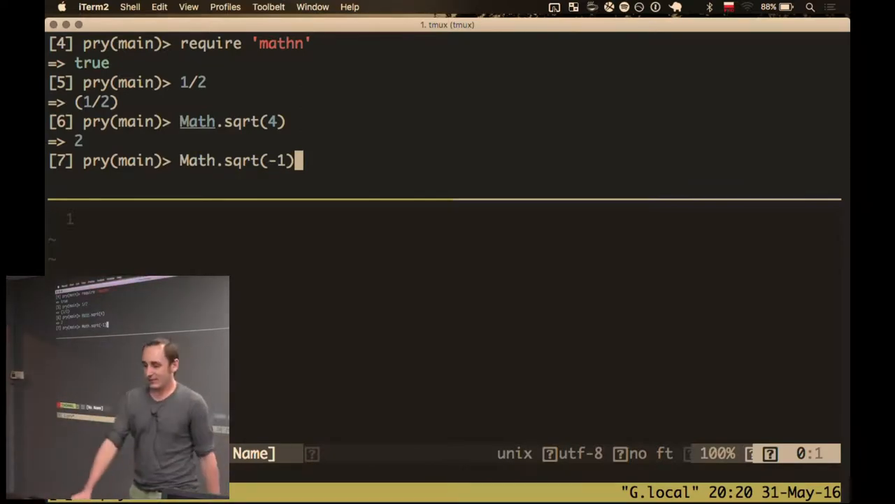
{"action": "key", "text": "Return"}
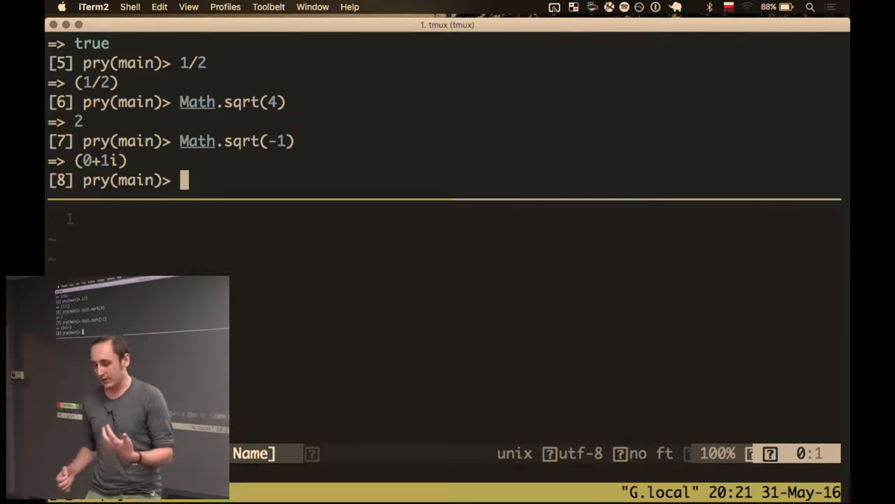
{"action": "type", "text": "1/2"}
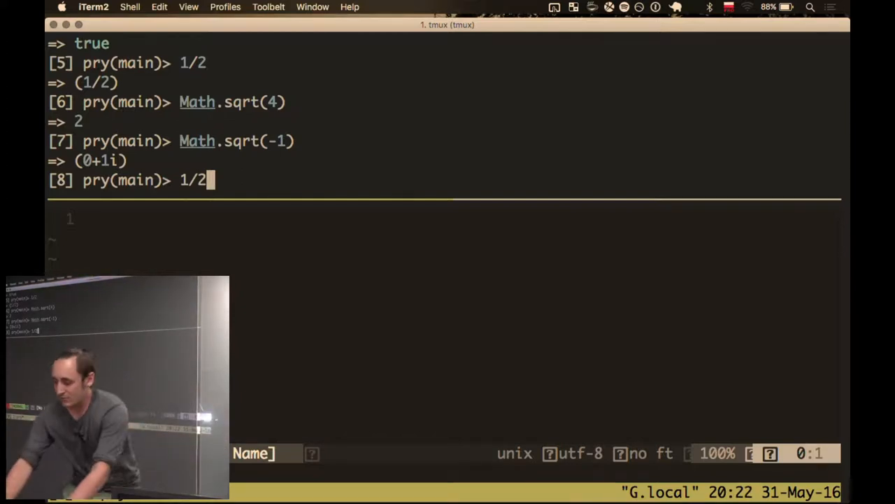
Evaluate 1.div 2, which still returns 0, and start a fresh prompt
{"action": "type", "text": "1.de"}
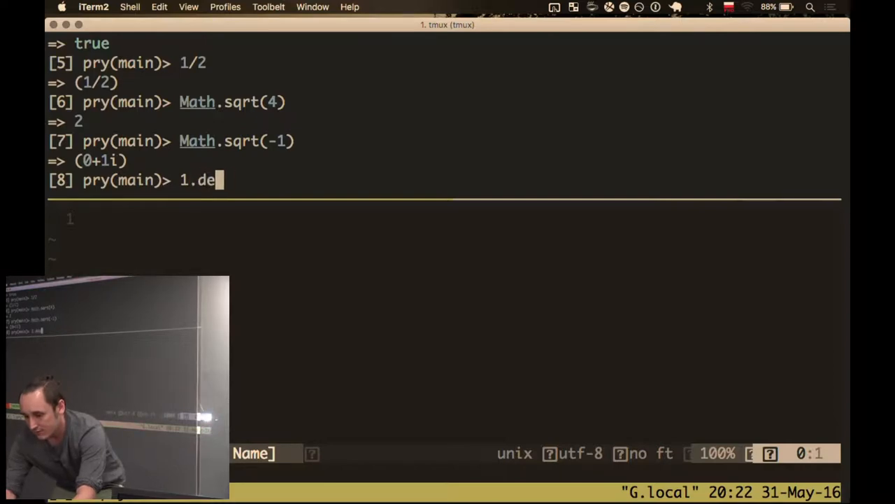
{"action": "type", "text": "iv 2"}
{"action": "key", "text": "Return"}
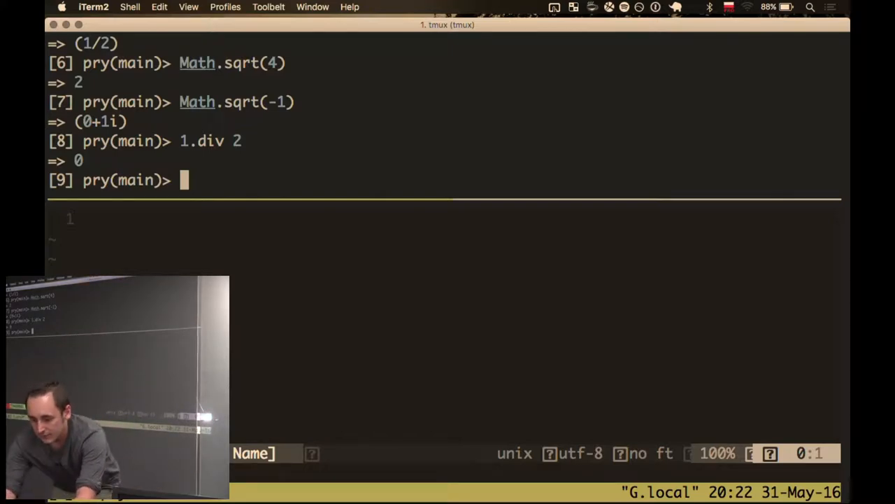
{"action": "key", "text": "Return"}
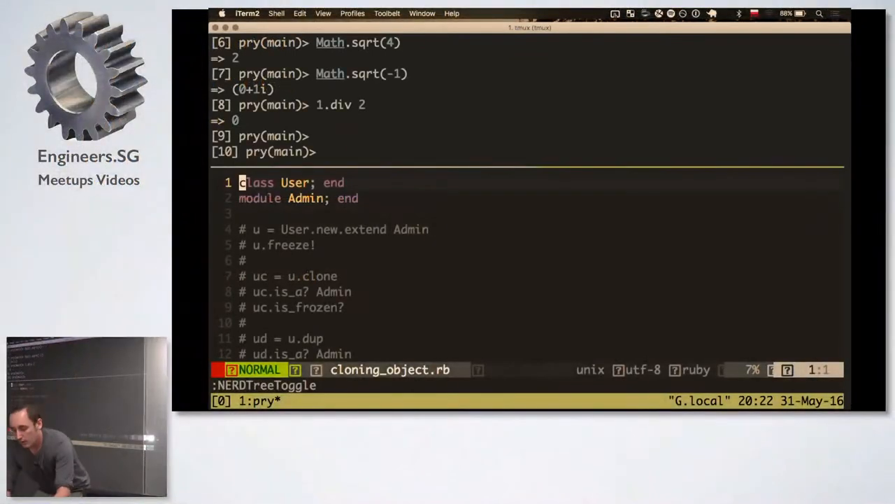
Load the file with require_relative './cloning_object'
{"action": "type", "text": "requ"}
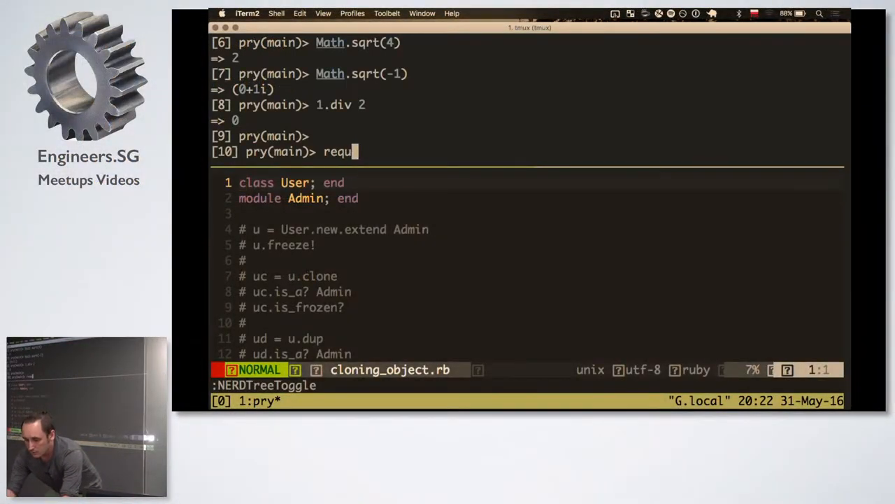
{"action": "type", "text": "ire_relatie"}
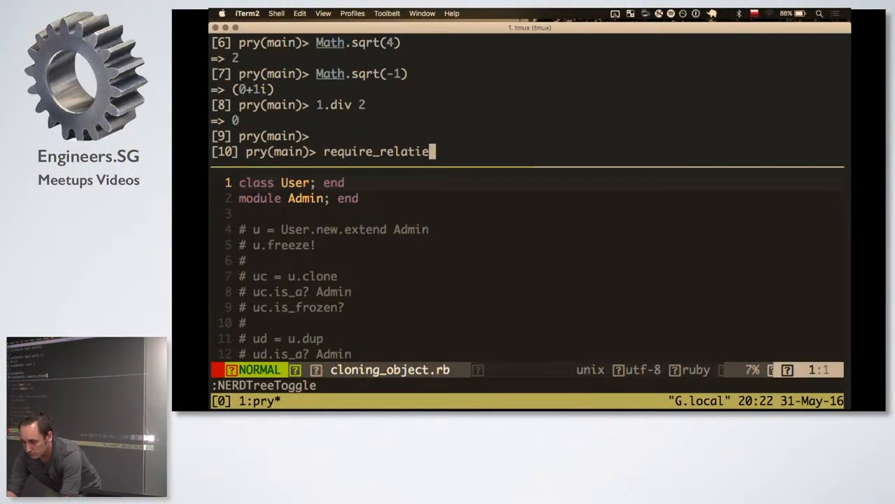
{"action": "type", "text": "ve '"}
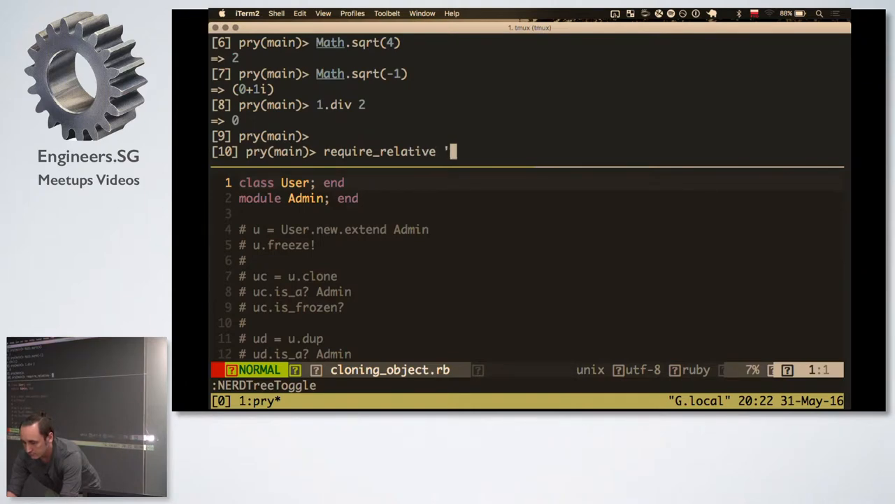
{"action": "type", "text": "./cloning_ob"}
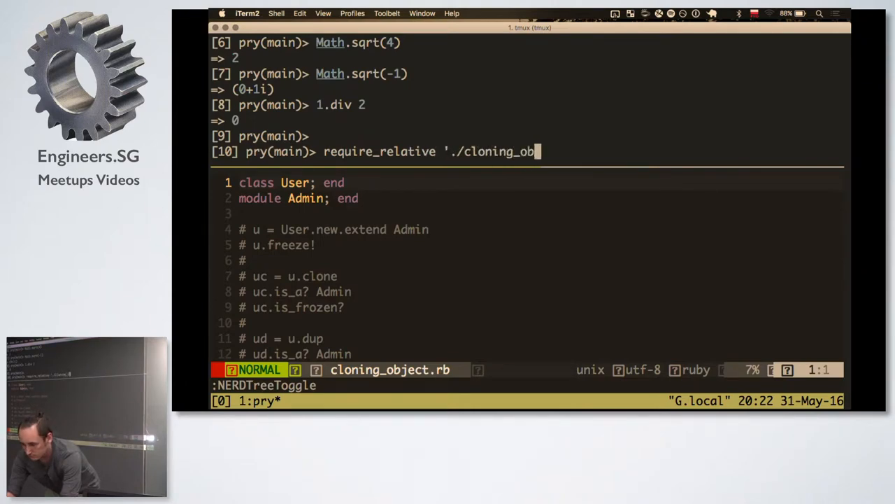
{"action": "key", "text": "Return"}
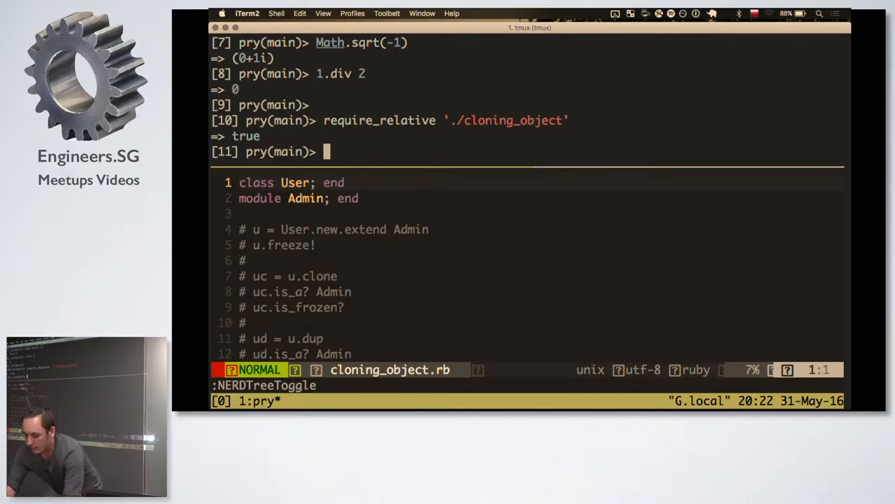
Create u = User.new and check whether u is a User and an Admin
{"action": "type", "text": "u = User"}
{"action": "type", "text": "u.is"}
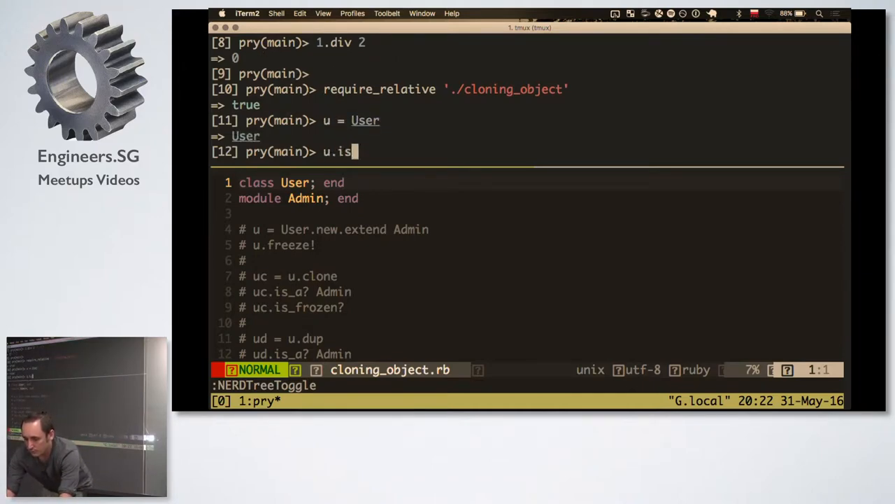
{"action": "type", "text": "_a? User"}
{"action": "key", "text": "Return"}
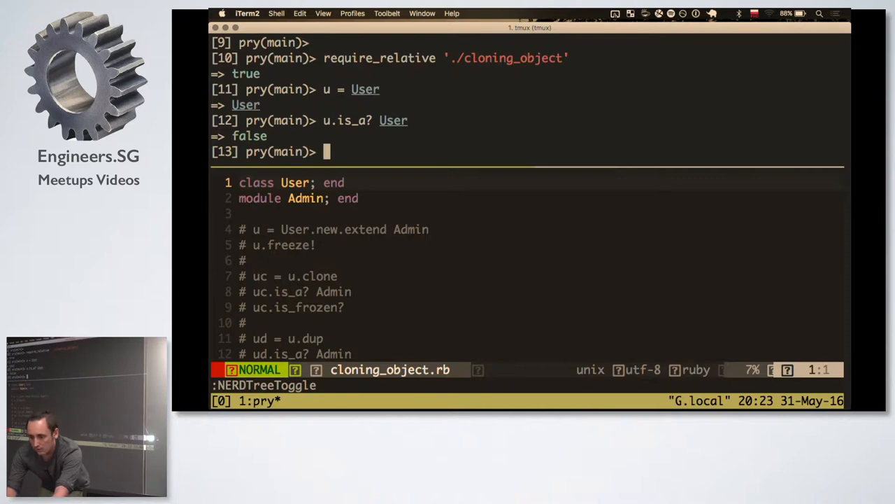
{"action": "type", "text": "u.is_a? Use"}
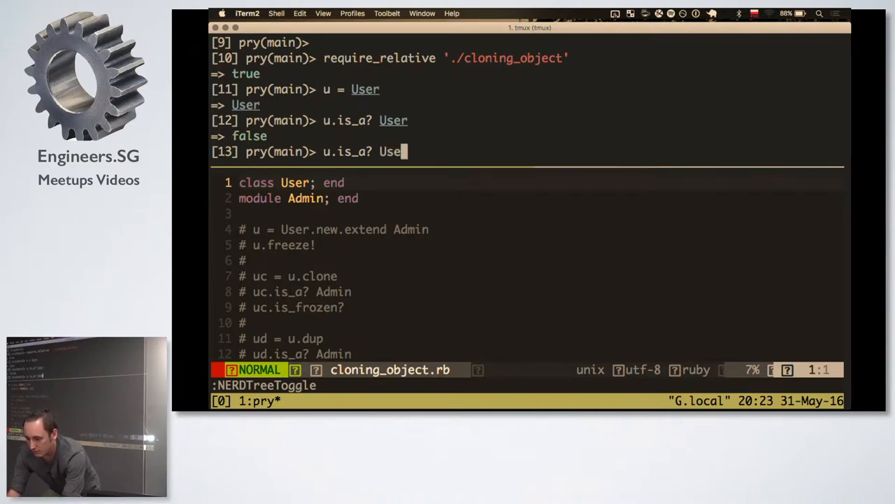
{"action": "key", "text": "backspace"}
{"action": "type", "text": "u = User"}
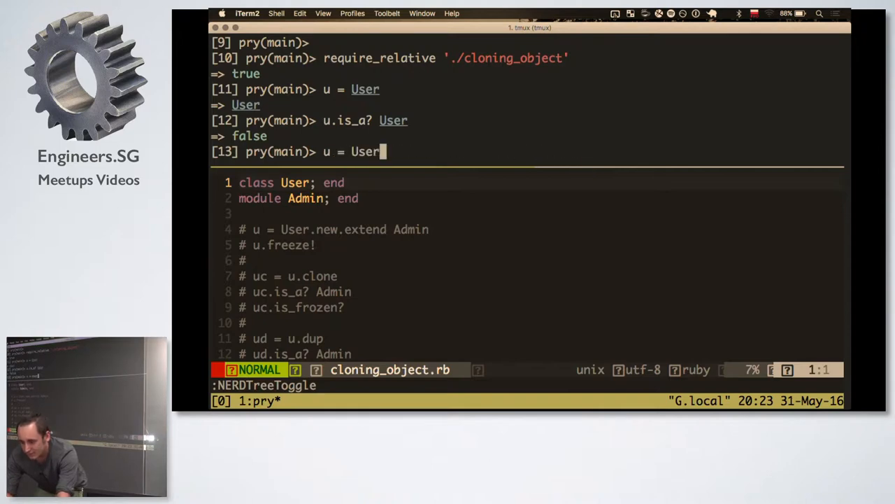
{"action": "type", "text": ".new"}
{"action": "key", "text": "return"}
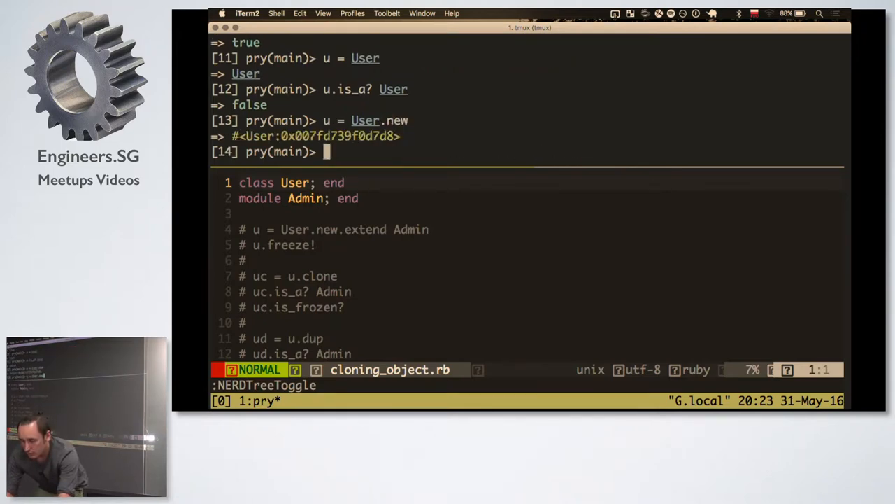
{"action": "type", "text": "u = User.new"}
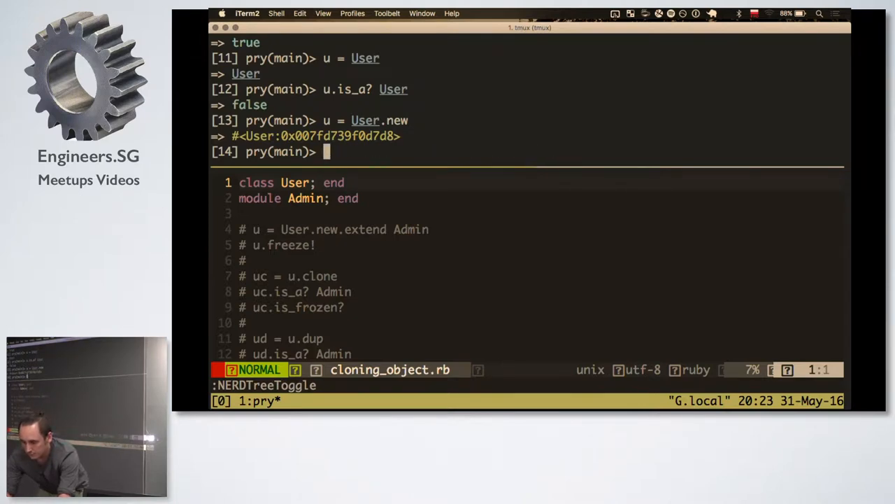
{"action": "type", "text": "u.is_a? User"}
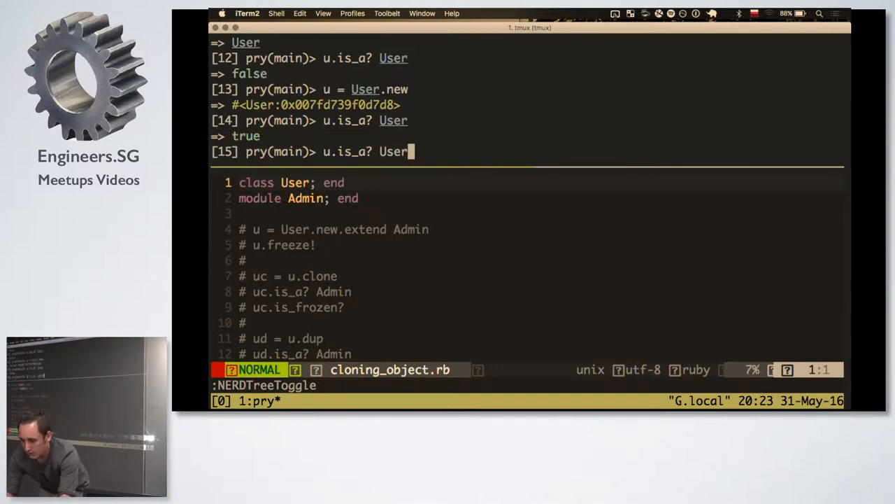
{"action": "key", "text": "Return"}
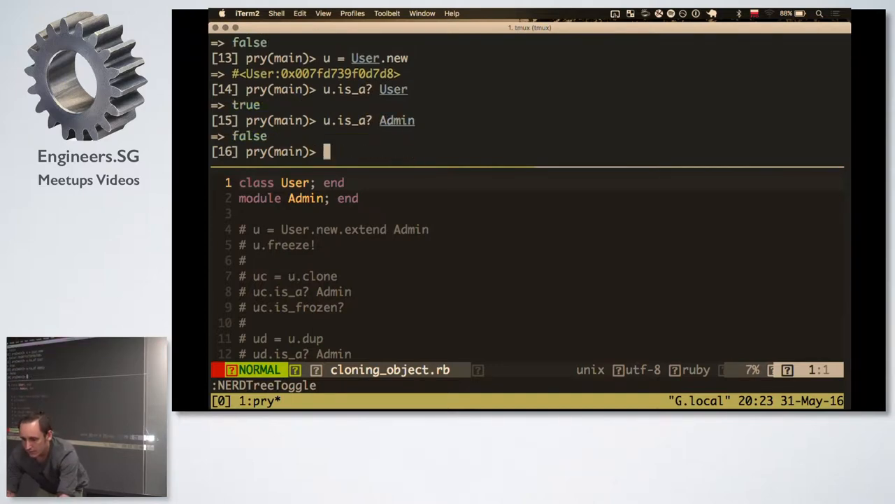
Extend u with Admin so u.is_a? Admin now returns true
{"action": "type", "text": "u."}
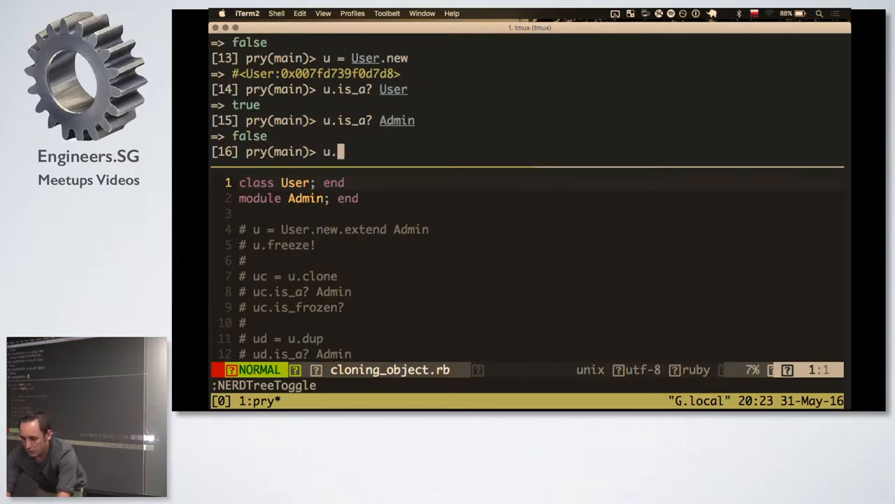
{"action": "type", "text": "extend Admi"}
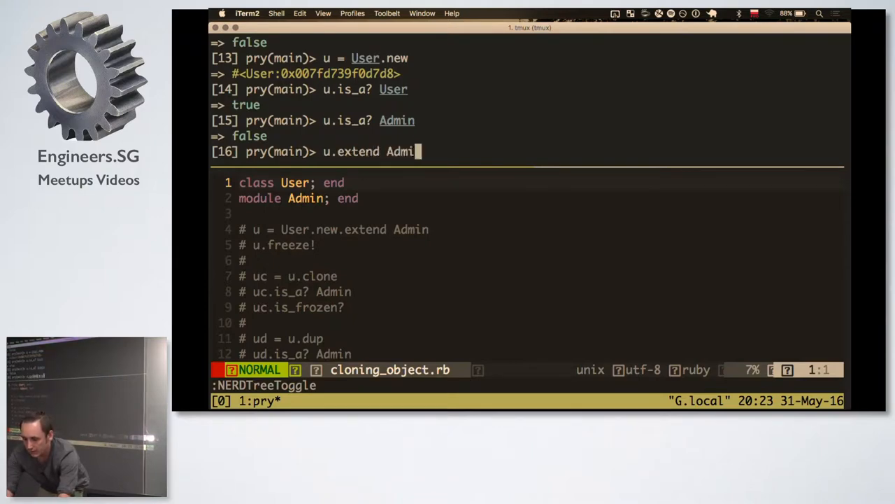
{"action": "key", "text": "Return"}
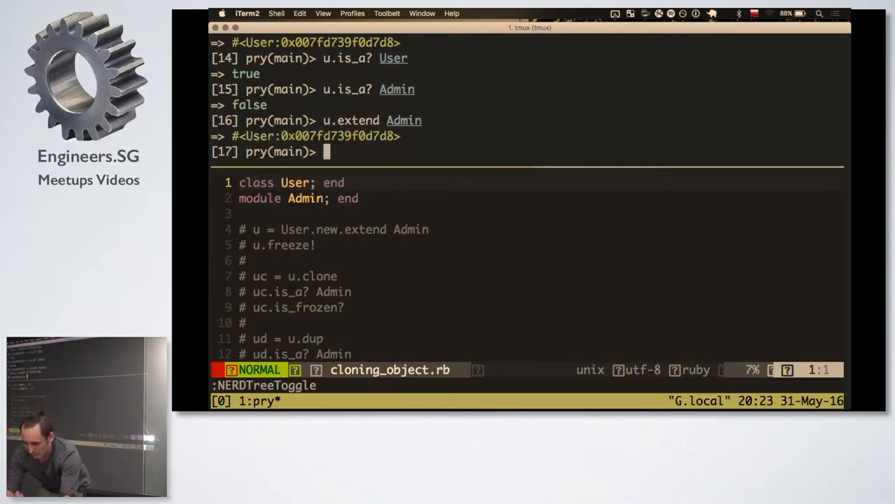
{"action": "key", "text": "Return"}
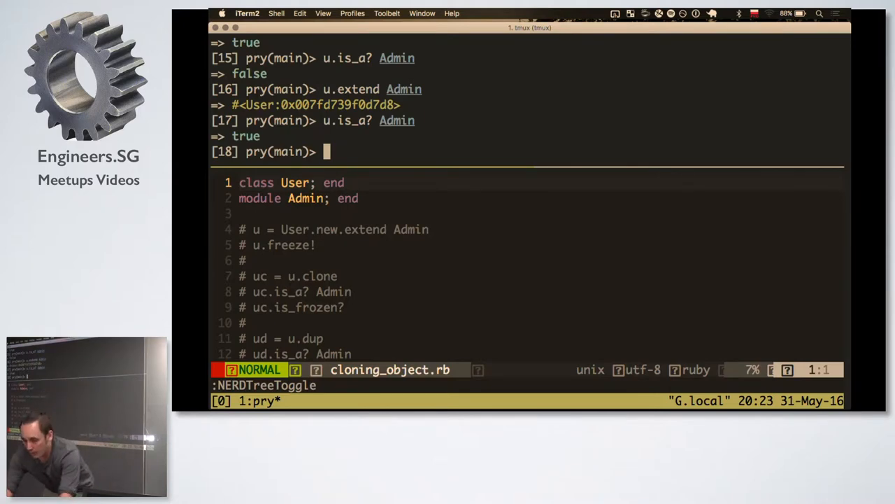
Try u.freeze!, which errors, then freeze u with u.freeze
{"action": "type", "text": "u.f"}
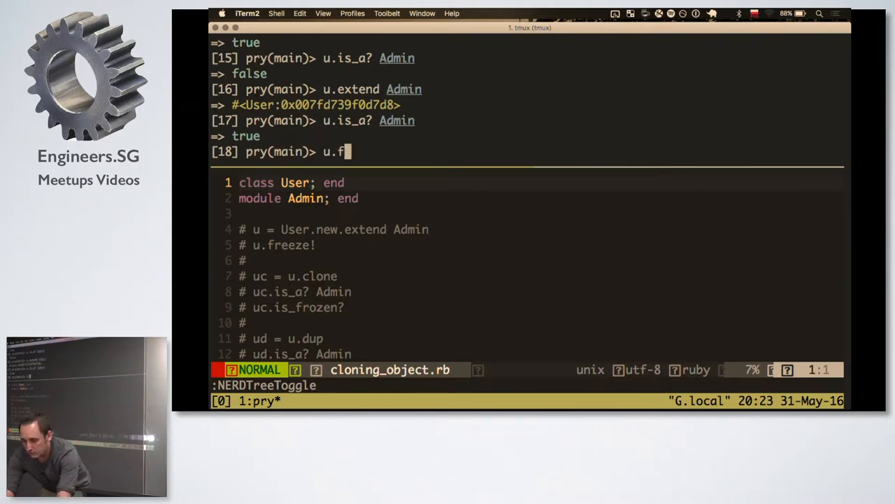
{"action": "key", "text": "Return"}
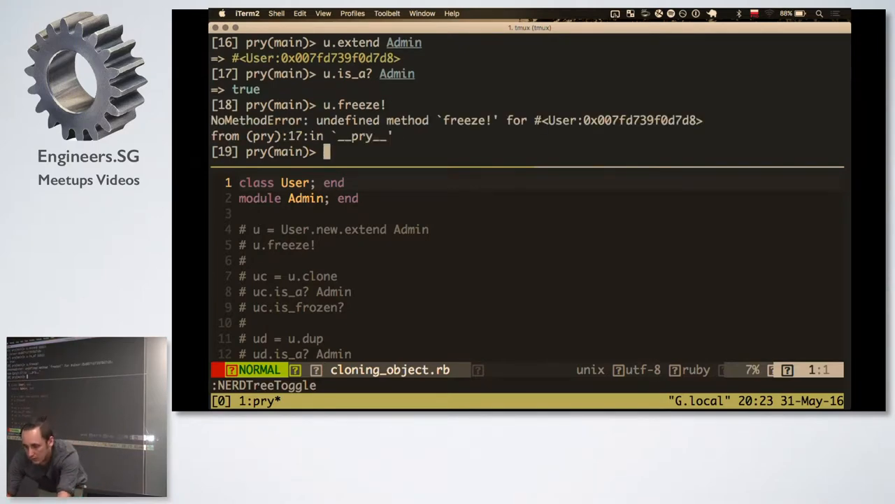
{"action": "type", "text": "u.freeze!"}
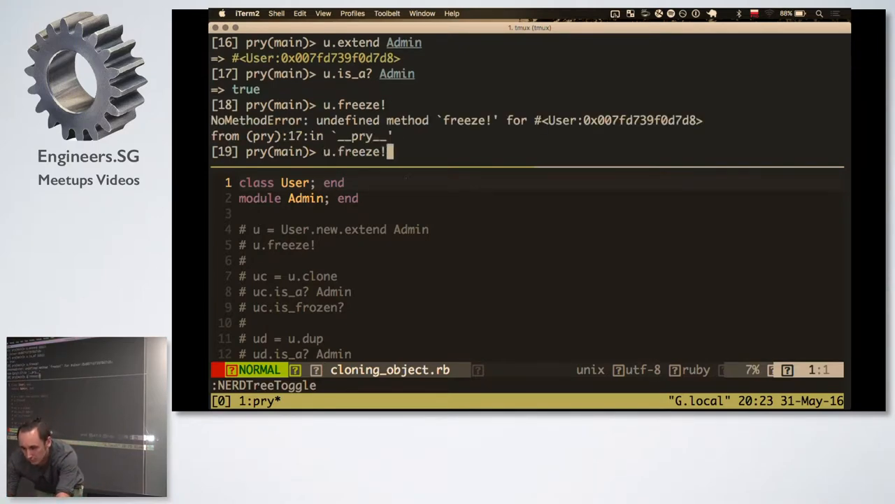
{"action": "key", "text": "Return"}
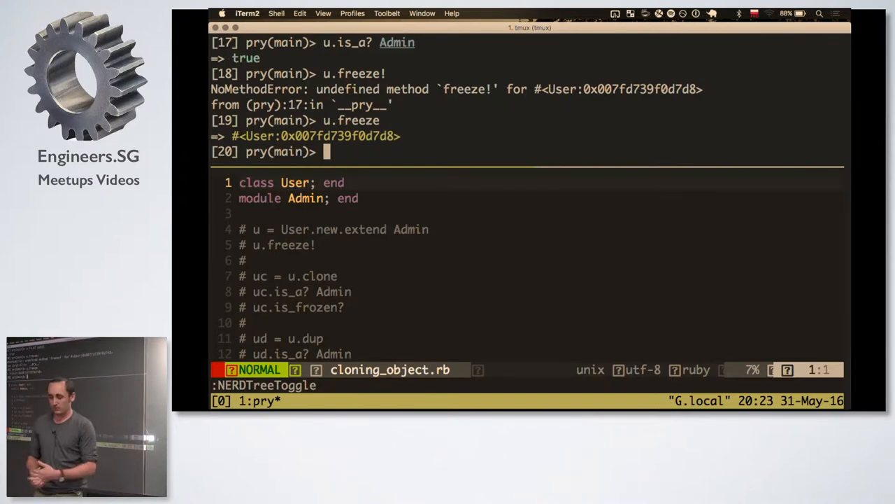
Create uc = u.clone and check that the clone is a User
{"action": "type", "text": "uc"}
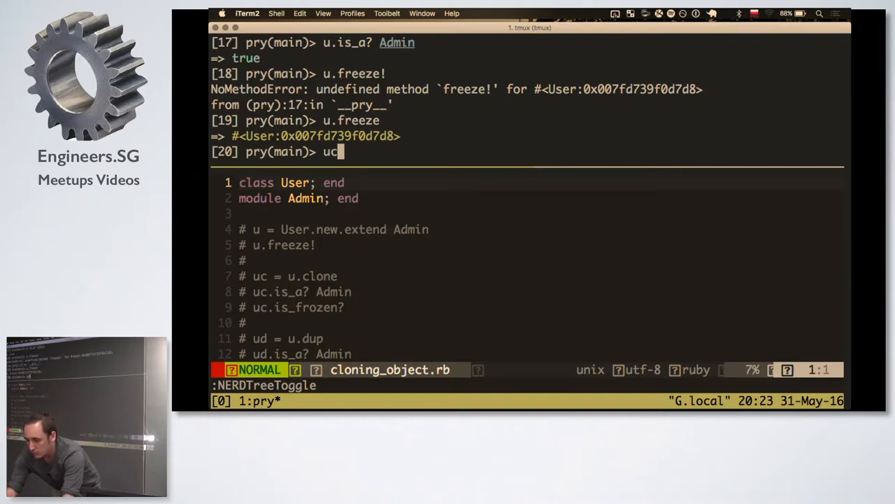
{"action": "type", "text": ".clone"}
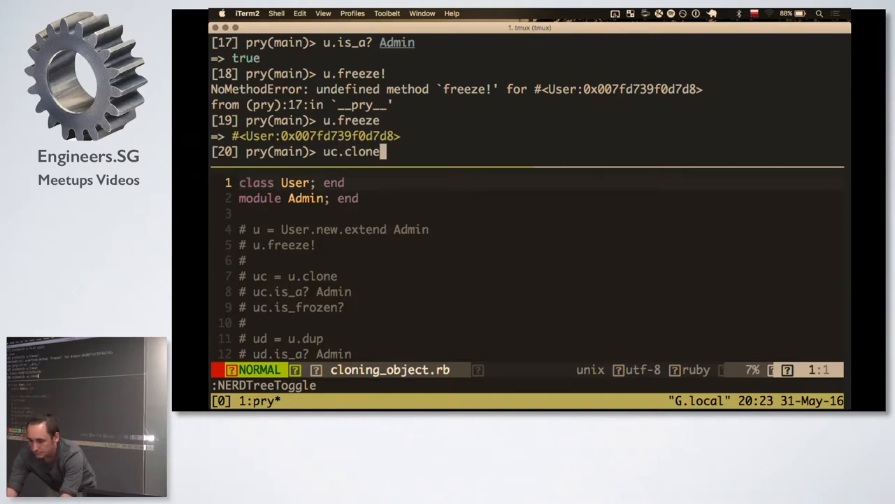
{"action": "key", "text": "backspace"}
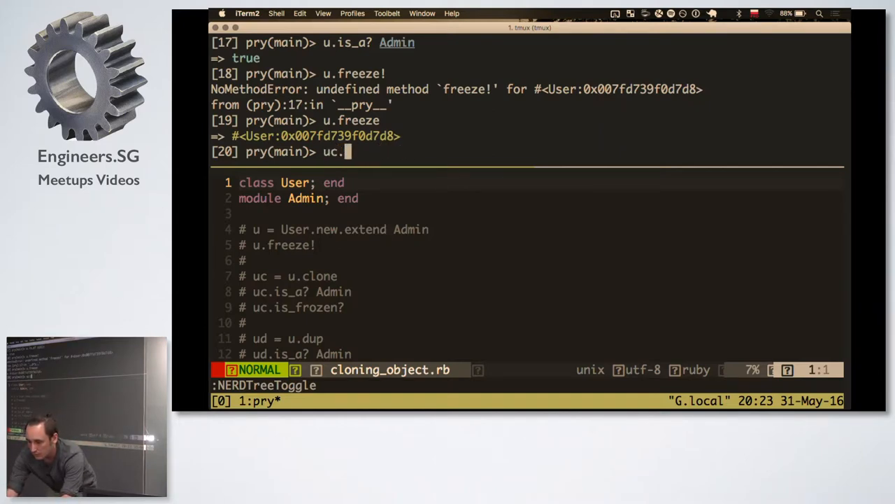
{"action": "type", "text": "= u.clone"}
{"action": "type", "text": "uc.i"}
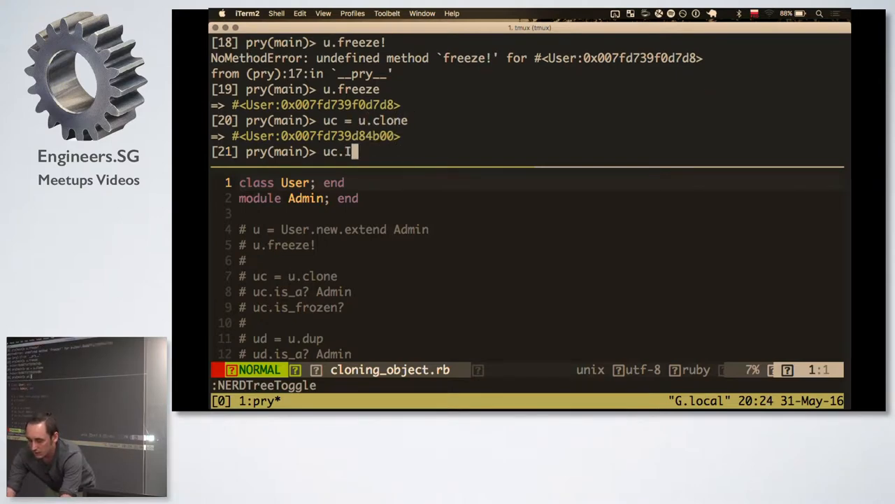
{"action": "type", "text": "_is"}
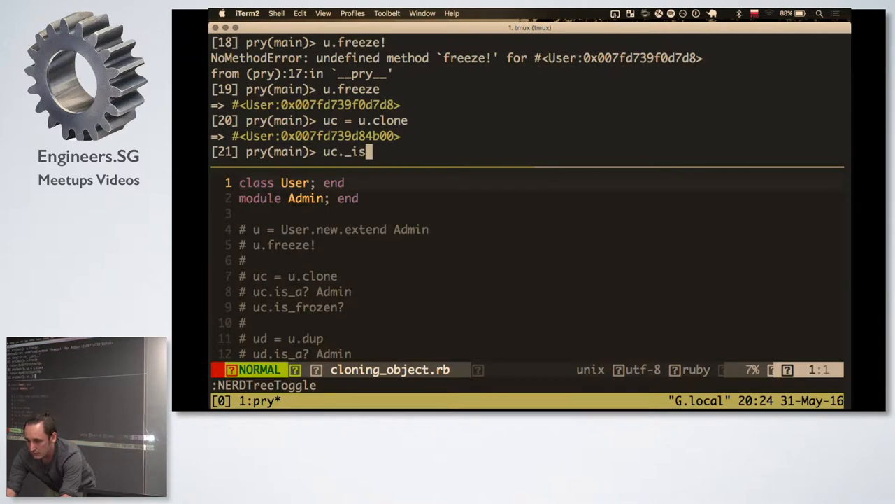
{"action": "type", "text": "is_"}
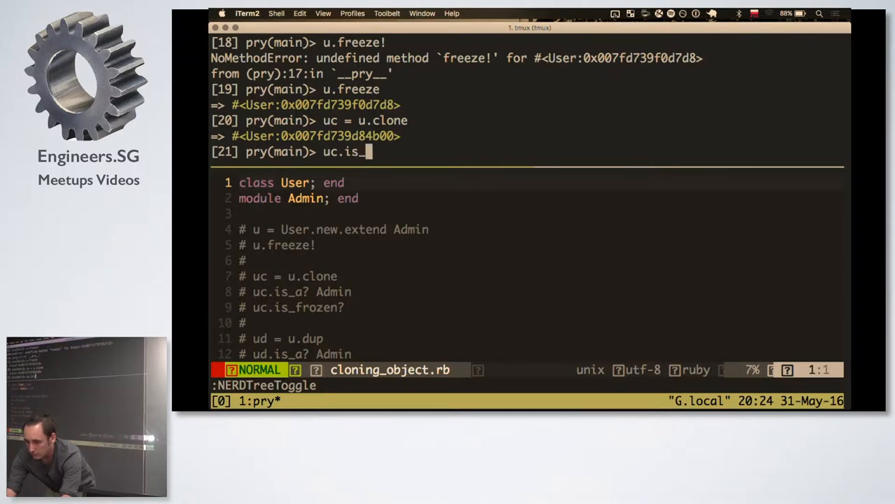
{"action": "key", "text": "Return"}
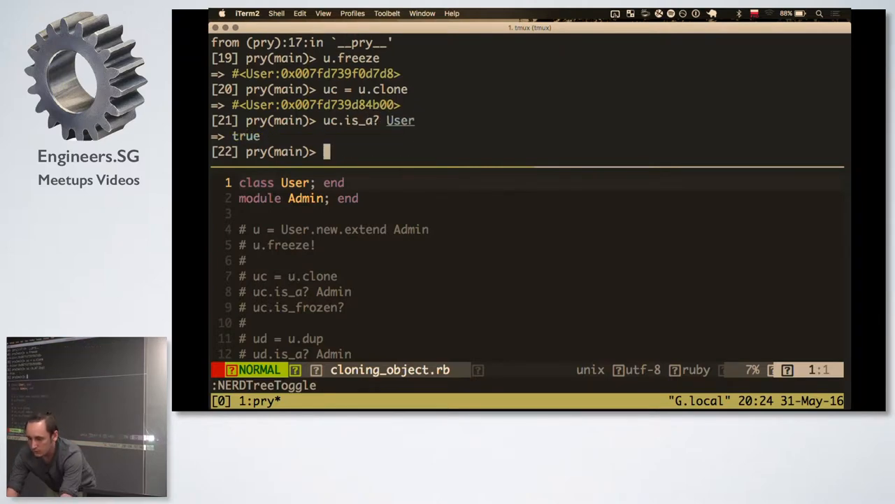
Check that the clone uc is also an Admin
{"action": "type", "text": "uc.is_a? Admin"}
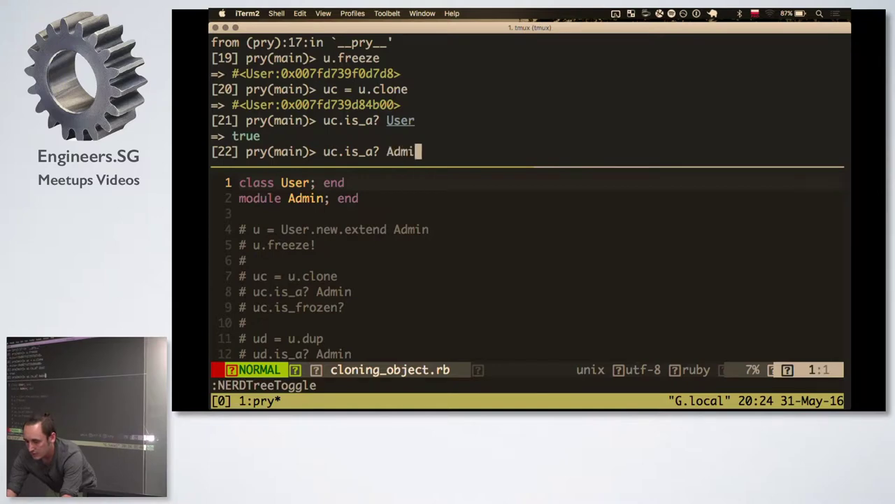
{"action": "type", "text": "n"}
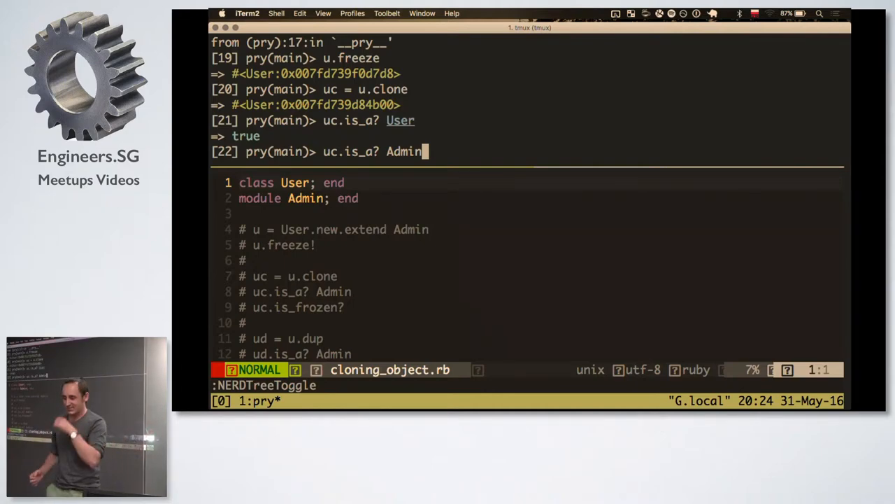
{"action": "key", "text": "Return"}
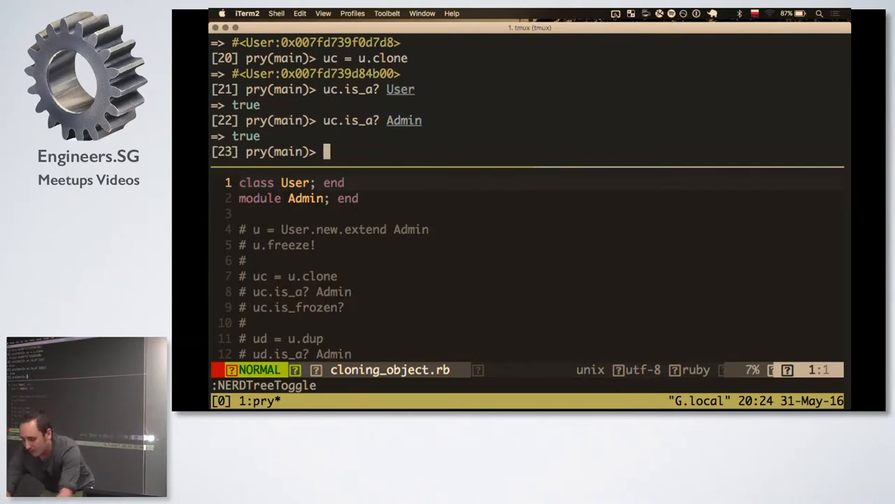
Try uc.is_frozen?, which errors, then run uc.frozen? returning true
{"action": "type", "text": "uc.is_fronzen?"}
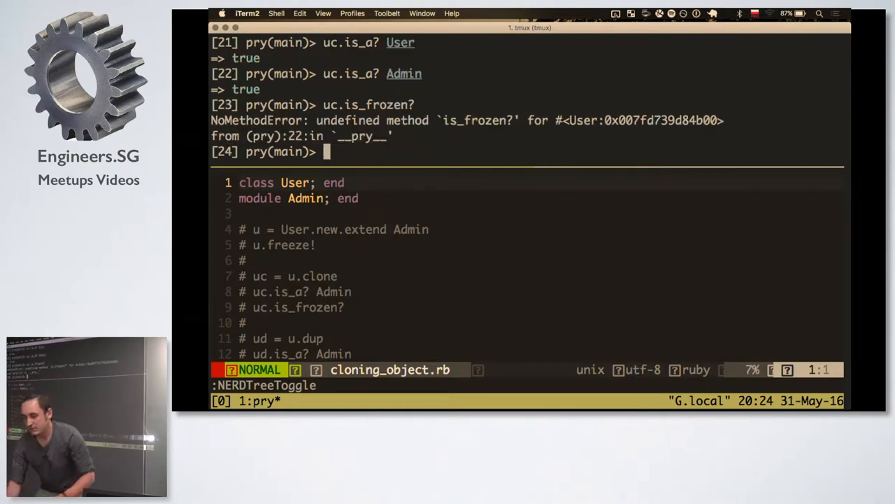
{"action": "type", "text": "uc.is"}
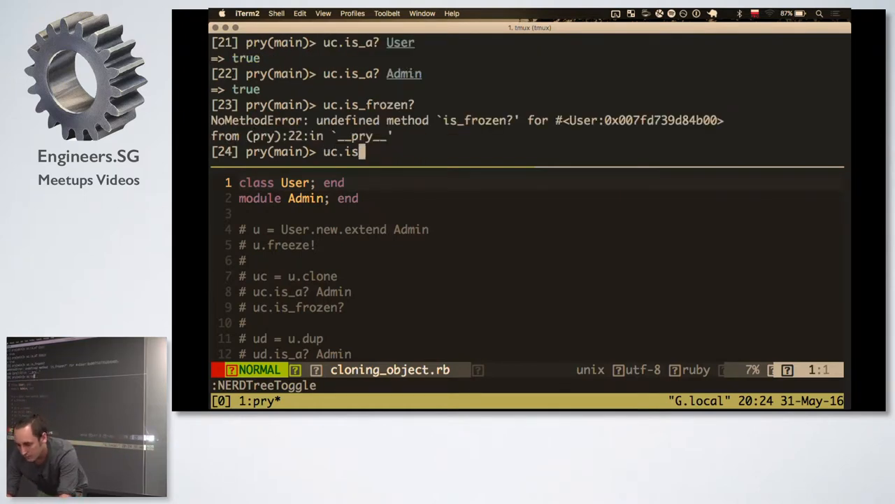
{"action": "type", "text": "frozen?"}
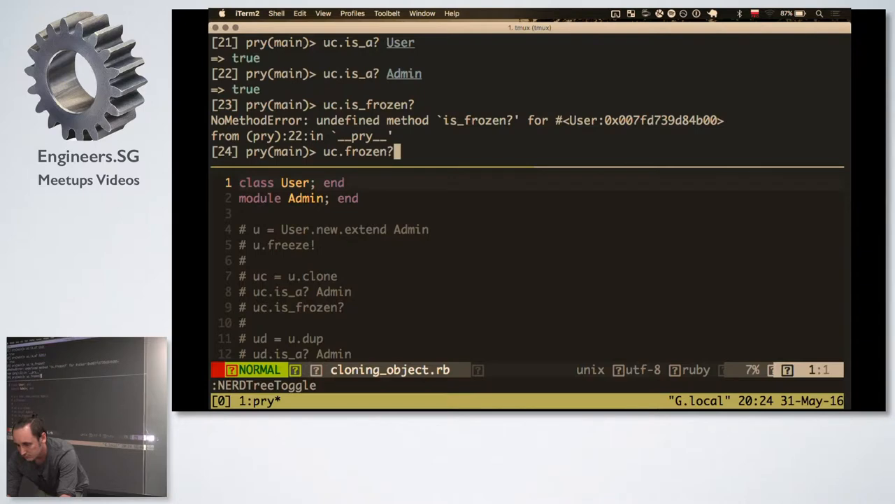
{"action": "key", "text": "Return"}
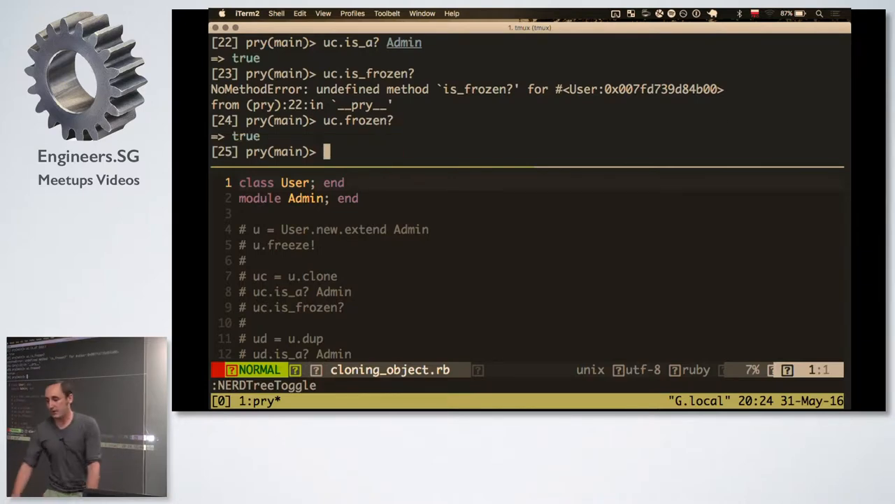
Create ud = u.dup, confirm it is a User, not an Admin, and frozen? false
{"action": "type", "text": "ud"}
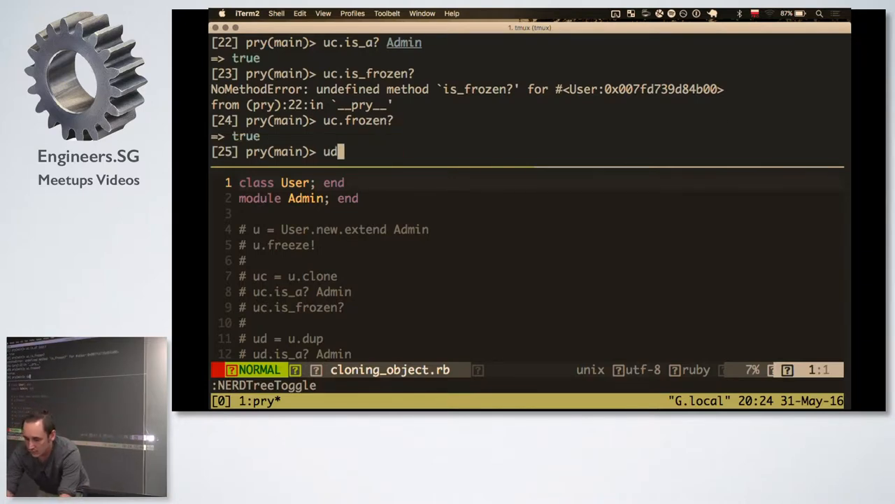
{"action": "type", "text": "= u.dup"}
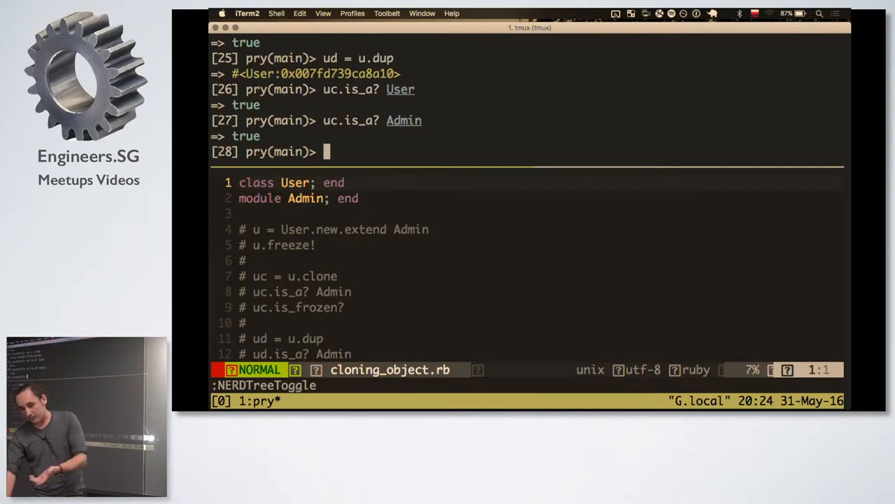
{"action": "type", "text": "uc.is_a? Admin"}
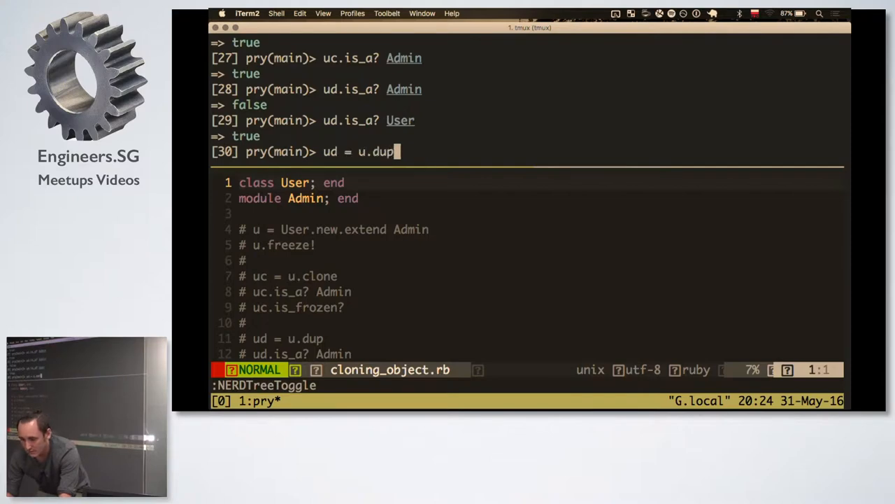
{"action": "type", "text": "uc.frozen?"}
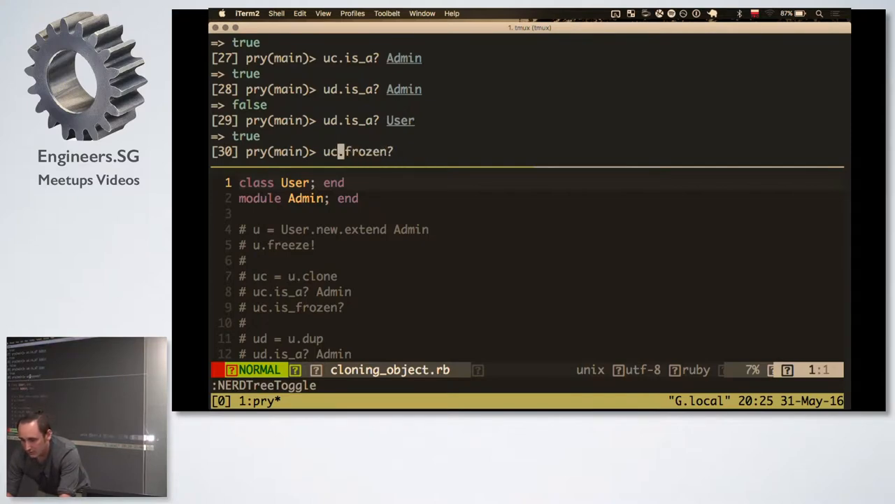
{"action": "type", "text": "d"}
{"action": "key", "text": "Return"}
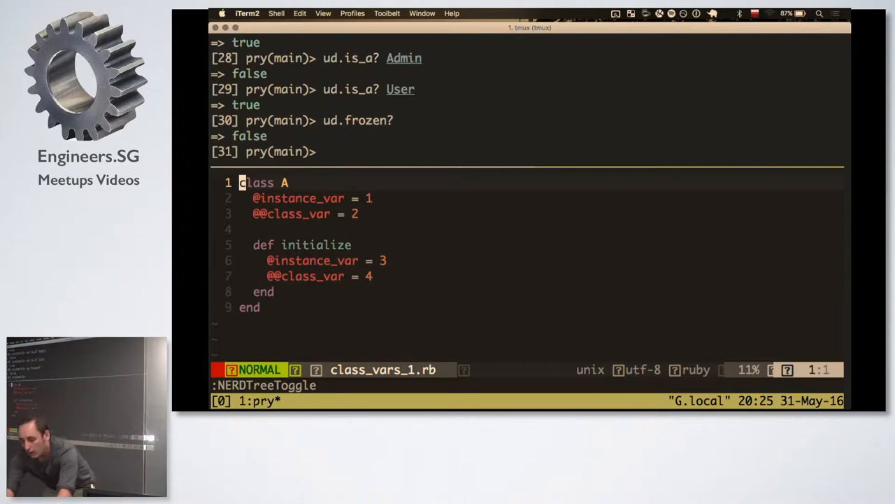
Load the file with require_relative './class_vars_1'
{"action": "type", "text": "re"}
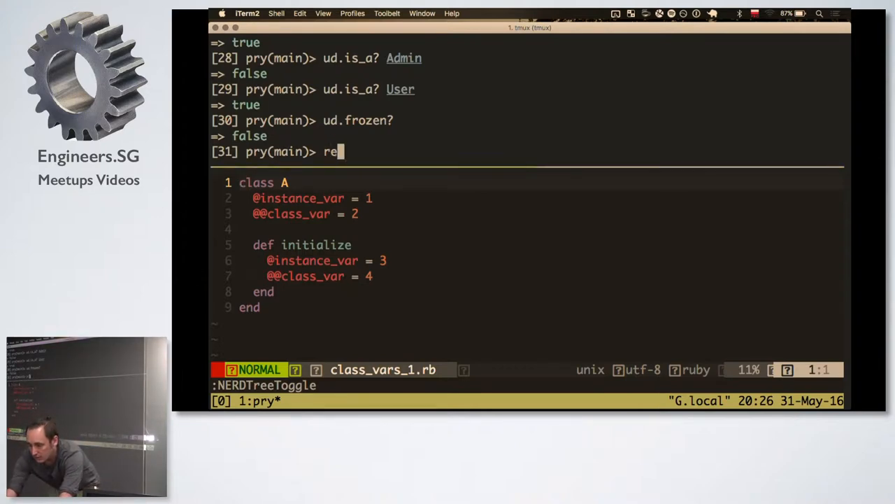
{"action": "type", "text": "quire_rel"}
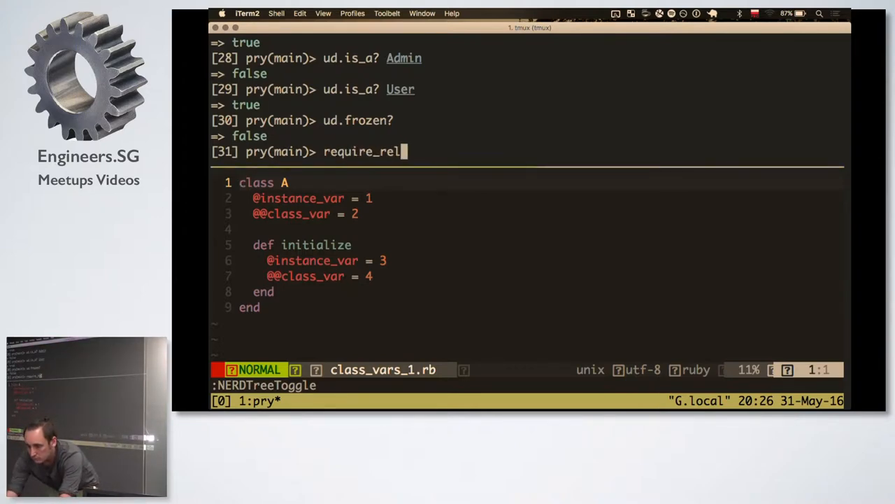
{"action": "type", "text": "ative './class"}
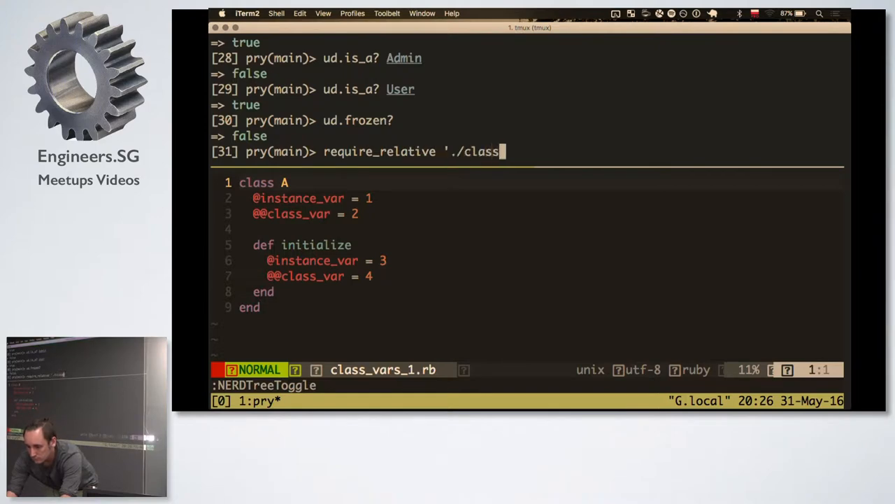
{"action": "type", "text": "_vars_1'"}
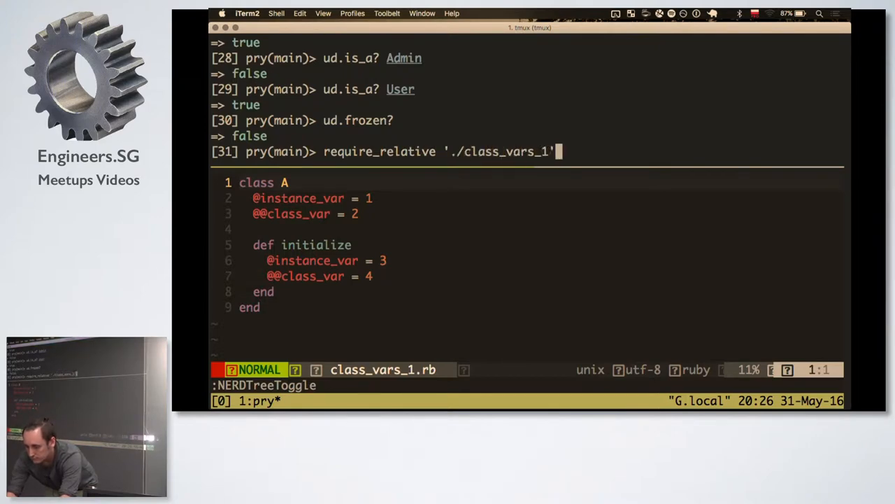
{"action": "key", "text": "Return"}
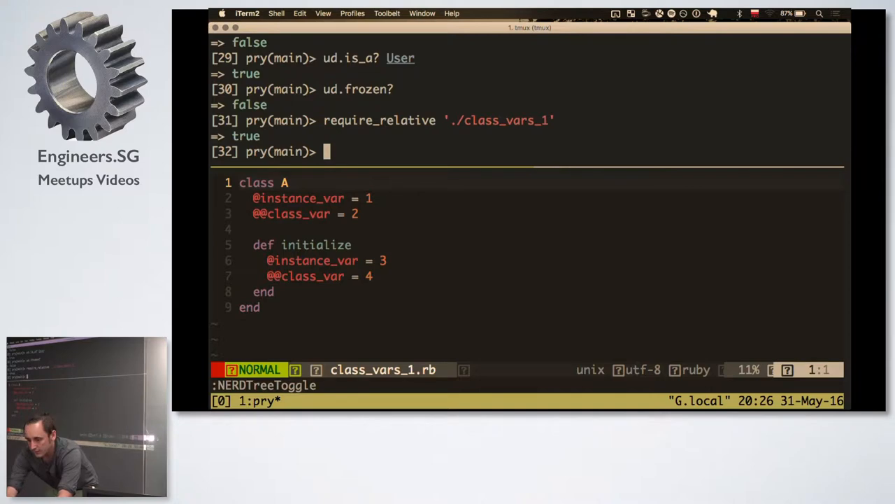
{"action": "type", "text": "A"}
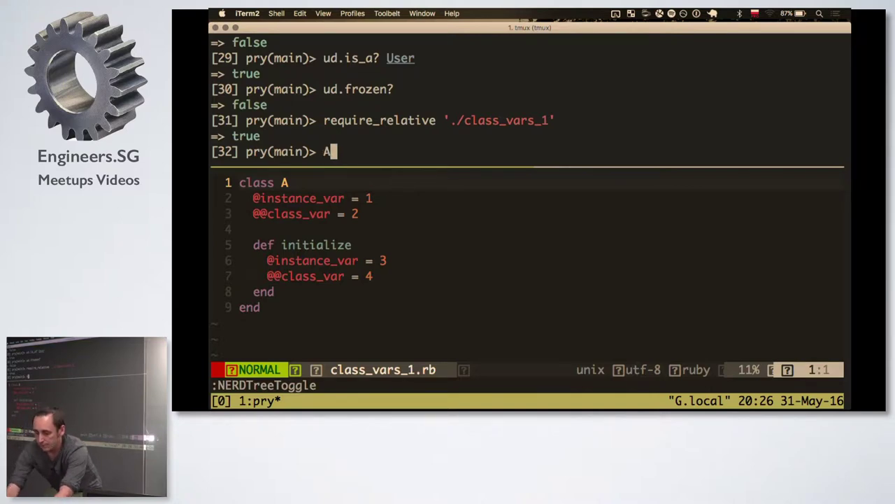
{"action": "type", "text": ".instanc"}
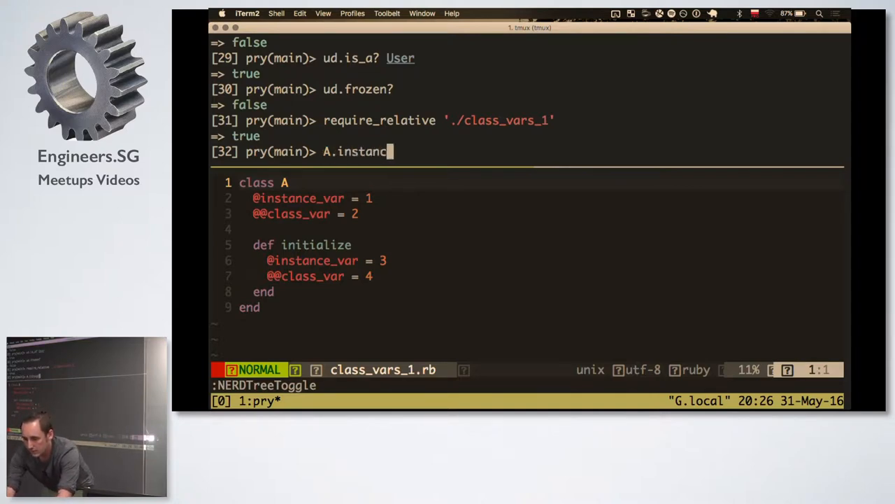
{"action": "type", "text": "e_v"}
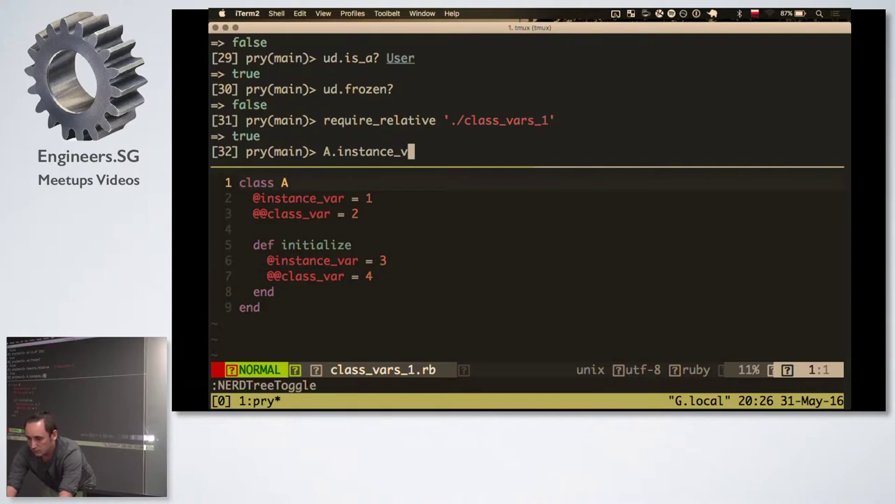
{"action": "type", "text": "ariable_get("}
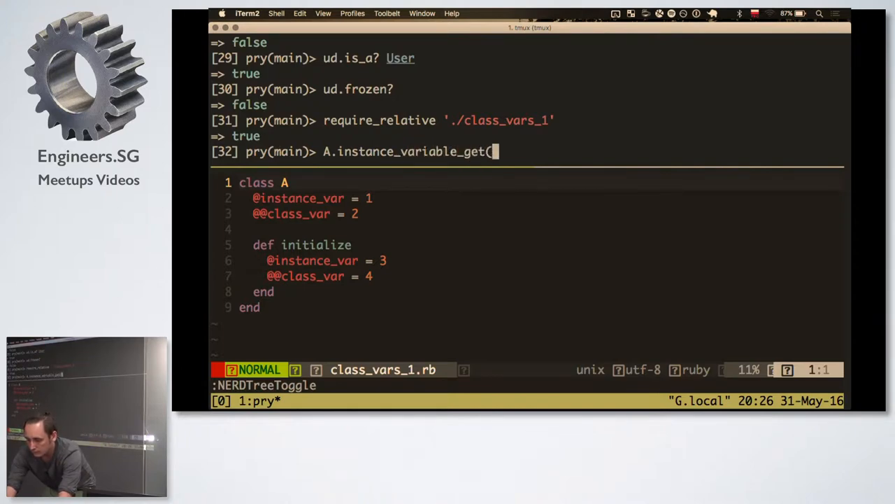
{"action": "type", "text": ":@i"}
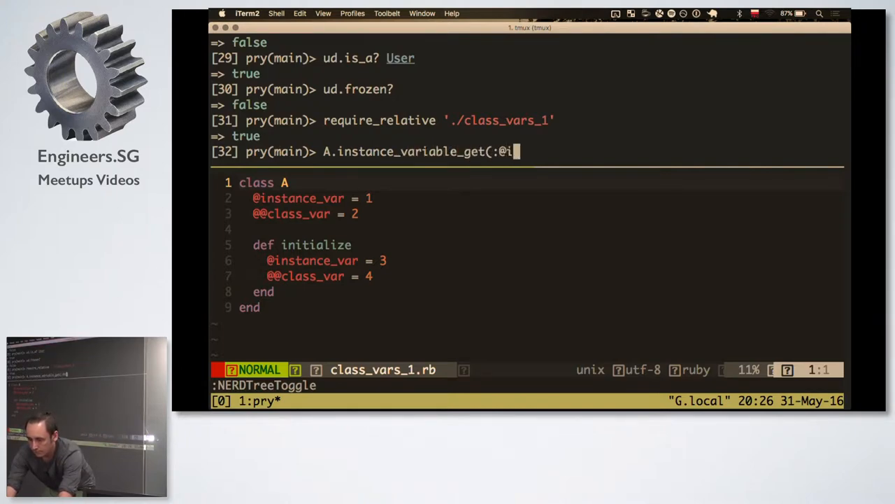
{"action": "type", "text": "ntance_var)"}
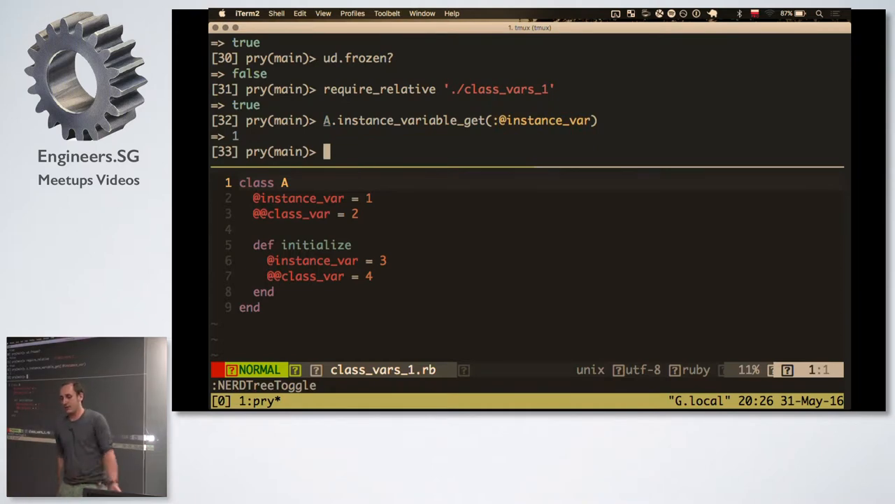
{"action": "type", "text": "A.instance_variable_get(:@instance_var)"}
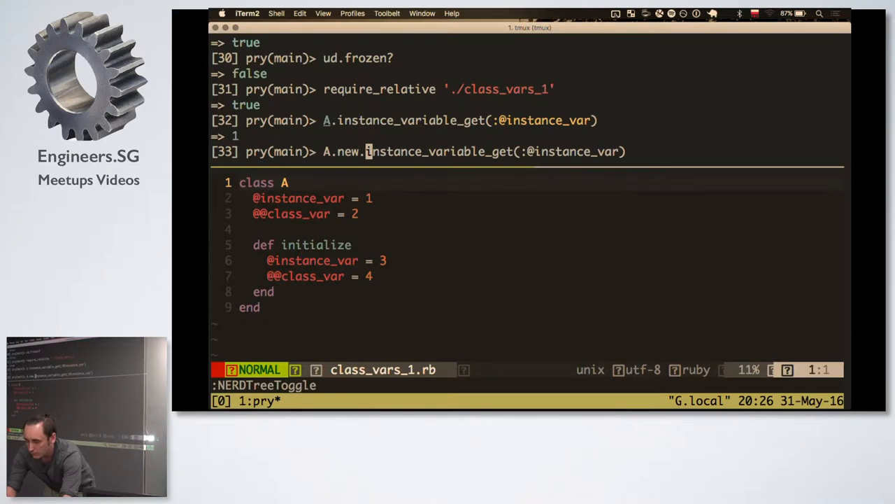
{"action": "key", "text": "Return"}
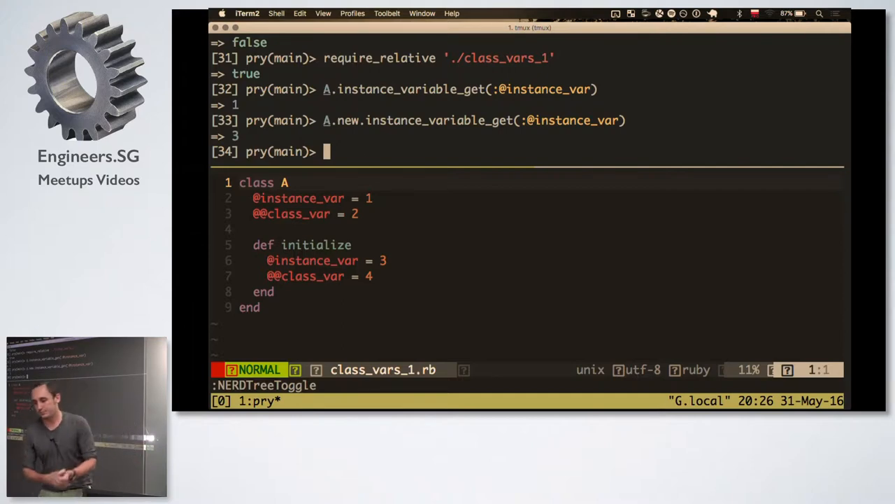
{"action": "type", "text": "A"}
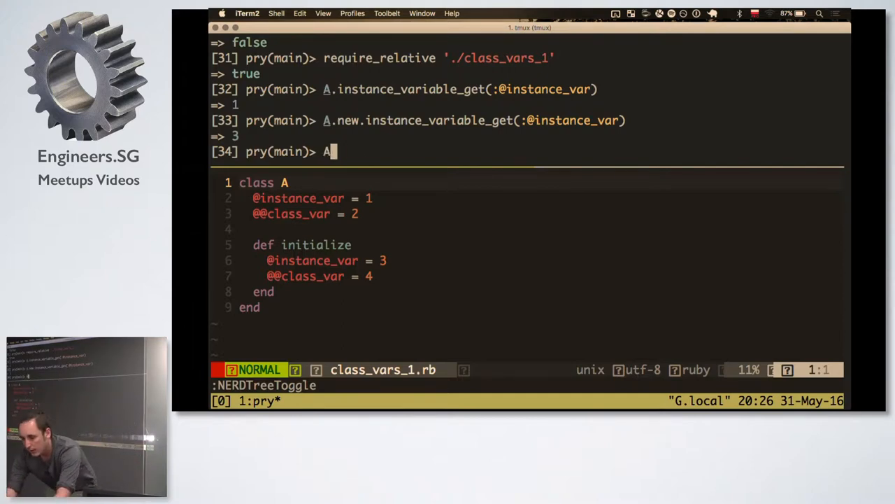
{"action": "type", "text": ".class_variable_get(:@@class_var"}
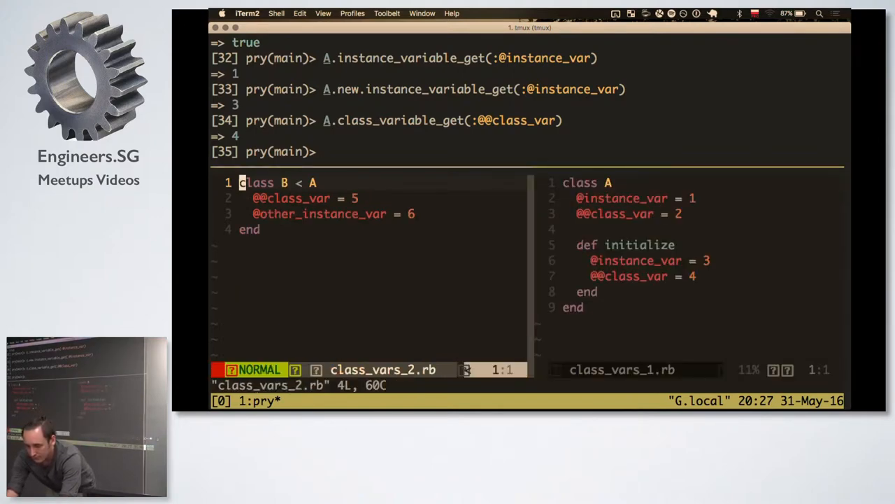
Load the file with require_relative './class_vars_2'
{"action": "type", "text": "require_"}
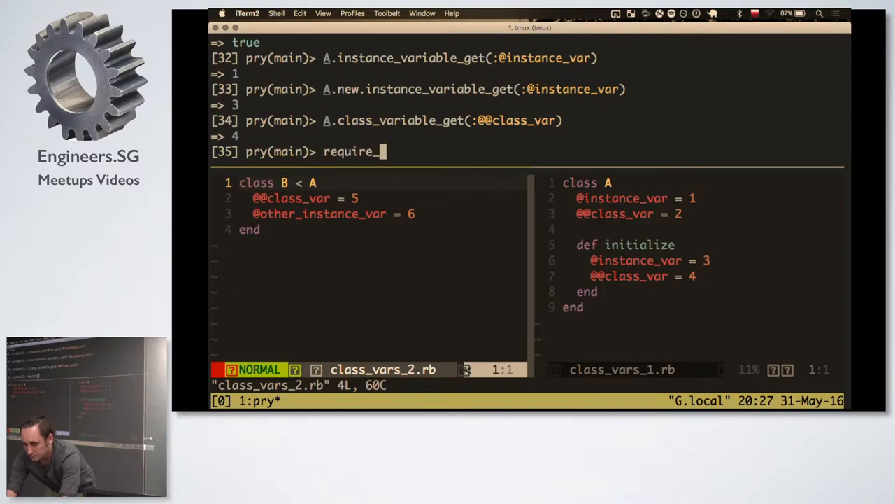
{"action": "type", "text": "relative '."}
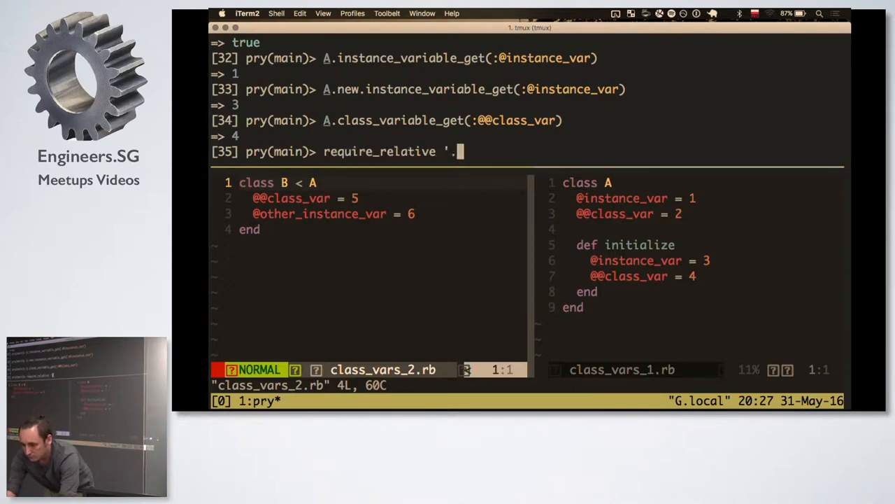
{"action": "type", "text": "/class_vars"}
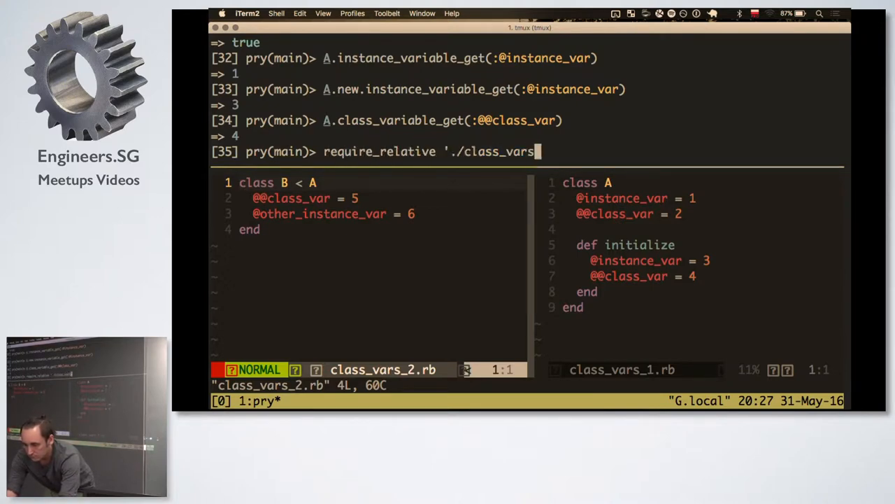
{"action": "key", "text": "Return"}
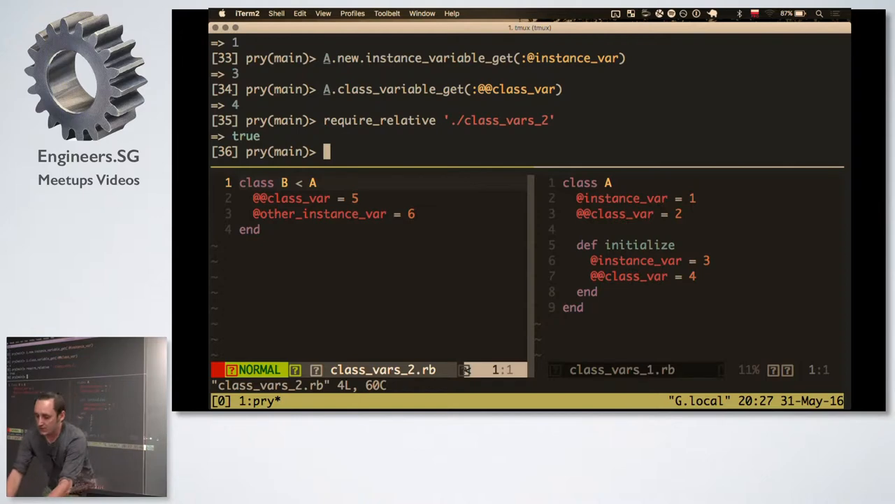
{"action": "key", "text": "Up"}
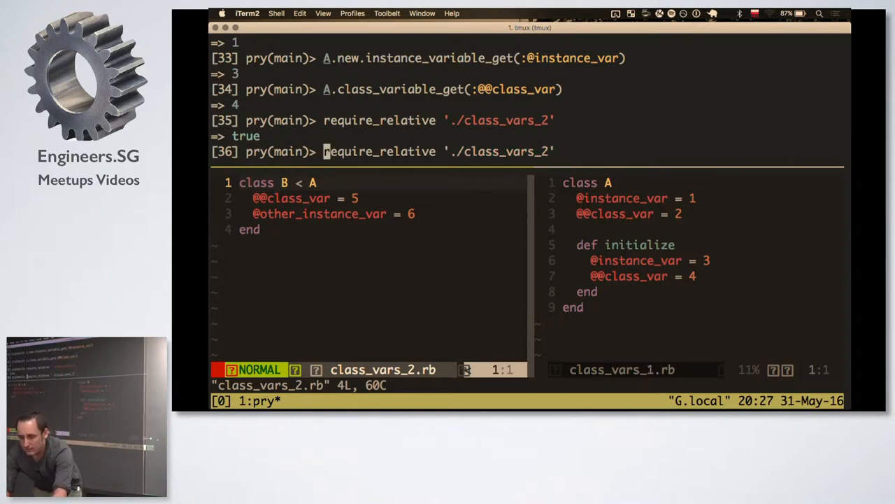
{"action": "type", "text": "B.class_variable_get(:@@class_var)"}
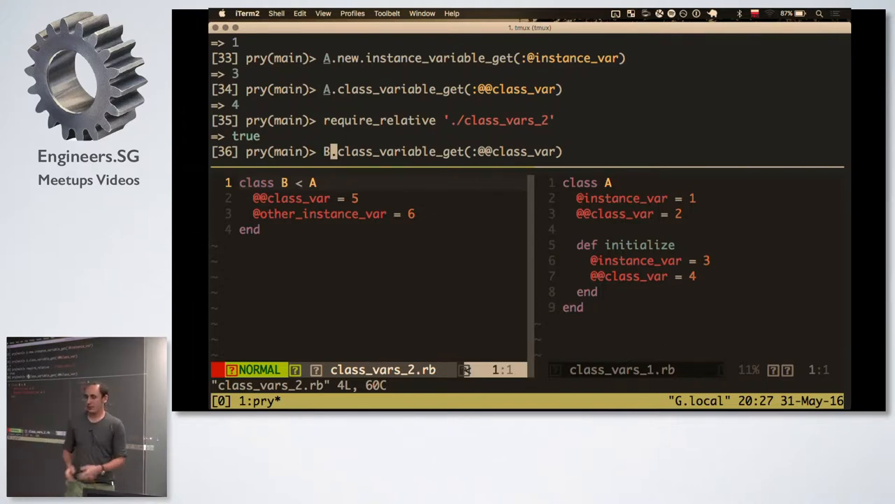
{"action": "key", "text": "Return"}
{"action": "type", "text": "A.class_variable_get(:@@class_var)"}
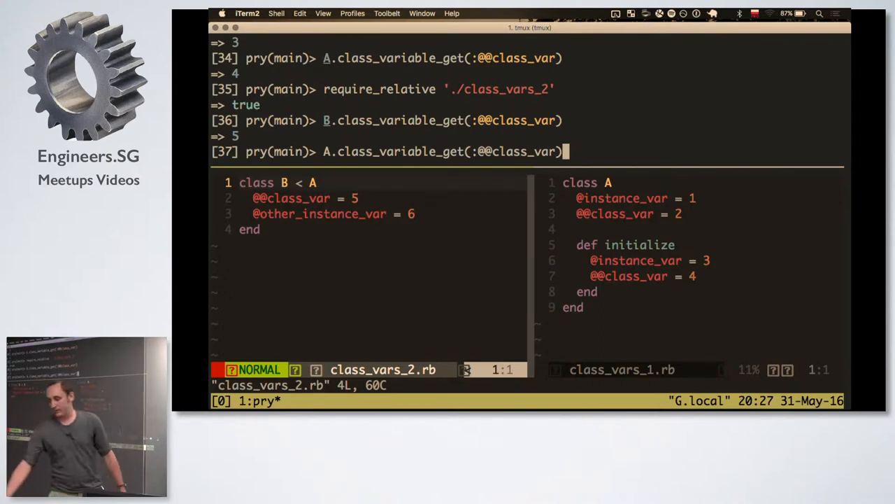
{"action": "key", "text": "Return"}
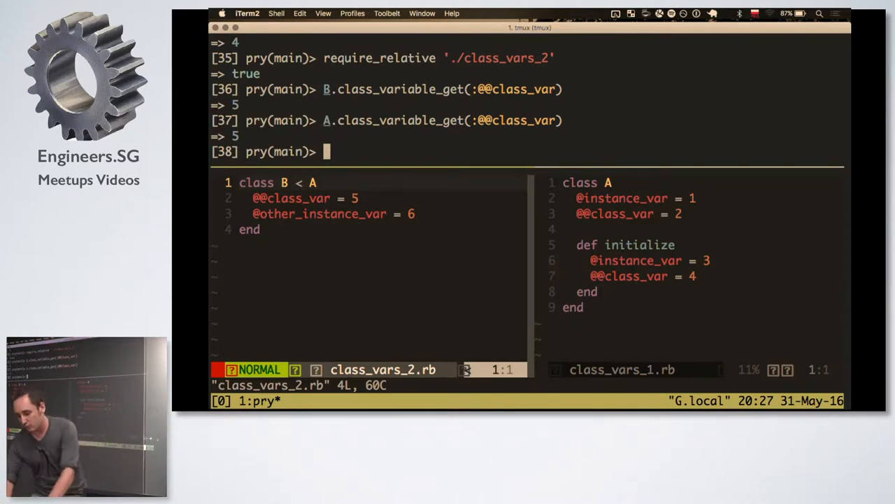
{"action": "type", "text": "B.class_variable_get(:@@class_var)"}
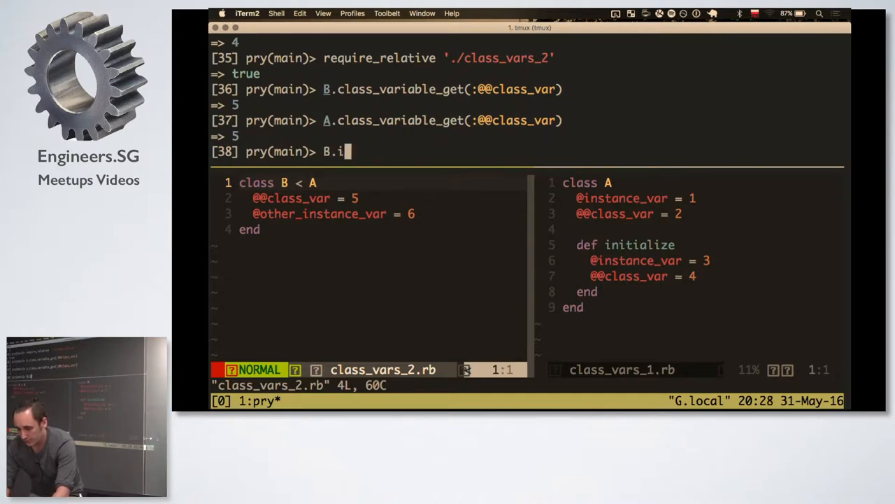
{"action": "type", "text": "nstance_var"}
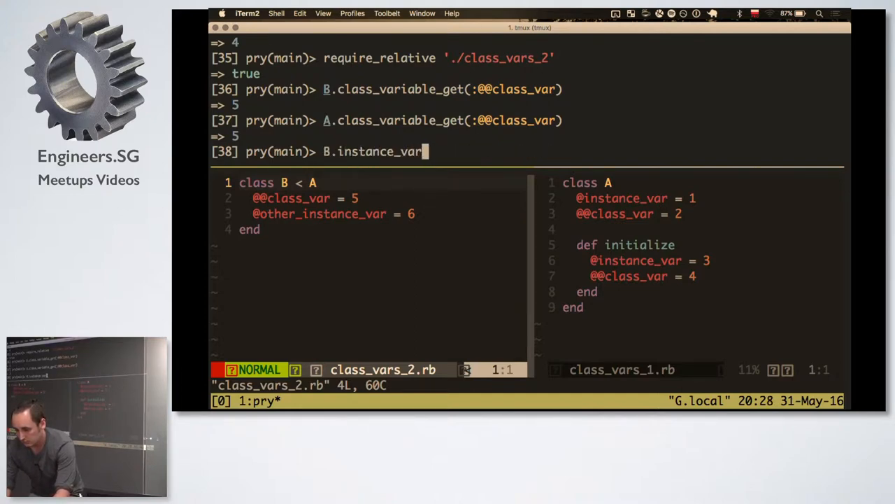
{"action": "type", "text": "iable_get("}
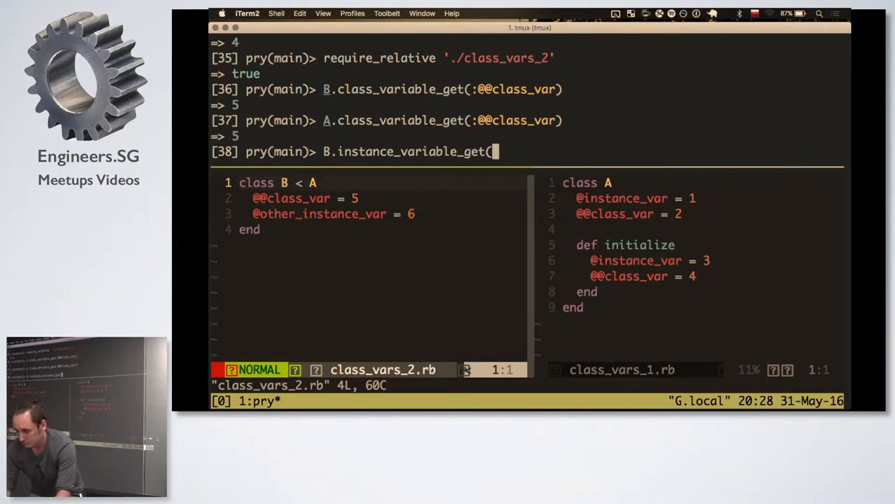
{"action": "type", "text": ":@other_"}
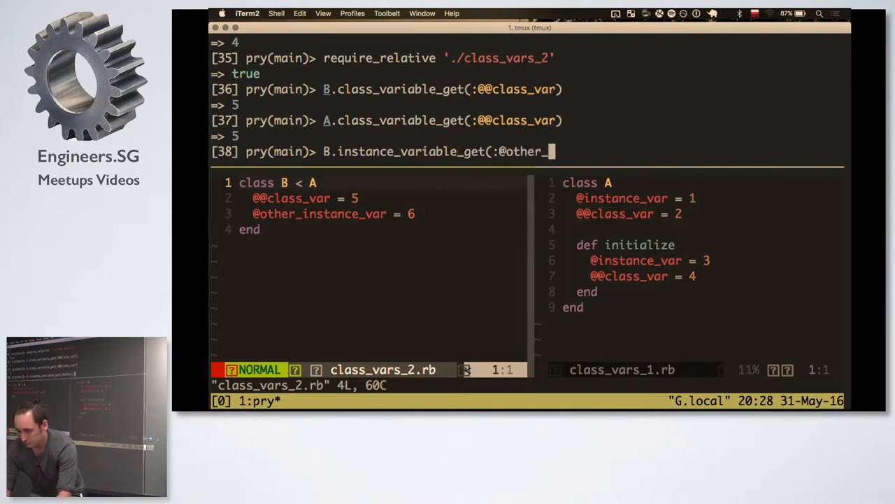
{"action": "type", "text": "instance_var)"}
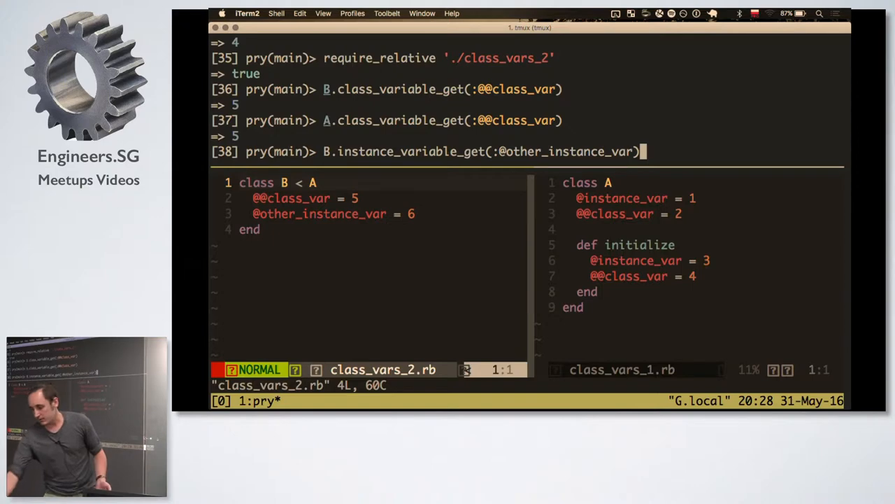
{"action": "key", "text": "Return"}
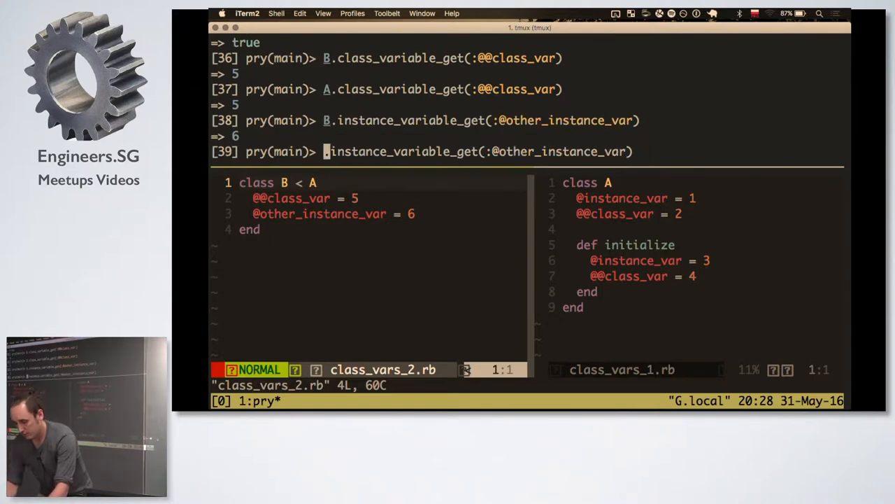
{"action": "type", "text": "A"}
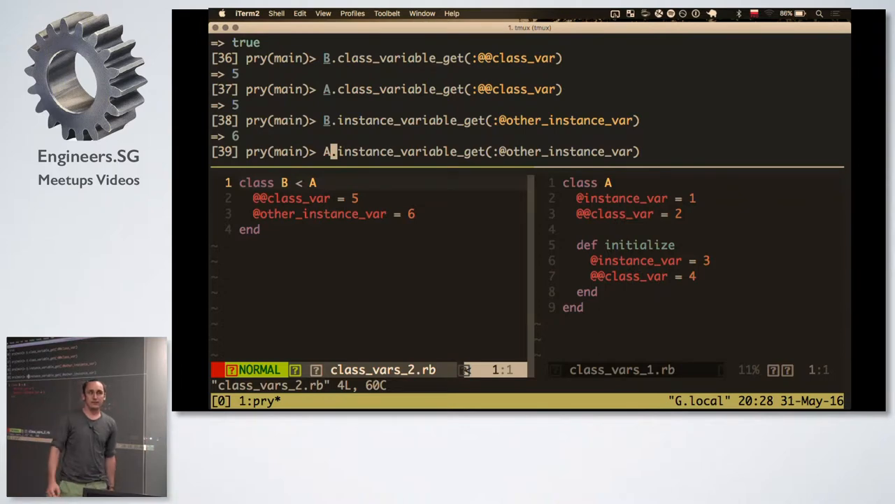
{"action": "key", "text": "Return"}
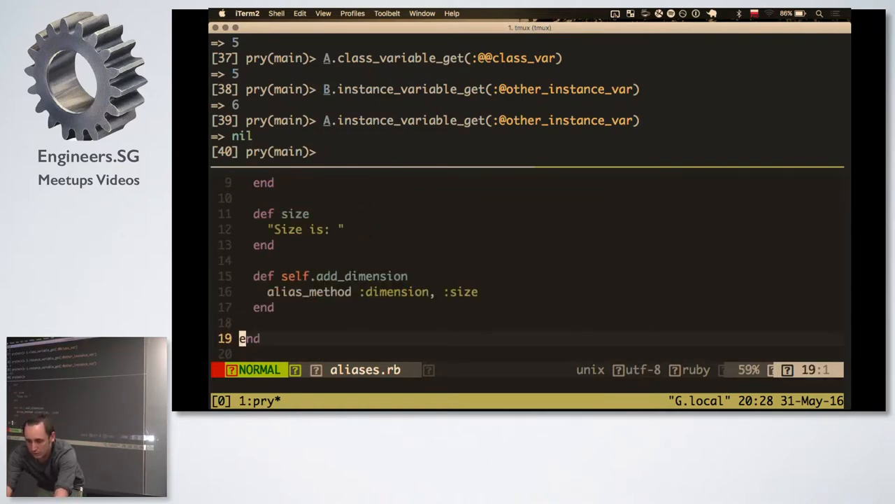
Browse aliases.rb in vim, then run require_relative './aliases' in pry
{"action": "key", "text": "V"}
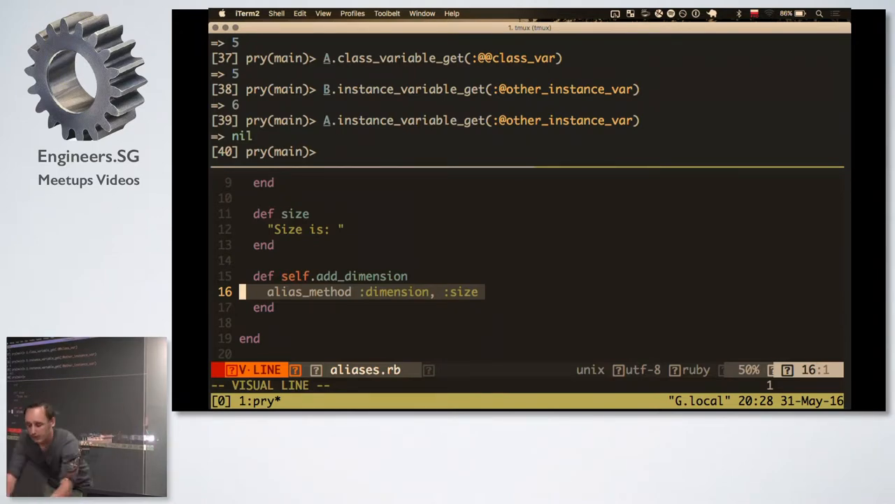
{"action": "key", "text": "Escape"}
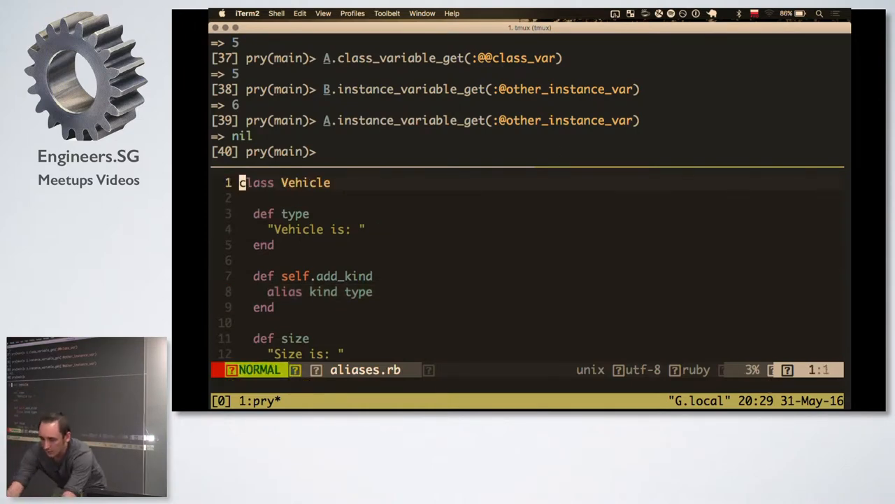
{"action": "type", "text": "require_relat"}
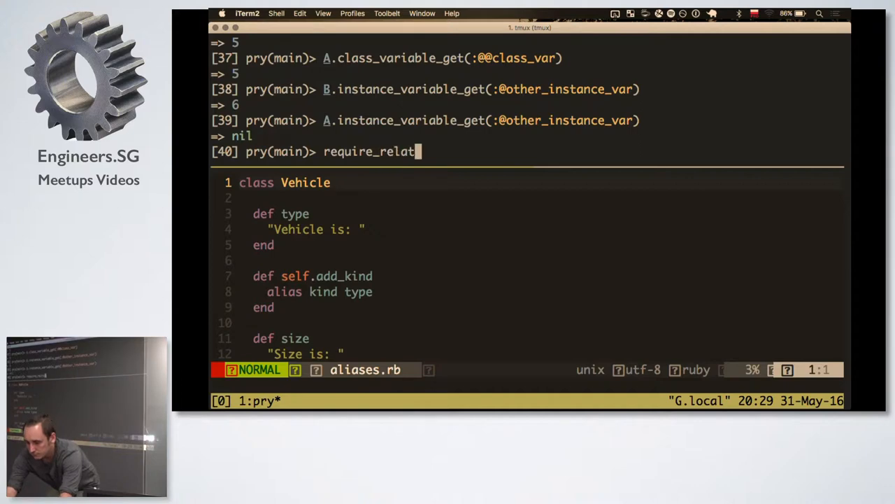
{"action": "type", "text": "ive './alias"}
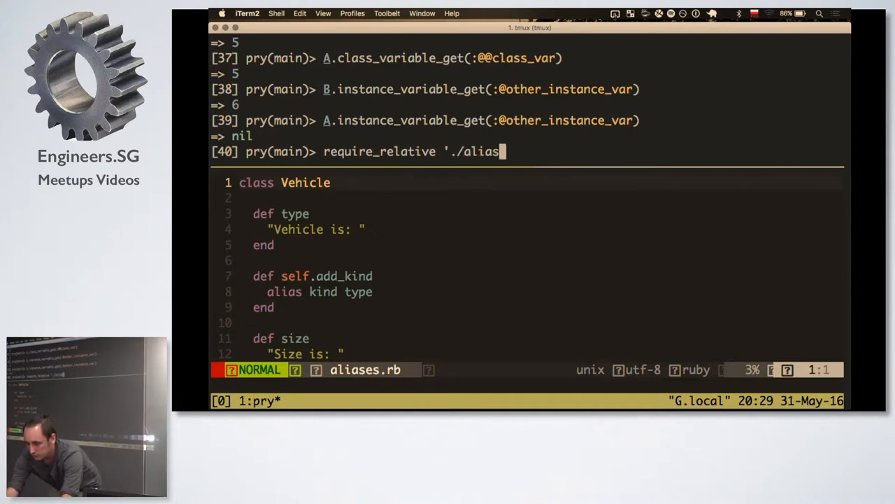
{"action": "key", "text": "Return"}
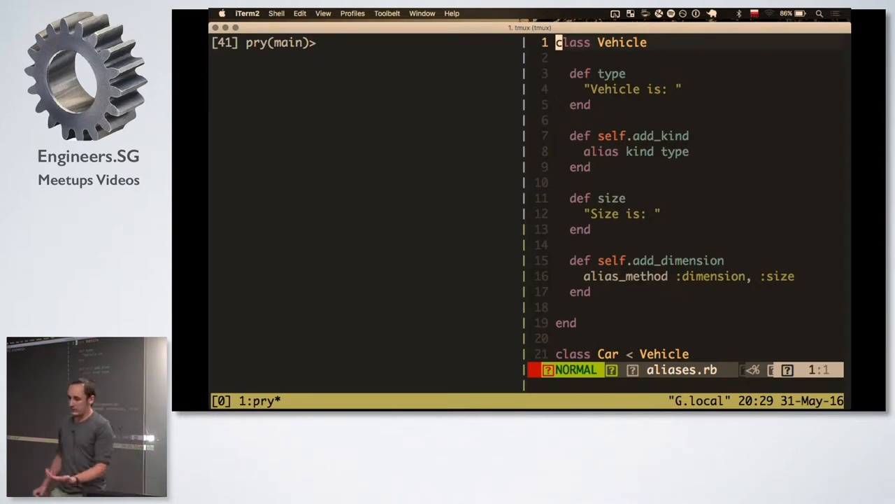
Review the alias kind line in aliases.rb, then evaluate Car.new.kind, returning "Vehicle is: "
{"action": "key", "text": "j"}
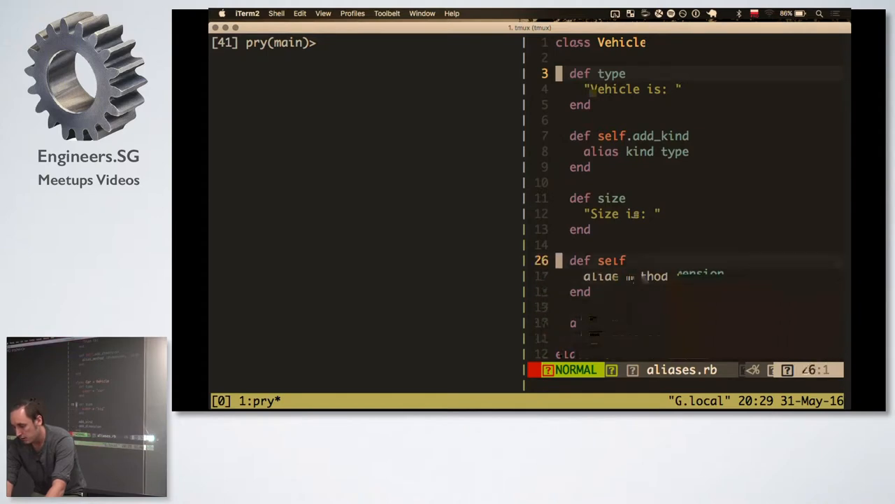
{"action": "scroll", "scroll_direction": "down", "scroll_amount": 3}
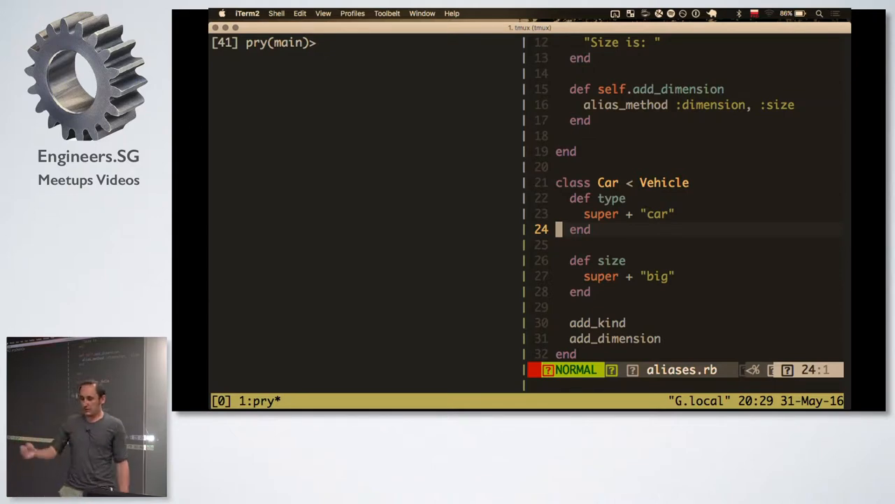
{"action": "key", "text": "Up"}
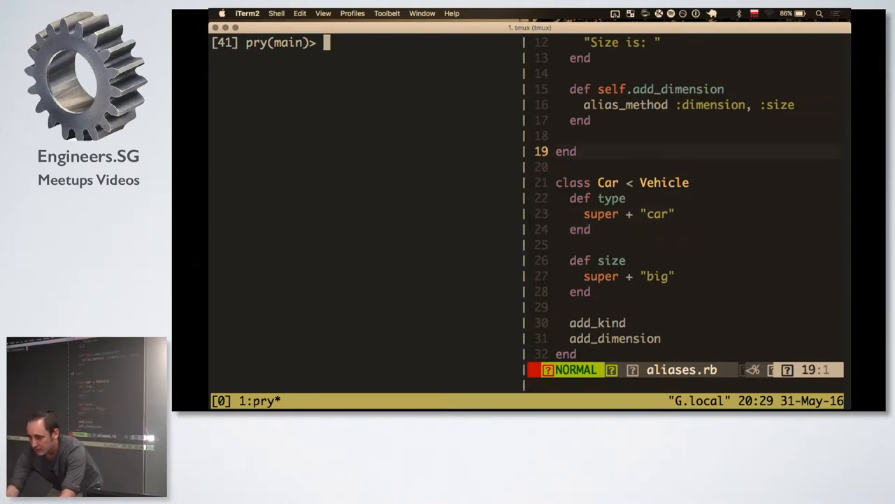
{"action": "key", "text": "V"}
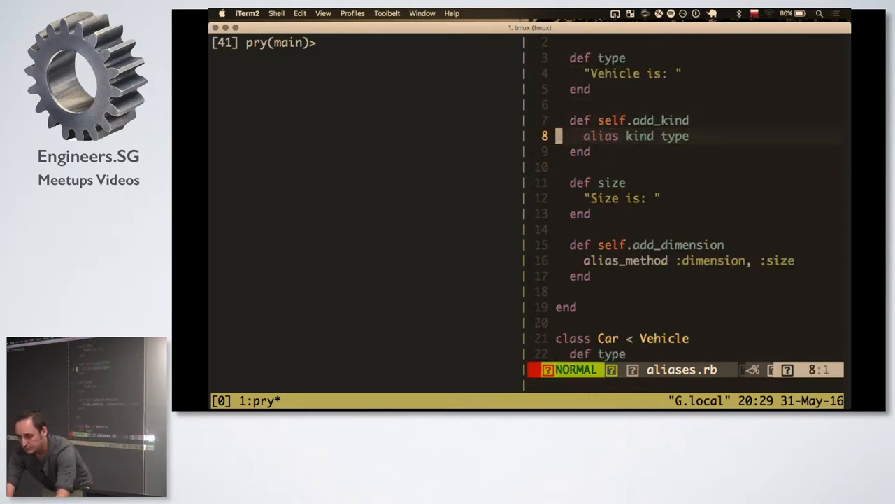
{"action": "type", "text": "Car.n"}
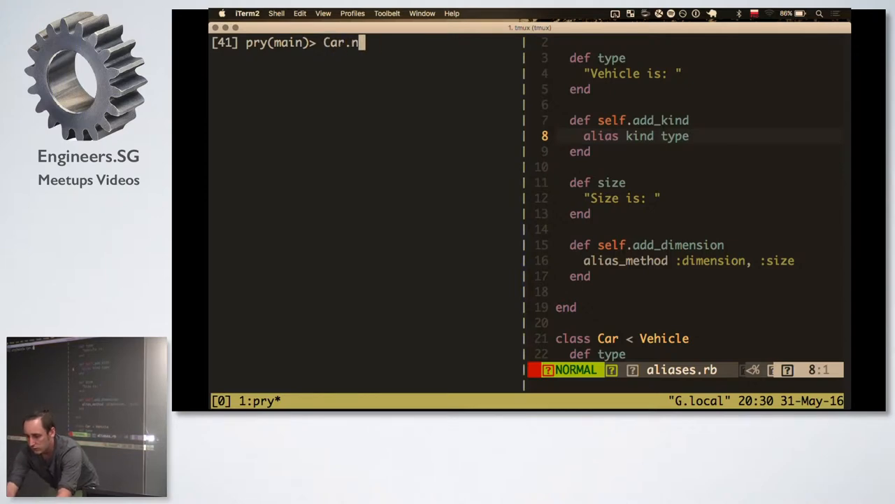
{"action": "type", "text": "ew.type"}
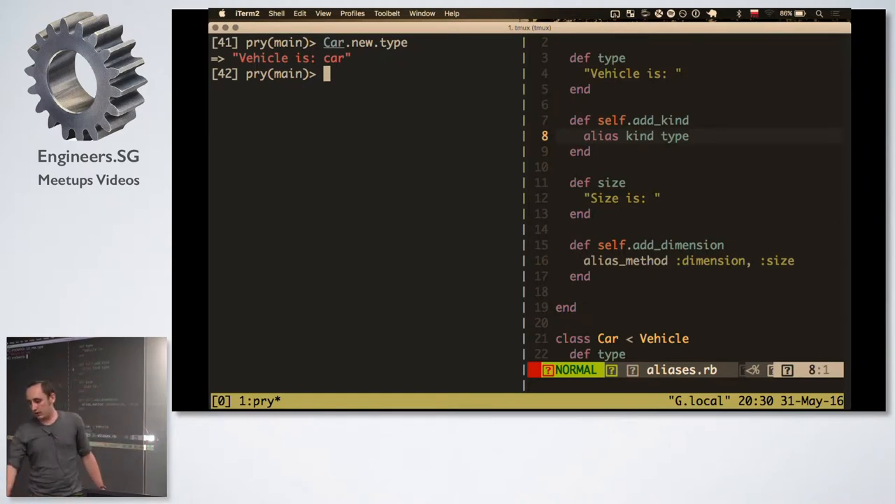
{"action": "type", "text": "Car.new."}
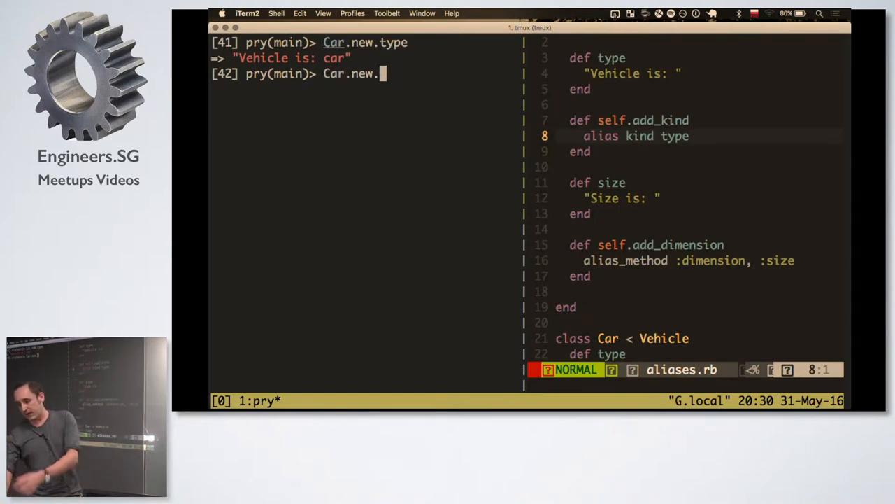
{"action": "type", "text": "kind"}
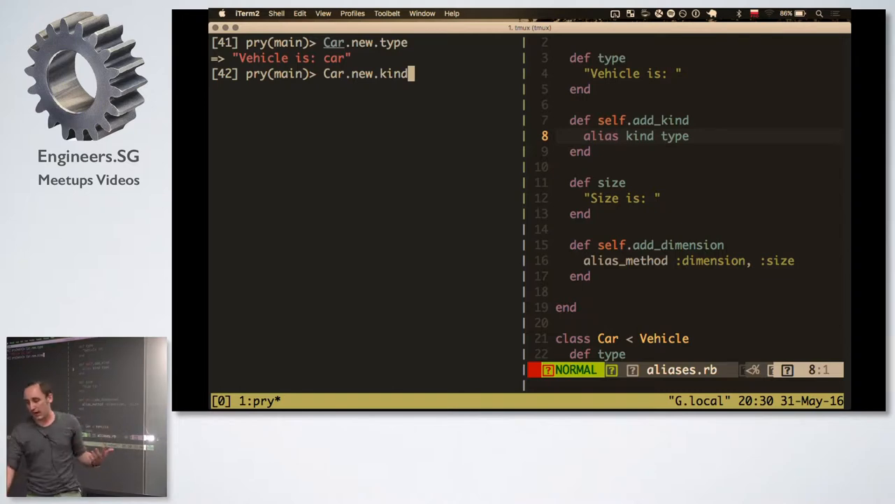
{"action": "key", "text": "Return"}
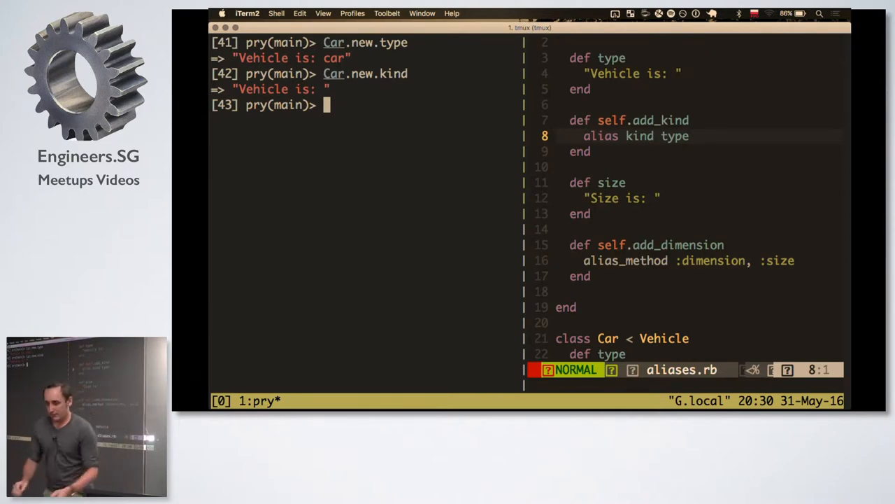
Evaluate Car.new.dimension in pry, returning "Size is: big"
{"action": "type", "text": "Car.new.size"}
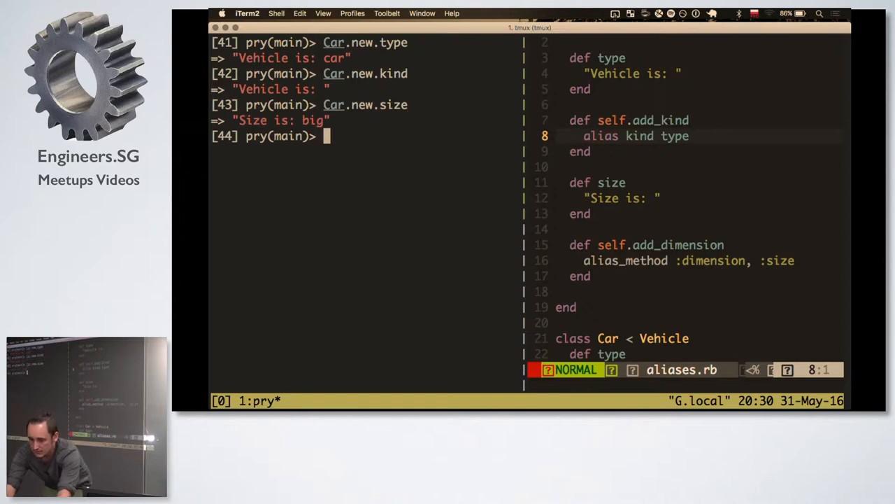
{"action": "type", "text": "Car.new.di"}
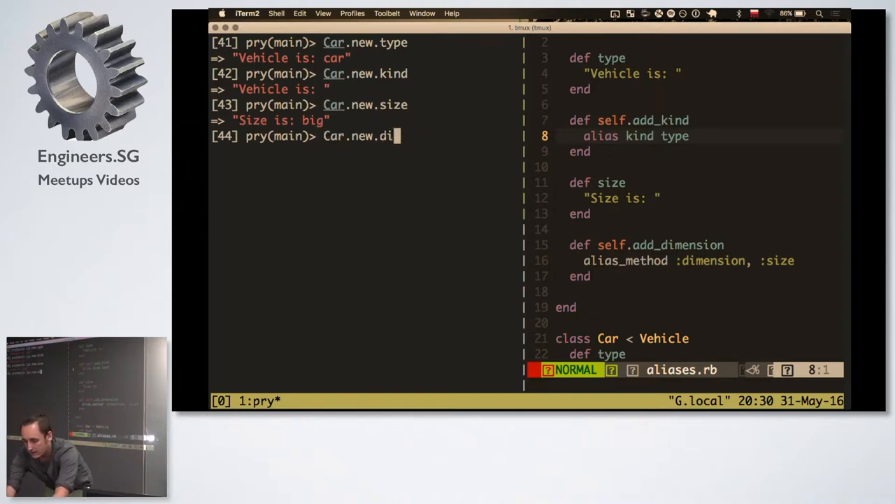
{"action": "type", "text": "mension"}
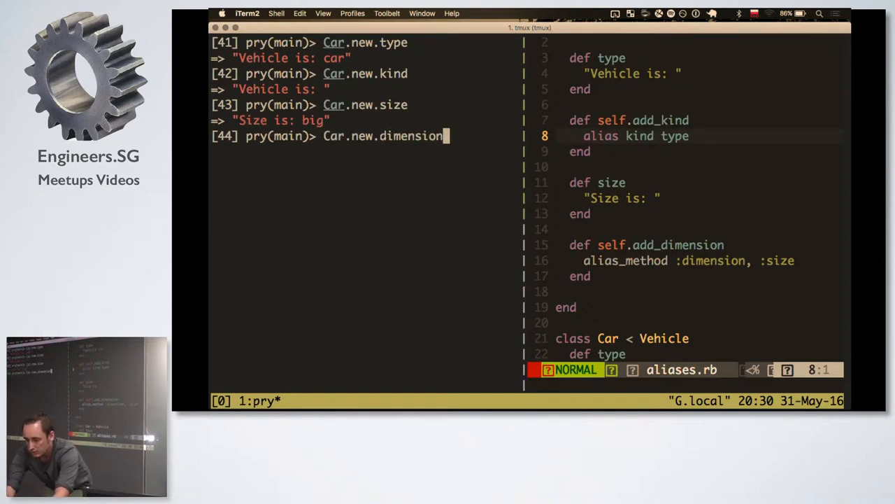
{"action": "key", "text": "Return"}
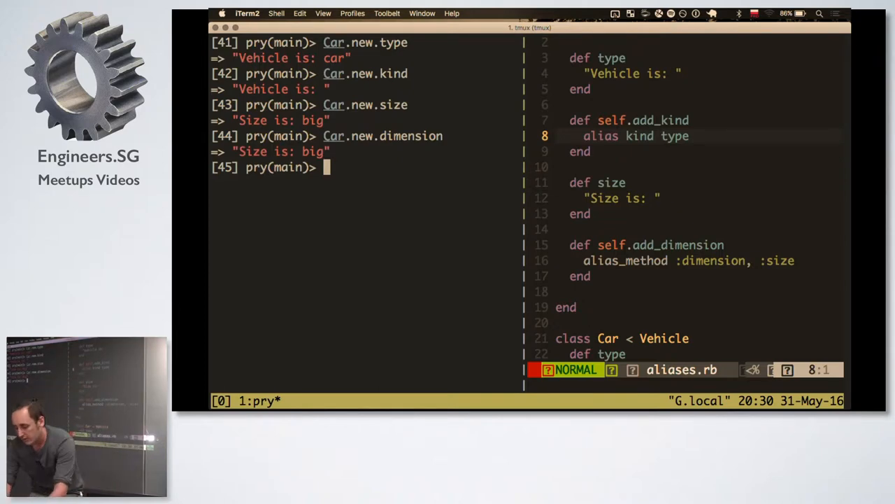
{"action": "scroll", "scroll_direction": "down", "scroll_amount": 3}
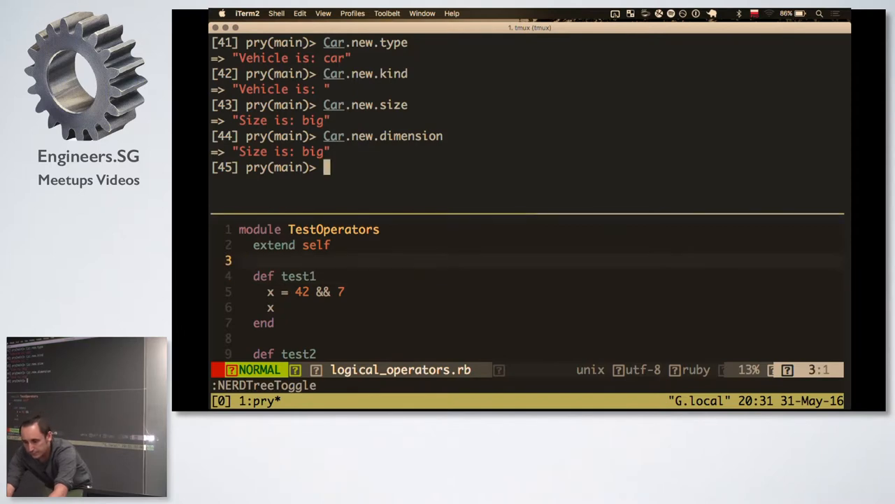
Load logical_operators.rb into pry with require_relative and clear the earlier output
{"action": "type", "text": "require_relative"}
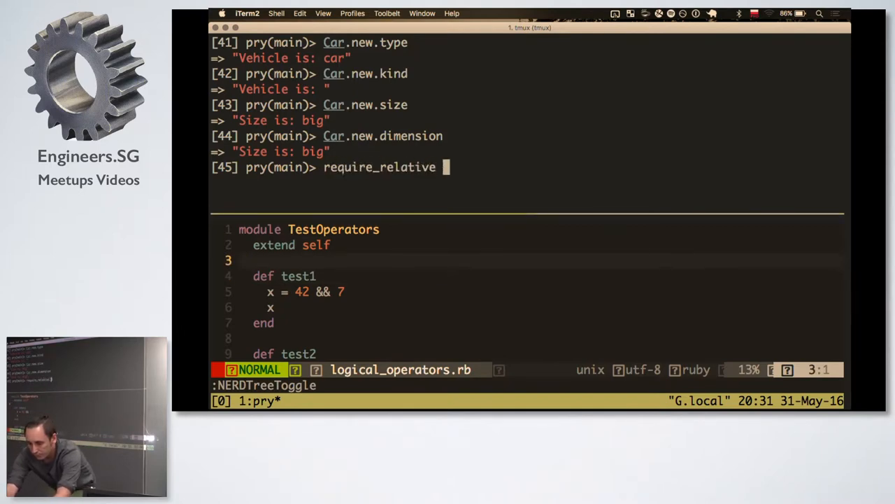
{"action": "type", "text": "'./logica"}
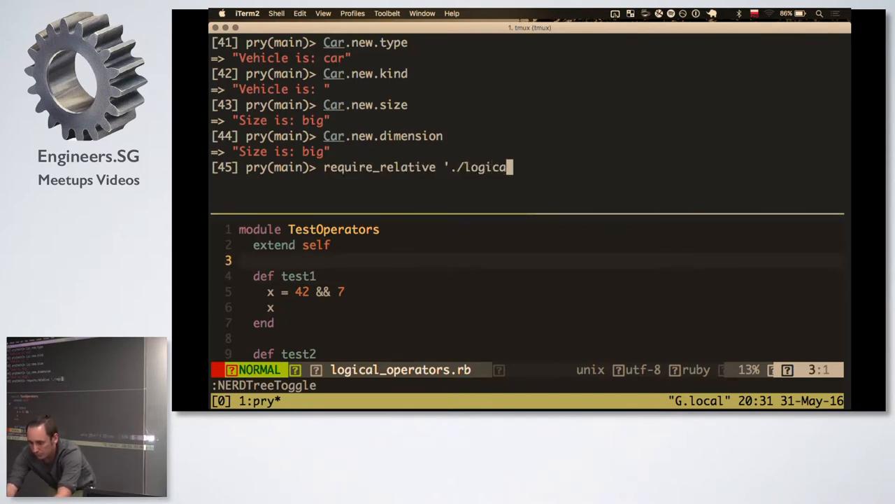
{"action": "key", "text": "Return"}
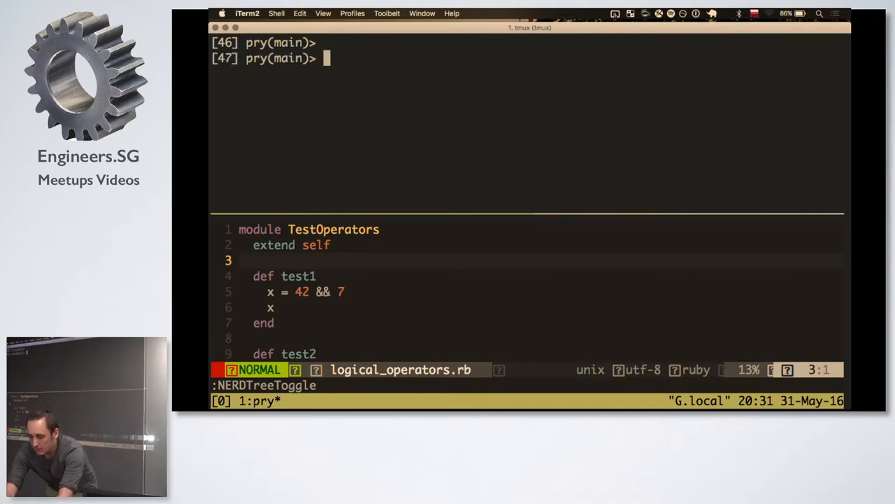
{"action": "key", "text": "j"}
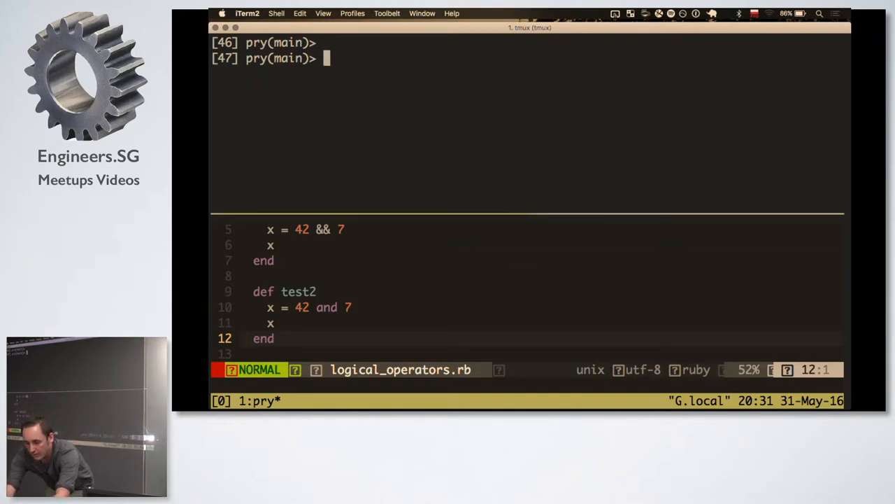
Run TestOperators.test1 while viewing the file, showing 42 && 7 returns 7
{"action": "key", "text": "gg"}
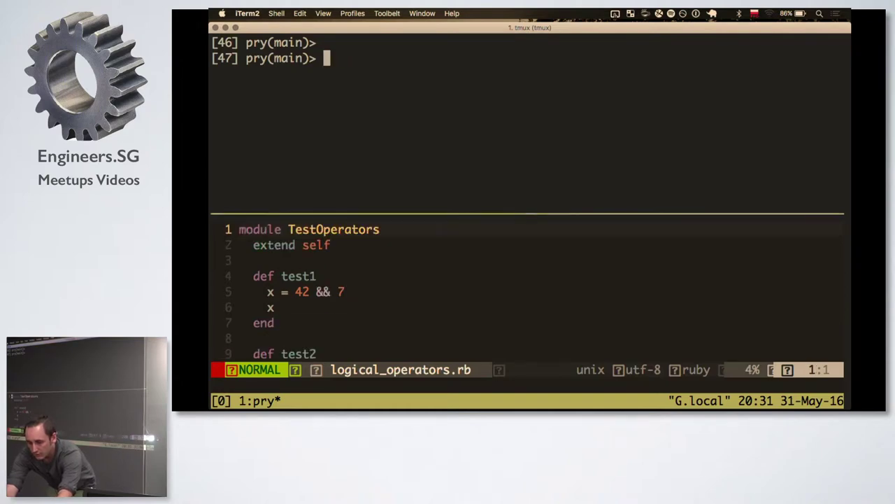
{"action": "type", "text": "TestOperators."}
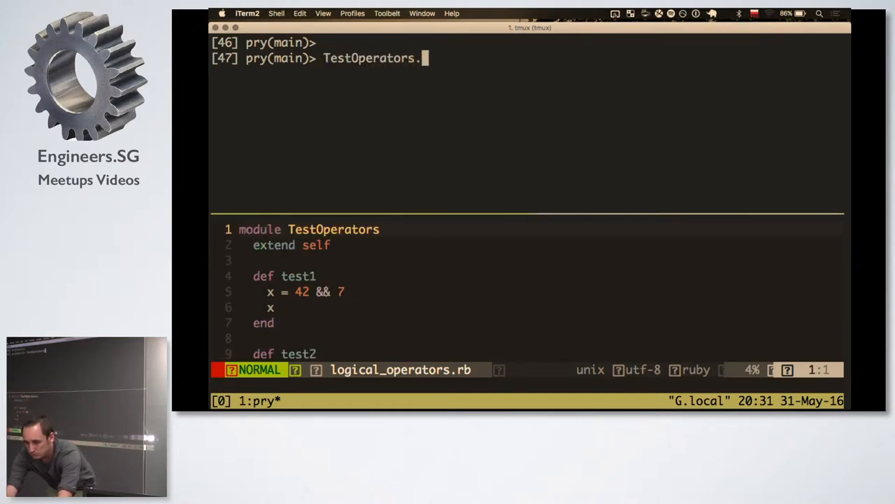
{"action": "type", "text": "test1"}
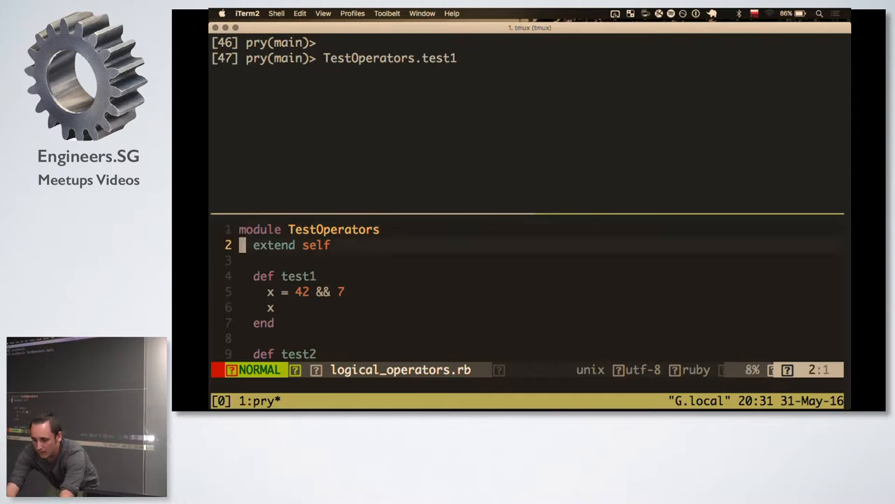
{"action": "key", "text": "V"}
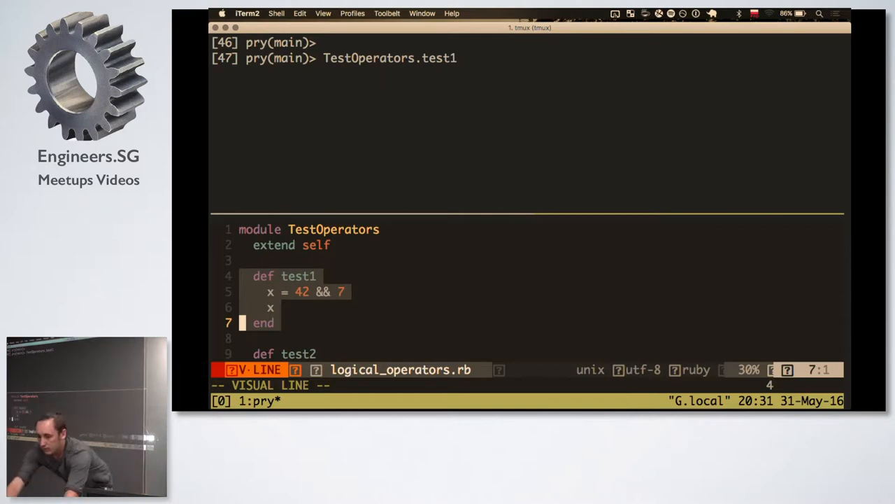
{"action": "key", "text": "Return"}
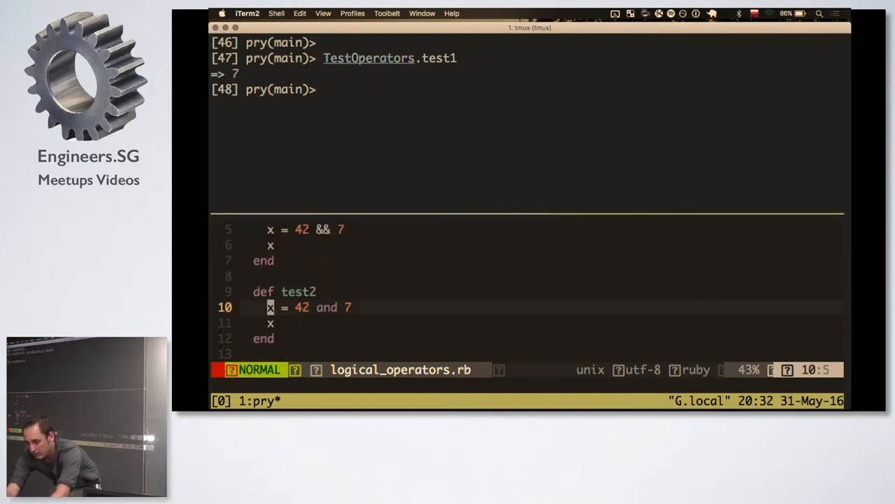
Run TestOperators.test2 (returns 42) and test3 (raises RuntimeError) in pry
{"action": "type", "text": "TestOperators.test"}
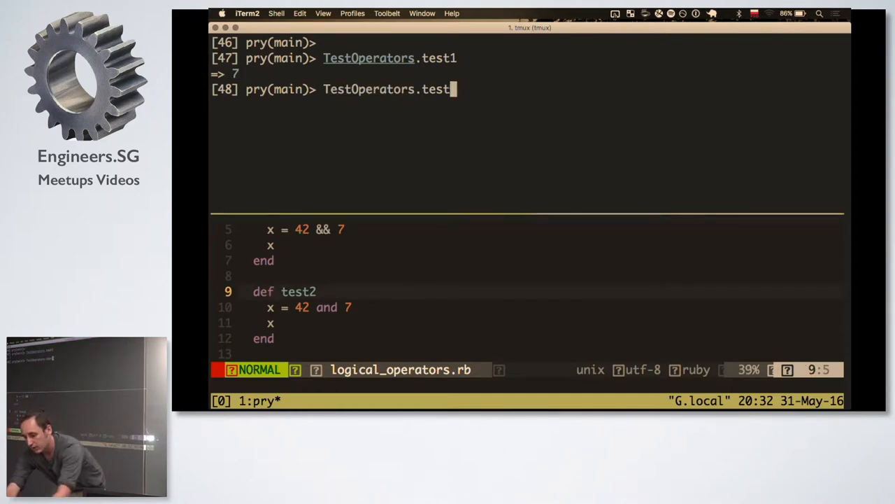
{"action": "key", "text": "Return"}
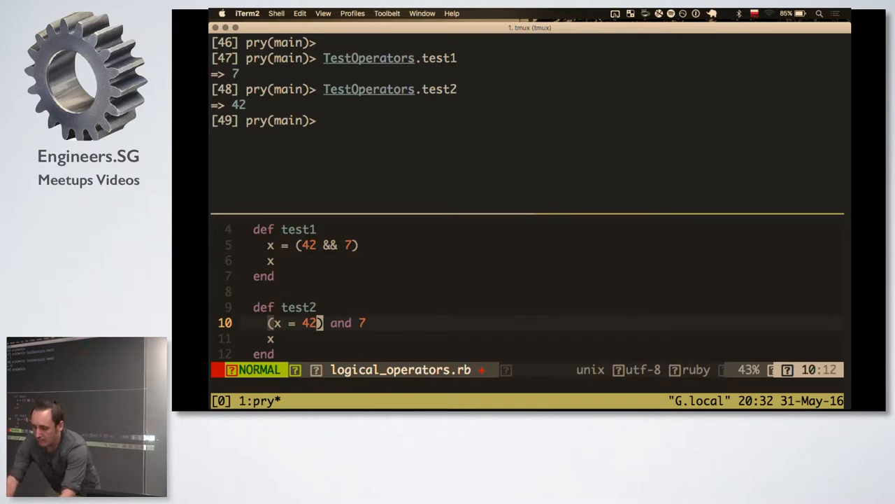
{"action": "scroll", "scroll_direction": "down", "scroll_amount": 3}
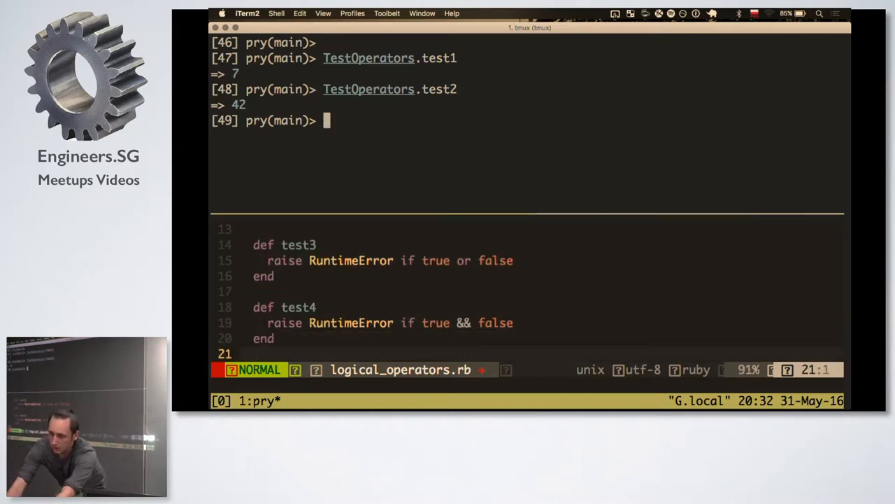
{"action": "type", "text": "TestOperators.test"}
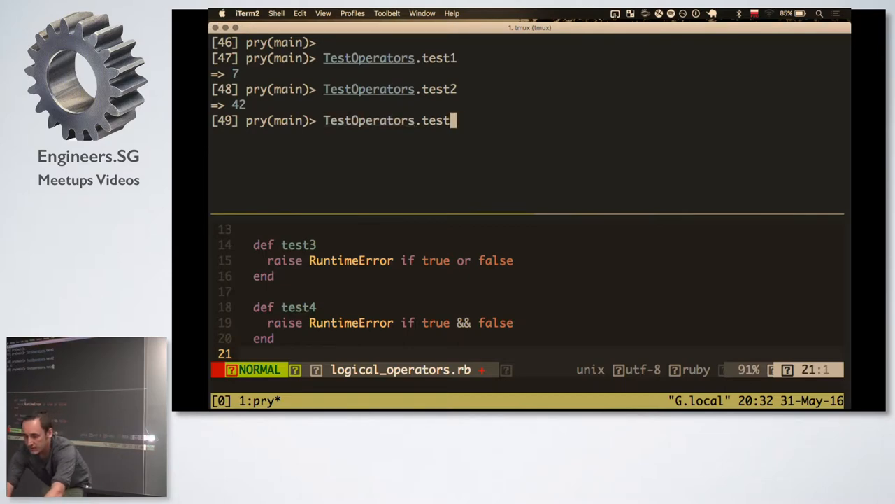
{"action": "key", "text": "Return"}
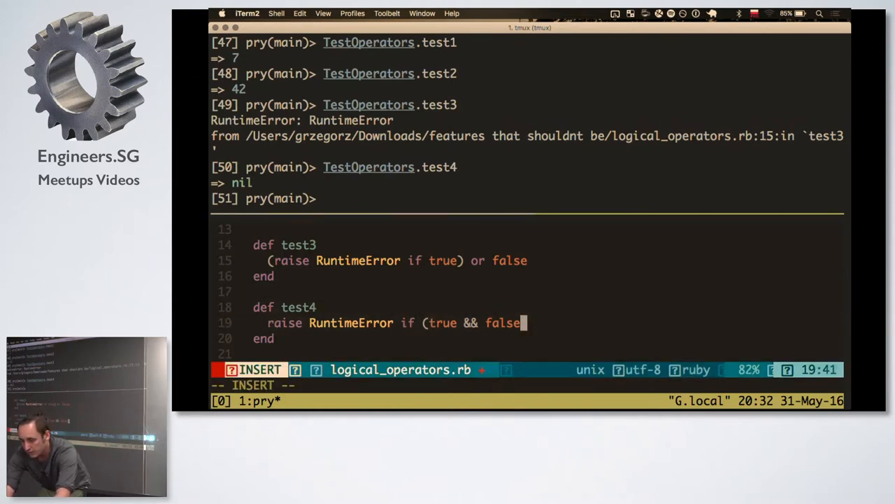
Parenthesise the test4 expression, search the file for 'or', then clear the highlight
{"action": "key", "text": "Escape"}
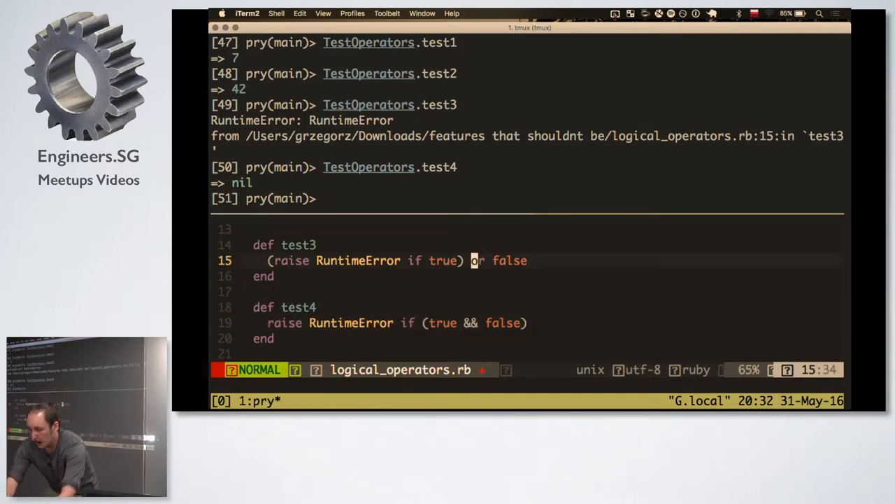
{"action": "key", "text": "n"}
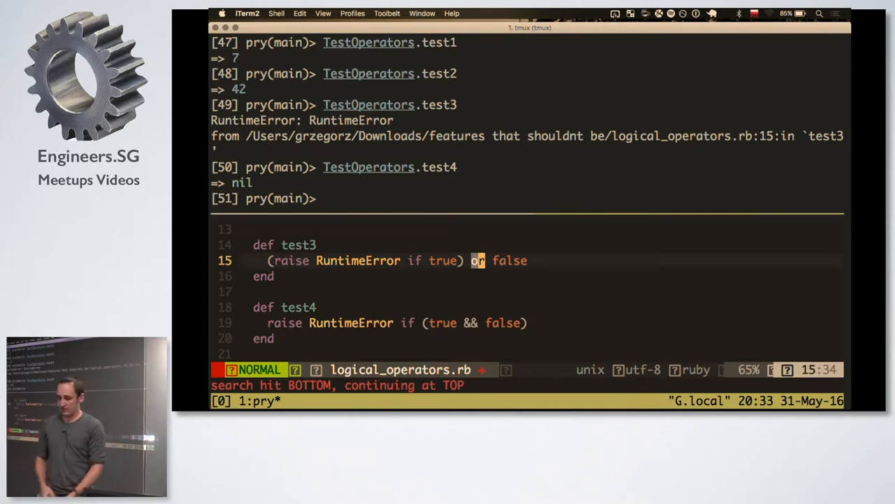
{"action": "type", "text": ":nohlsearch"}
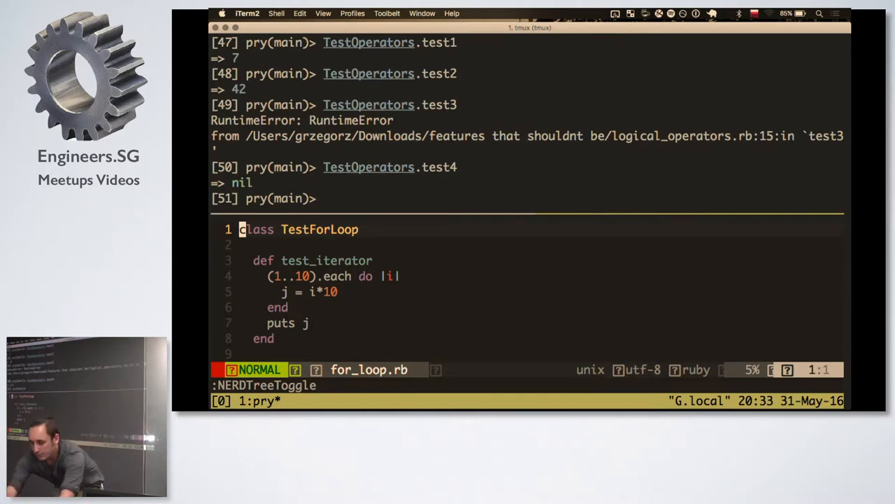
Load for_loop.rb into pry with require_relative './for_loop'
{"action": "scroll", "scroll_direction": "down", "scroll_amount": 3}
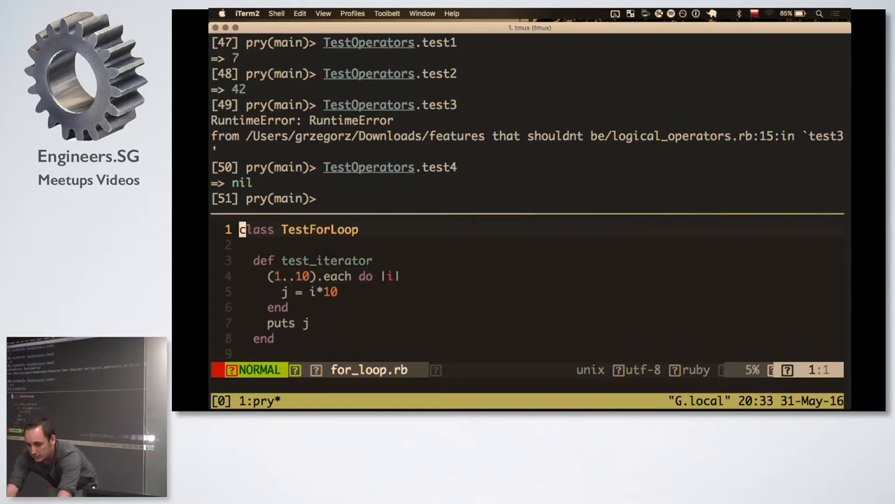
{"action": "type", "text": "require_relati"}
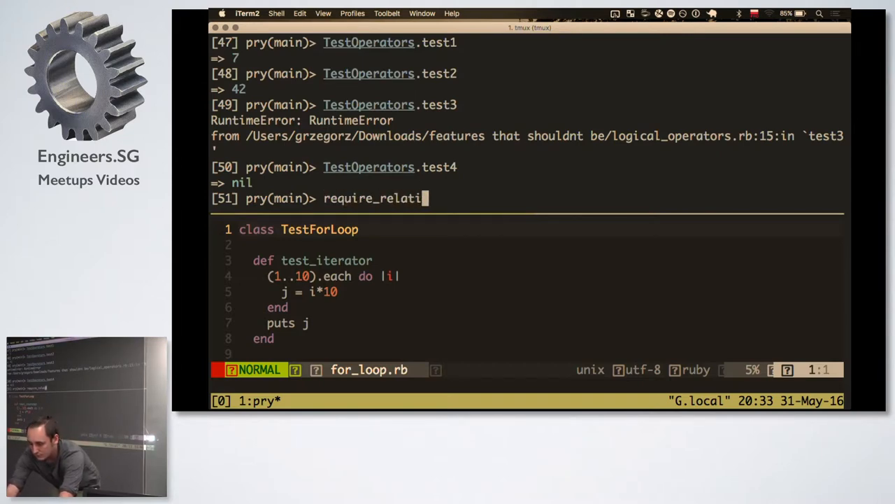
{"action": "type", "text": "ve './for_l"}
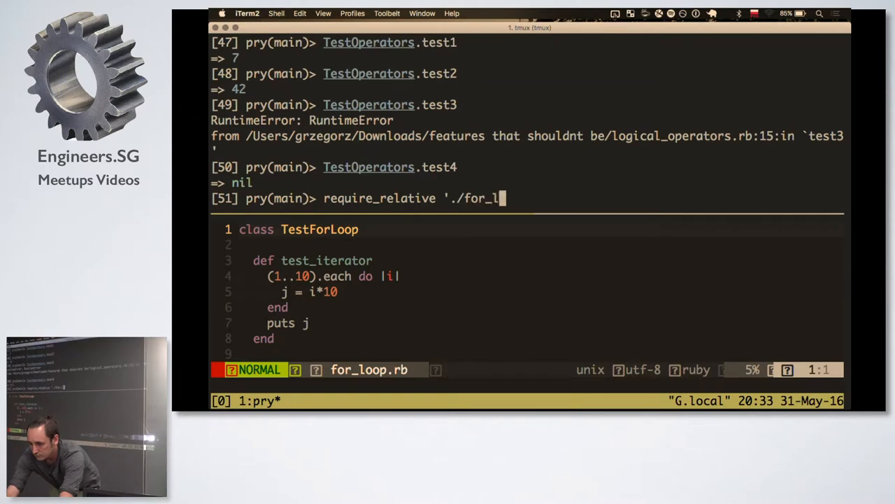
{"action": "key", "text": "Return"}
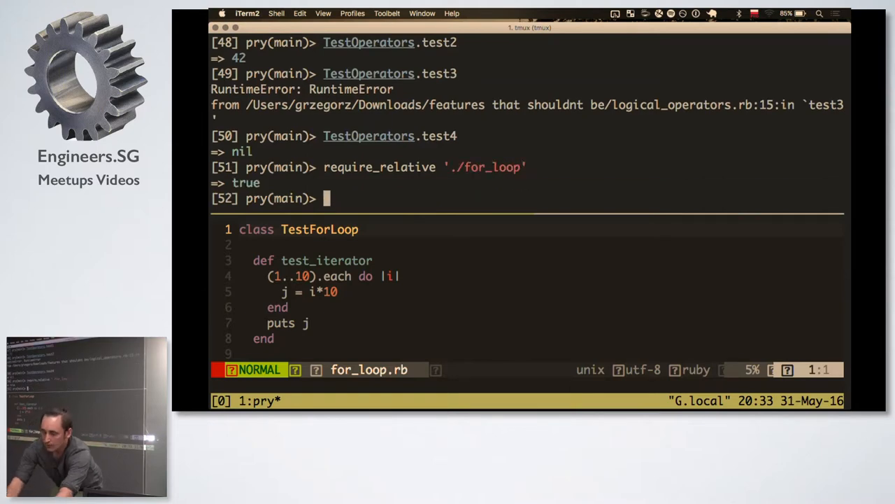
Run TestForLoop.new.test_iterator (NameError for j) and test_for (prints 100)
{"action": "type", "text": "Test"}
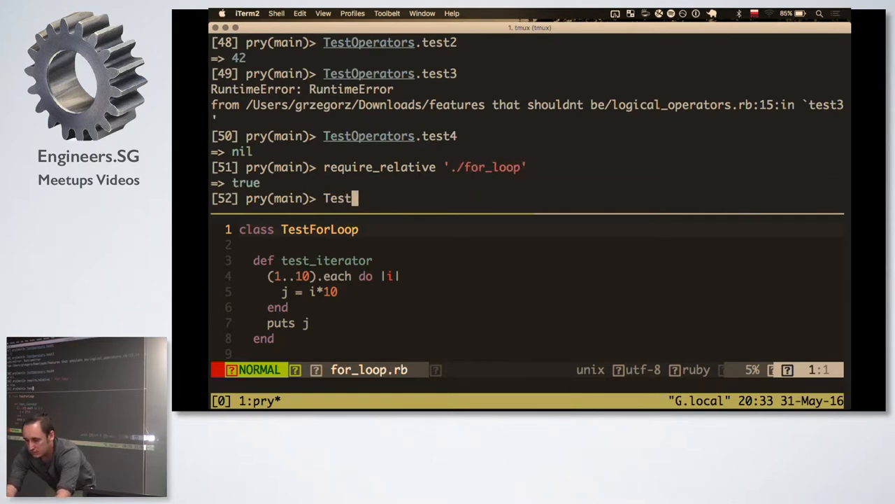
{"action": "type", "text": "ForLoop.t"}
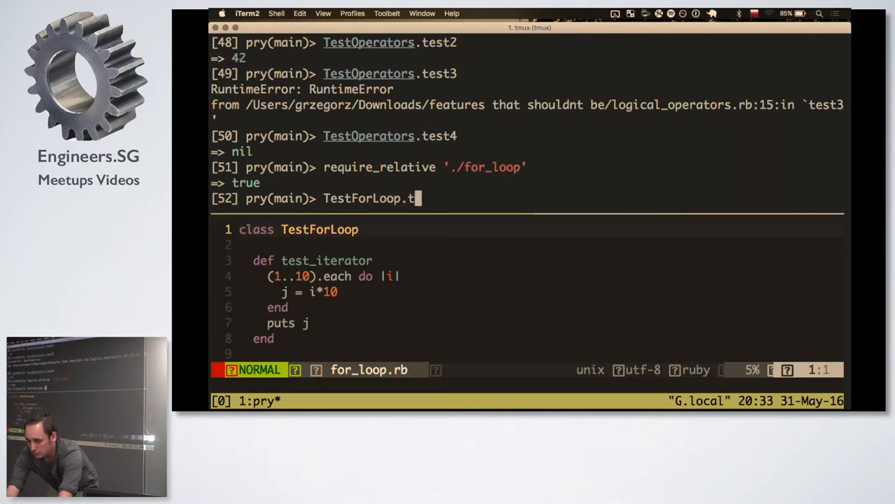
{"action": "type", "text": "est_iterator"}
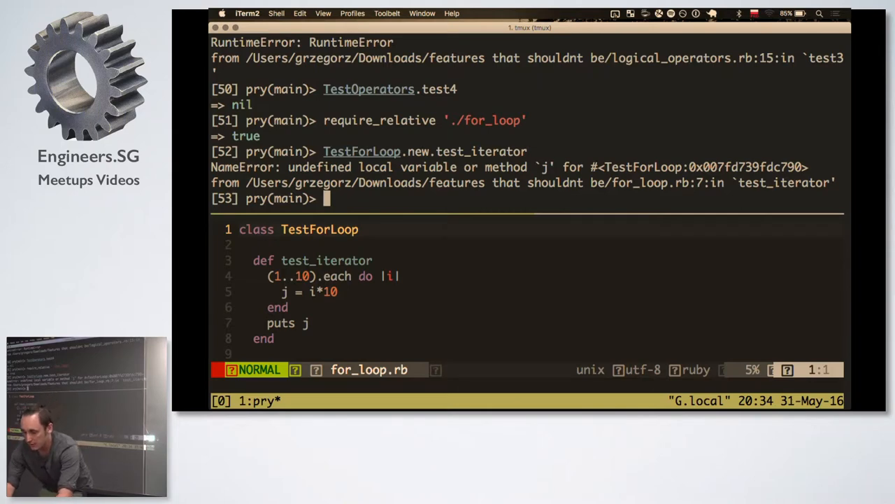
{"action": "key", "text": "V"}
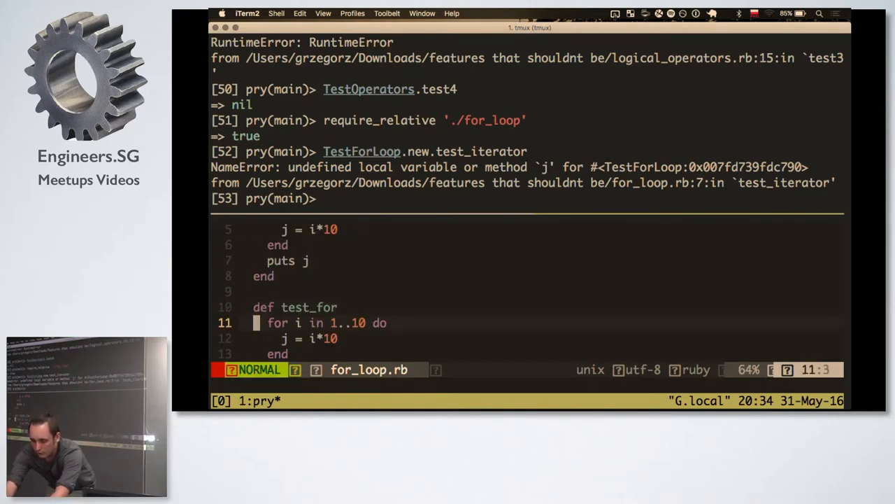
{"action": "type", "text": "TestForLoop.new.test_iterator"}
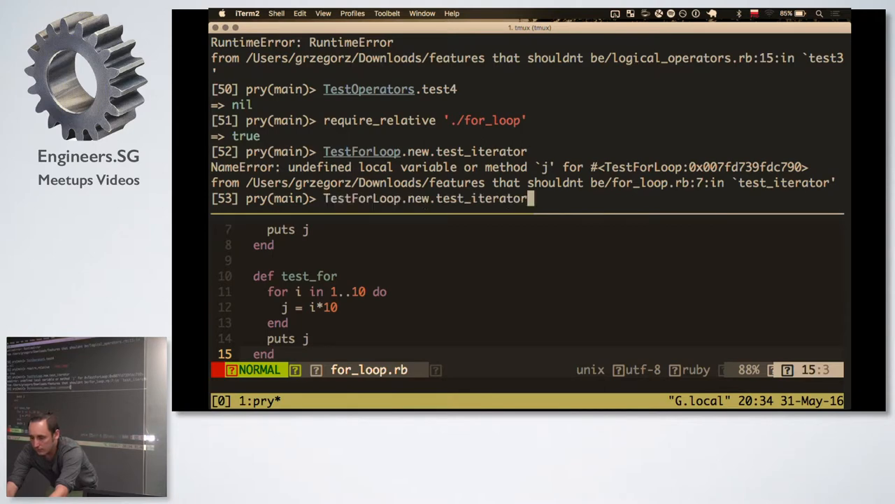
{"action": "key", "text": "backspace"}
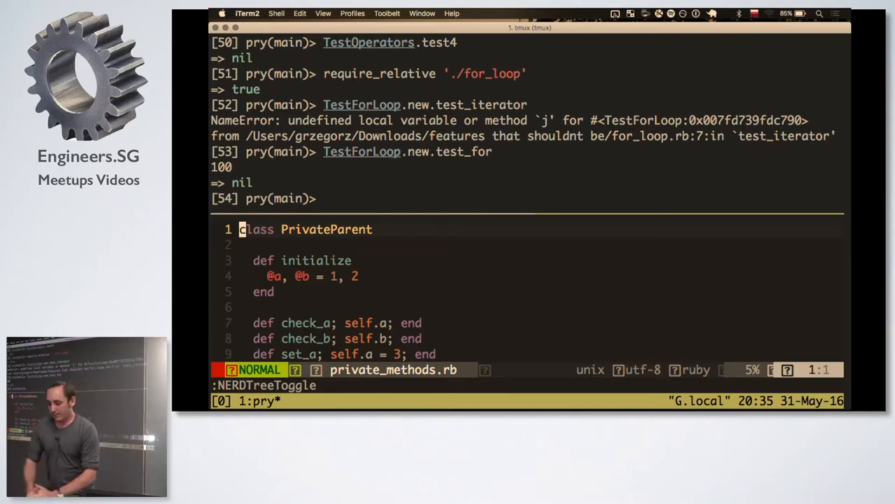
Load private_methods into pry with require_relative './private_methods'
{"action": "key", "text": "down"}
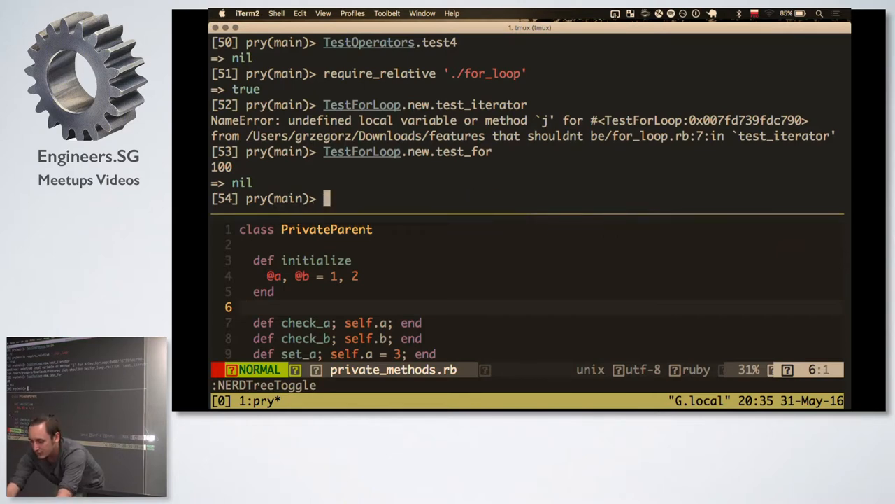
{"action": "type", "text": "require_relative"}
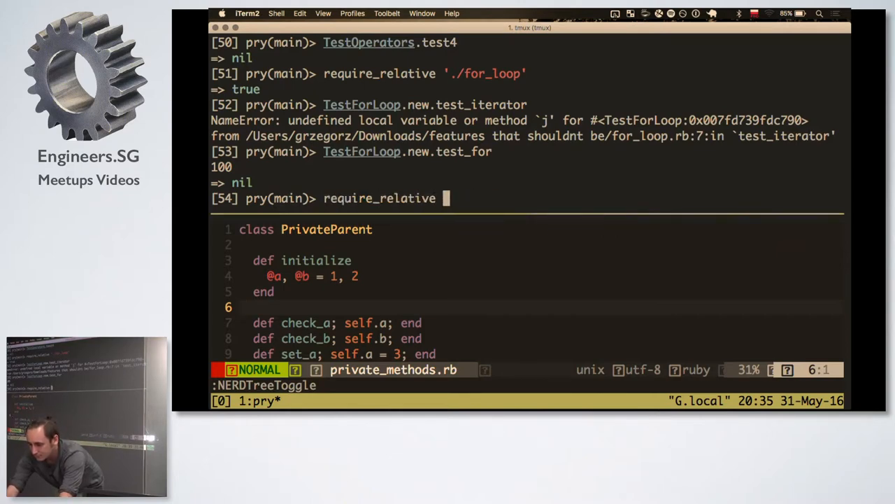
{"action": "type", "text": "'./private_methods"}
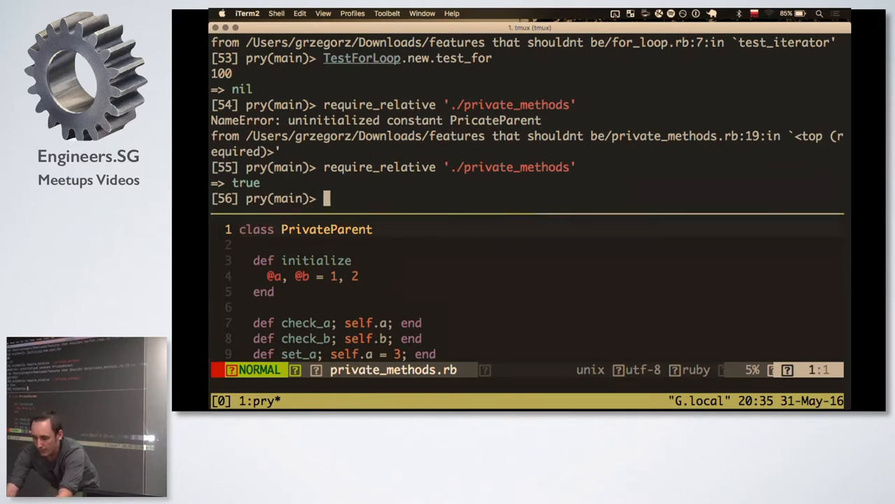
Create pp = PrivateParent.new, holding @a=1 and @b=2
{"action": "type", "text": "PrivateParent"}
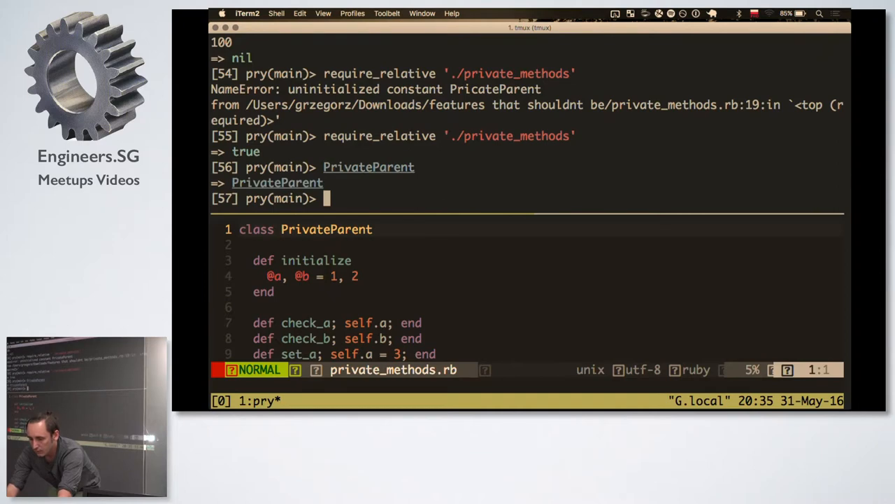
{"action": "type", "text": "PrivateParent"}
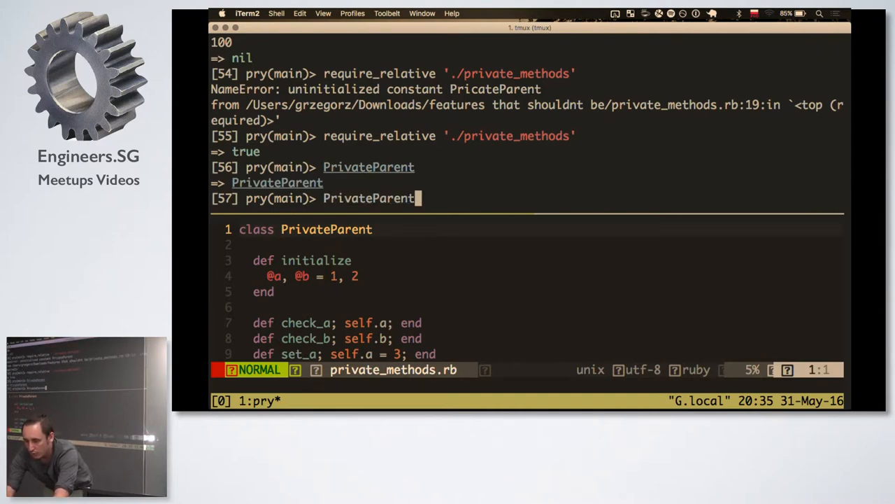
{"action": "type", "text": "pp ="}
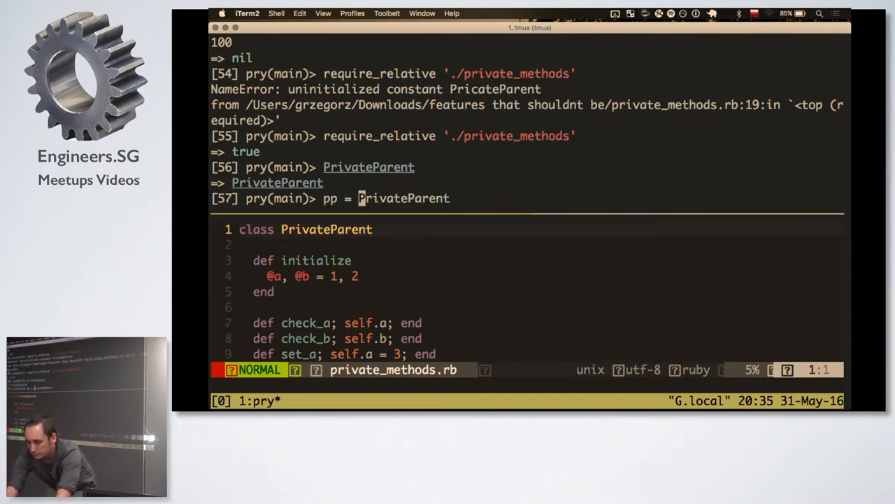
{"action": "type", "text": ".new"}
{"action": "key", "text": "Return"}
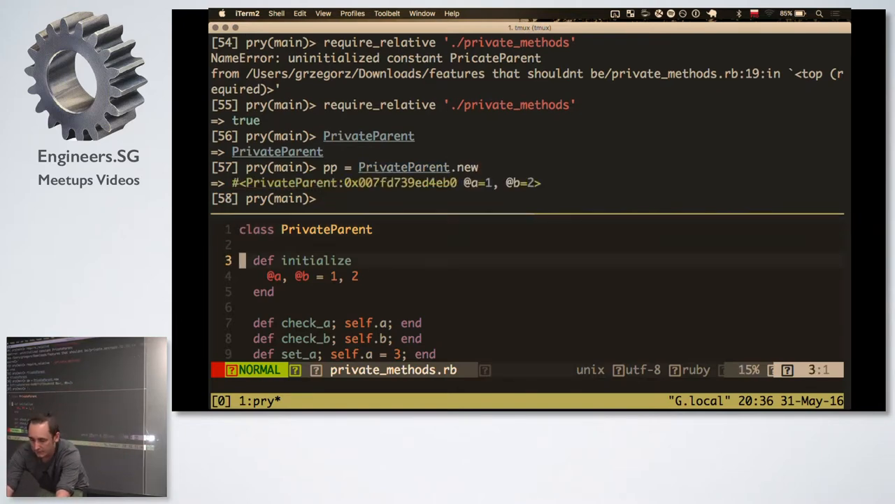
Run pp.check_a (returns 1) and pp.check_b (private method NoMethodError)
{"action": "scroll", "scroll_direction": "down", "scroll_amount": 3}
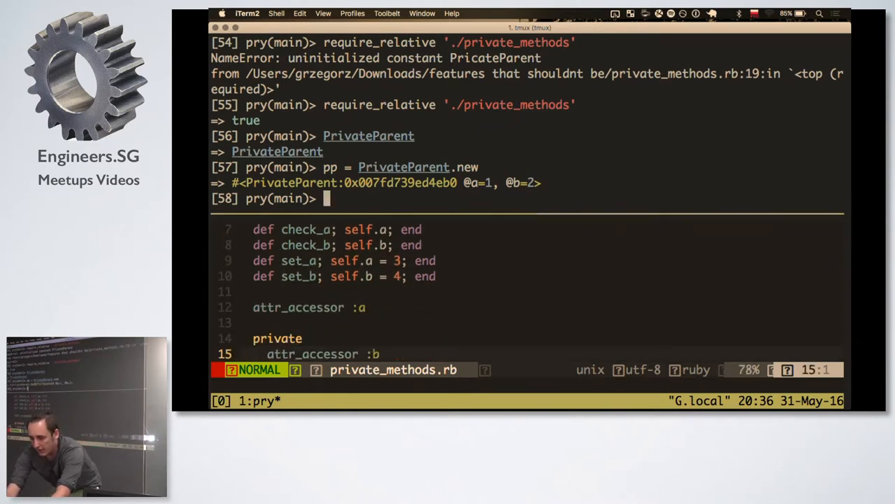
{"action": "type", "text": "pp.check_"}
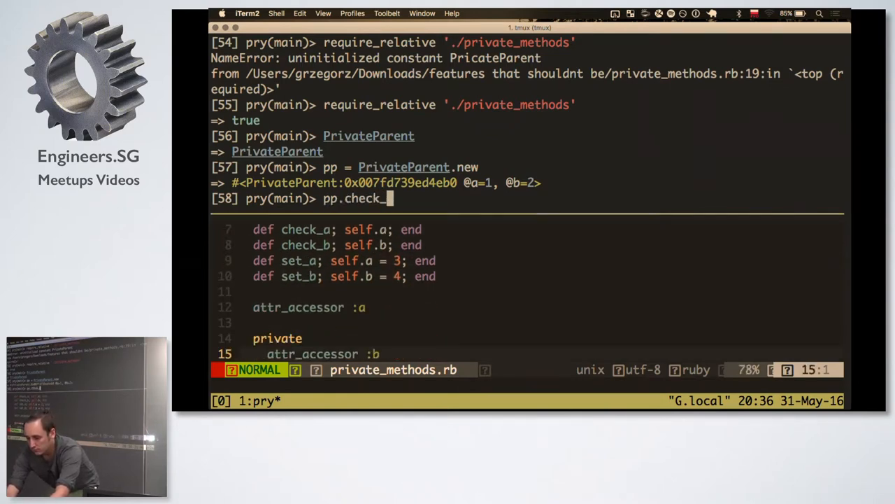
{"action": "type", "text": "a"}
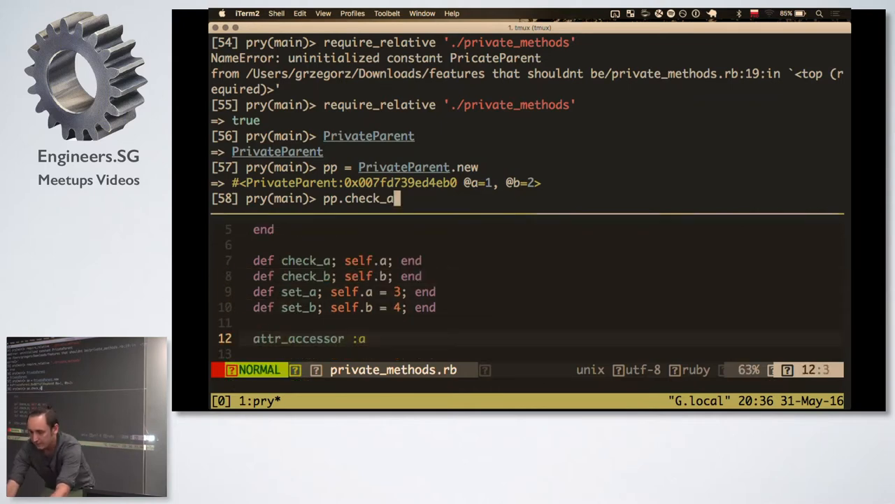
{"action": "key", "text": "Return"}
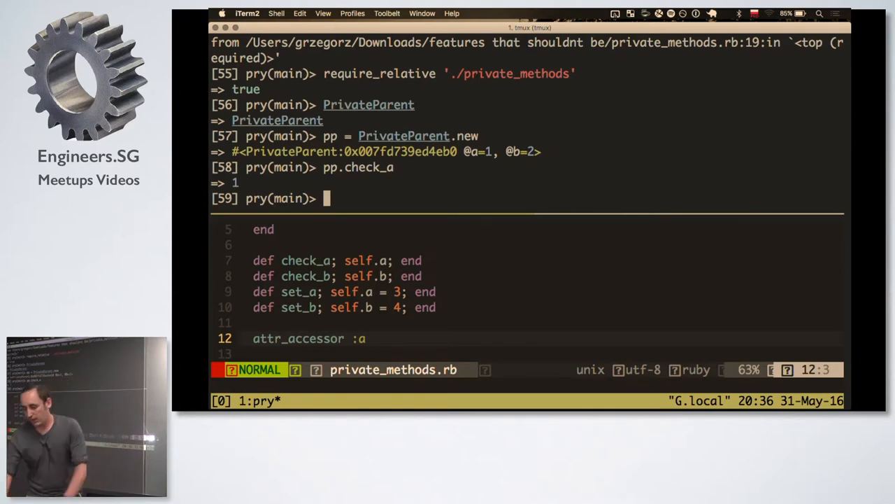
{"action": "scroll", "scroll_direction": "down", "scroll_amount": 3}
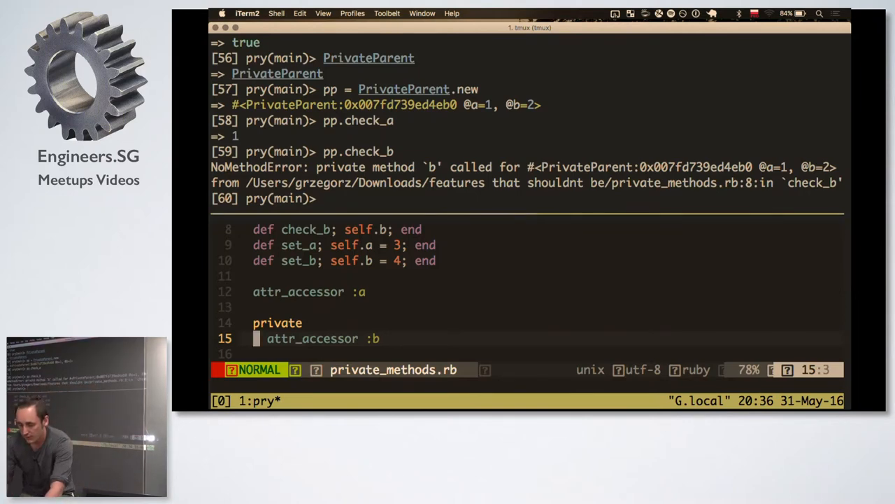
{"action": "type", "text": "pp.check_"}
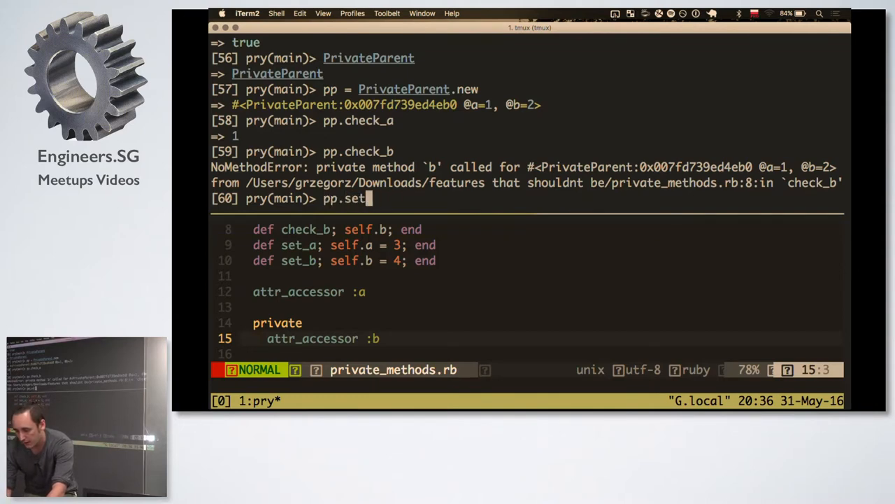
{"action": "type", "text": "_a"}
{"action": "key", "text": "Return"}
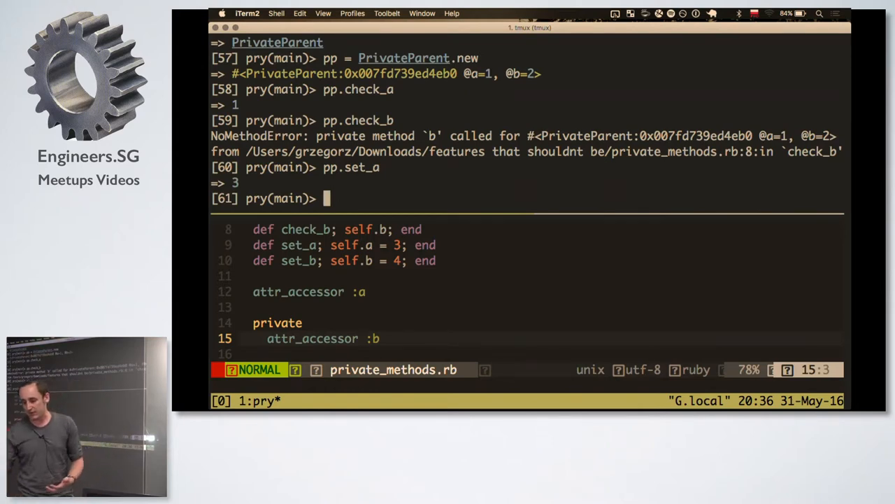
{"action": "type", "text": "pp.check_b"}
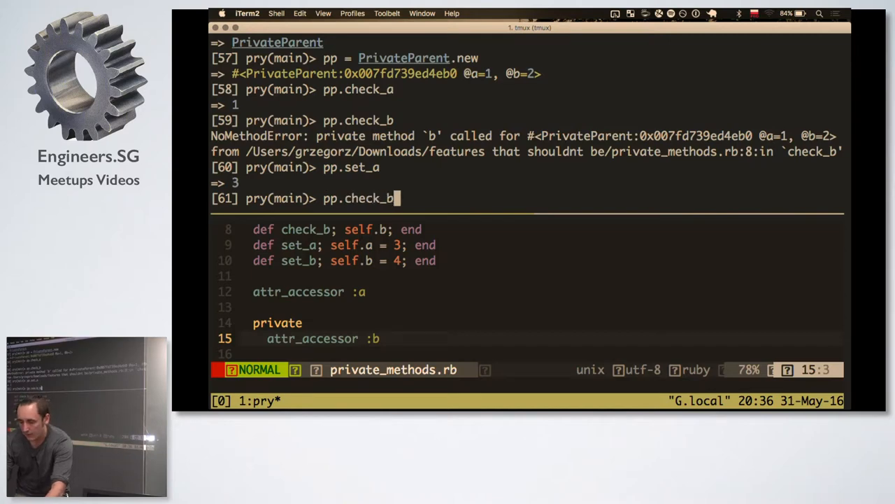
{"action": "type", "text": "a"}
{"action": "key", "text": "Return"}
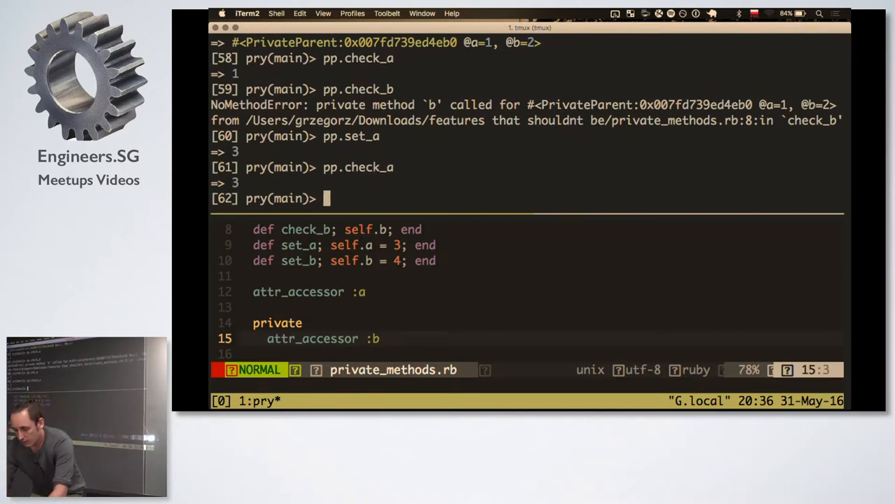
Run pp.set_a giving 3, then pp.set_b, fixing a stray letter, giving 4
{"action": "type", "text": "pp.set_a"}
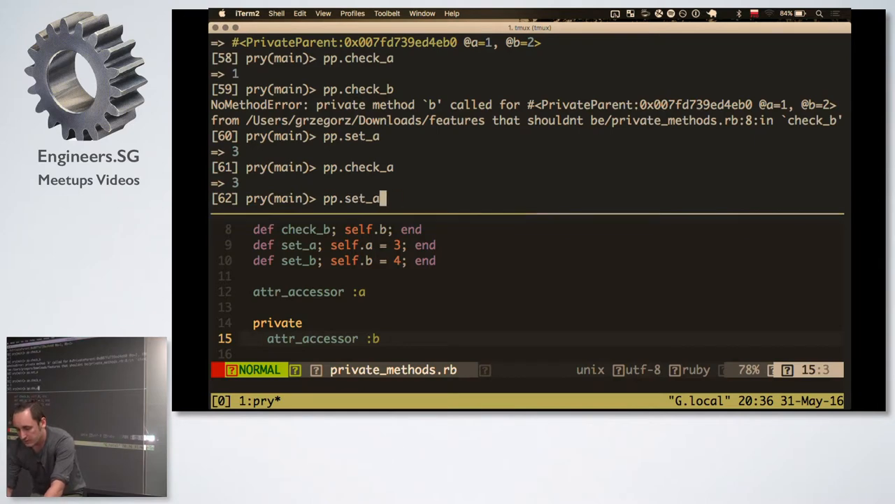
{"action": "type", "text": "b"}
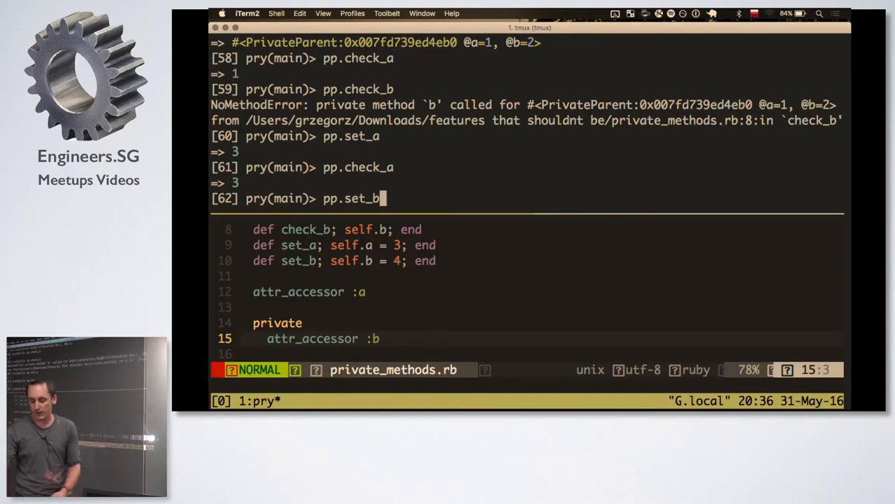
{"action": "type", "text": "a"}
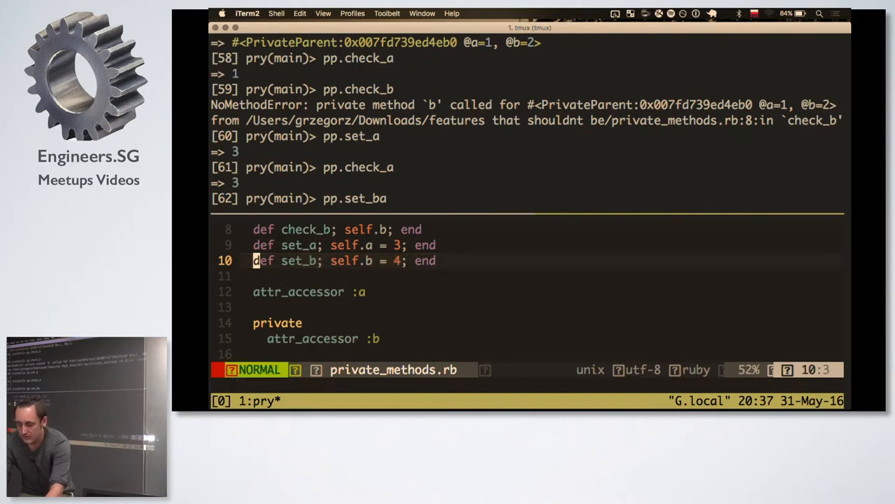
{"action": "key", "text": "Backspace"}
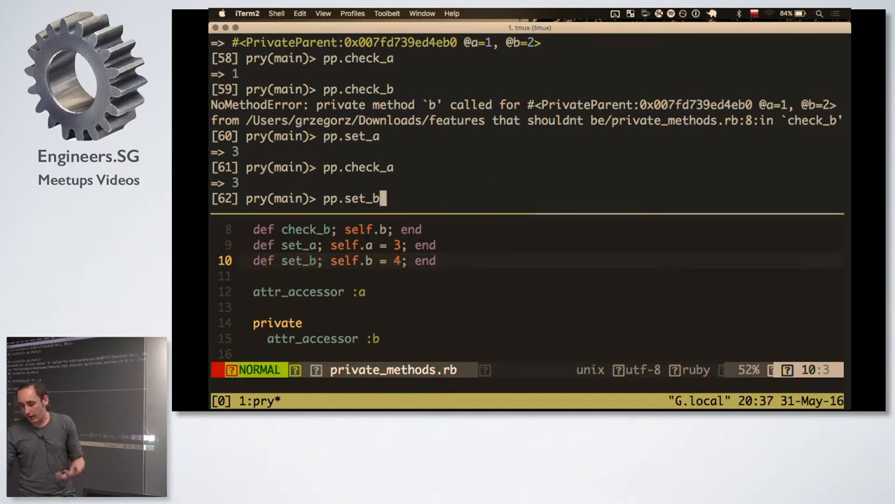
{"action": "key", "text": "Return"}
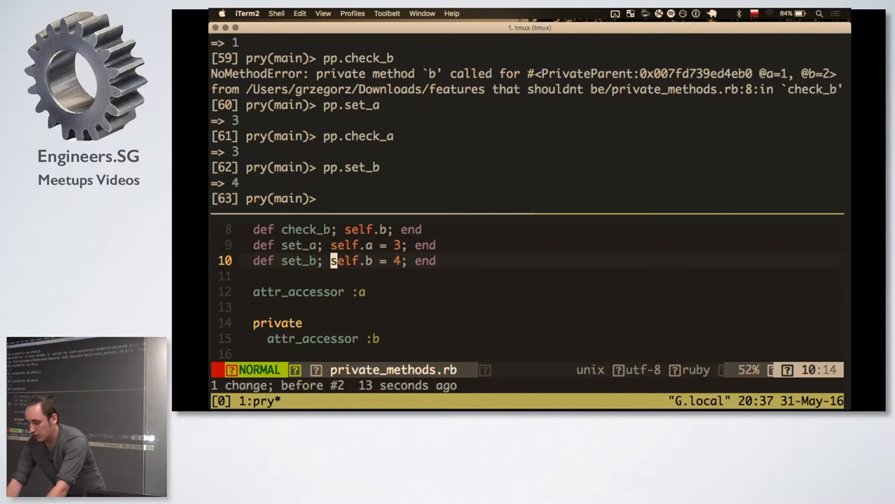
View the PrivateChild class, create pc = PrivateChild.new, and run pc.set_b returning 4
{"action": "key", "text": "V"}
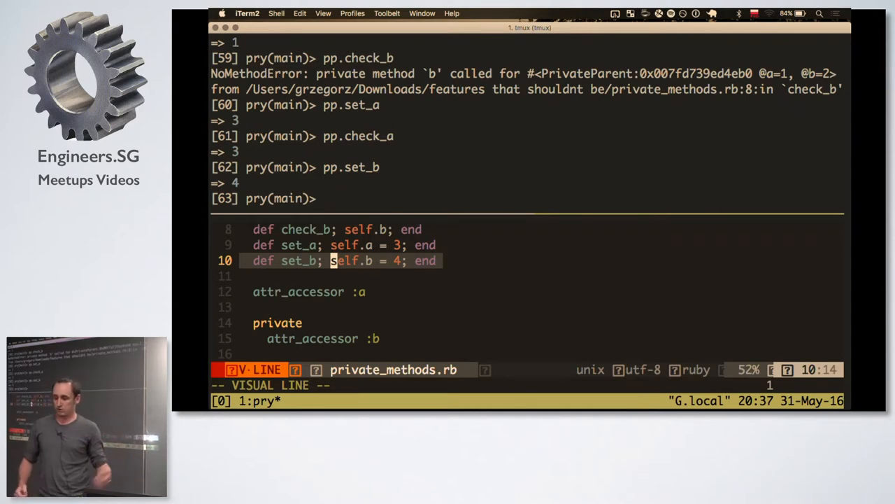
{"action": "key", "text": "Escape"}
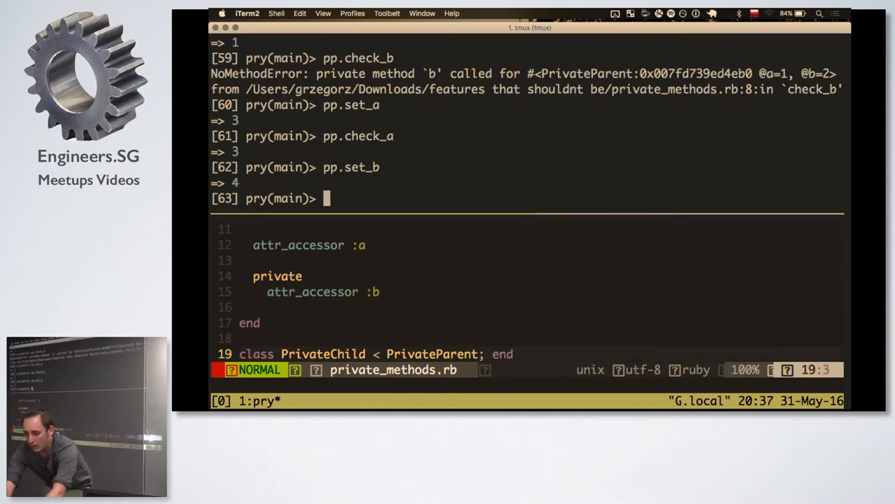
{"action": "type", "text": "pc ="}
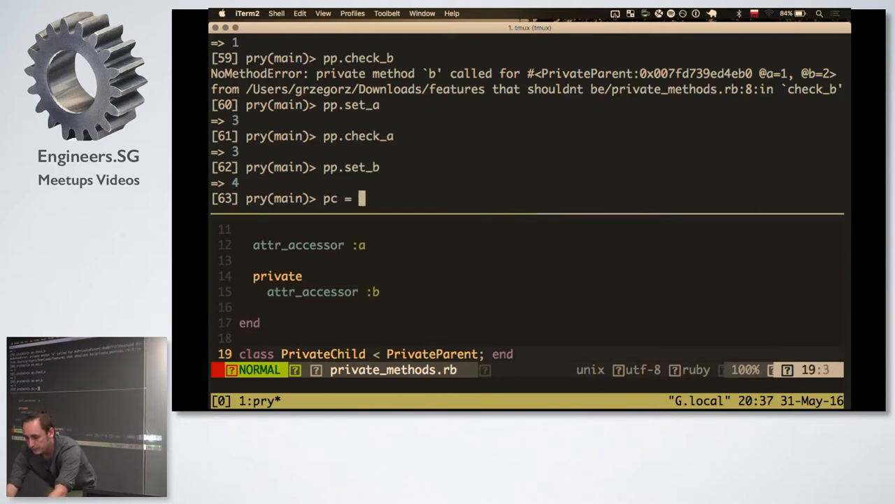
{"action": "type", "text": "PrivateChild.new"}
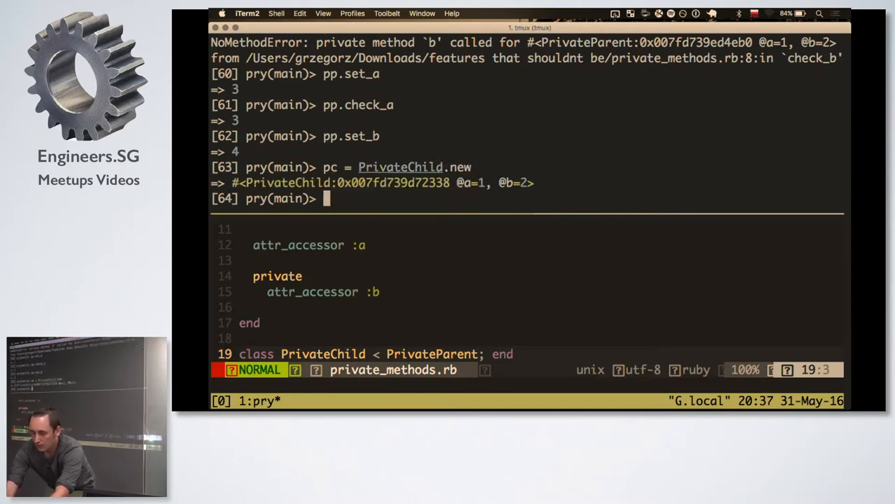
{"action": "type", "text": "pc"}
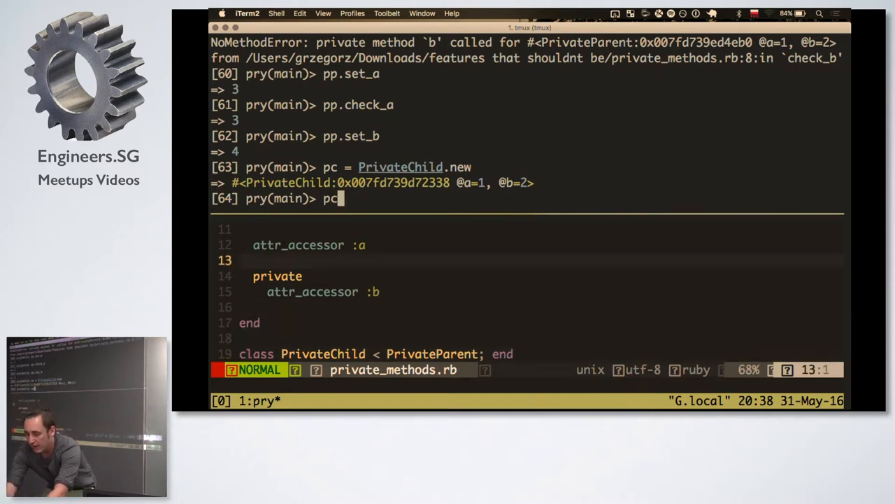
{"action": "type", "text": ".set_b"}
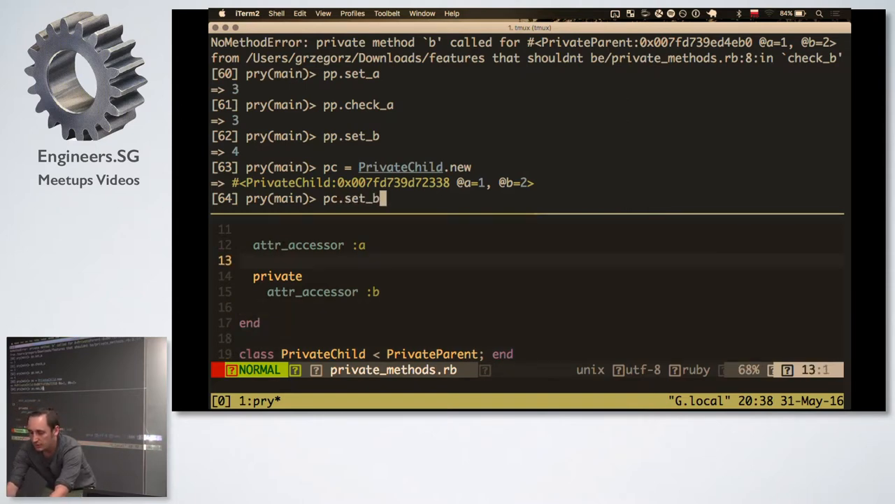
{"action": "key", "text": "Return"}
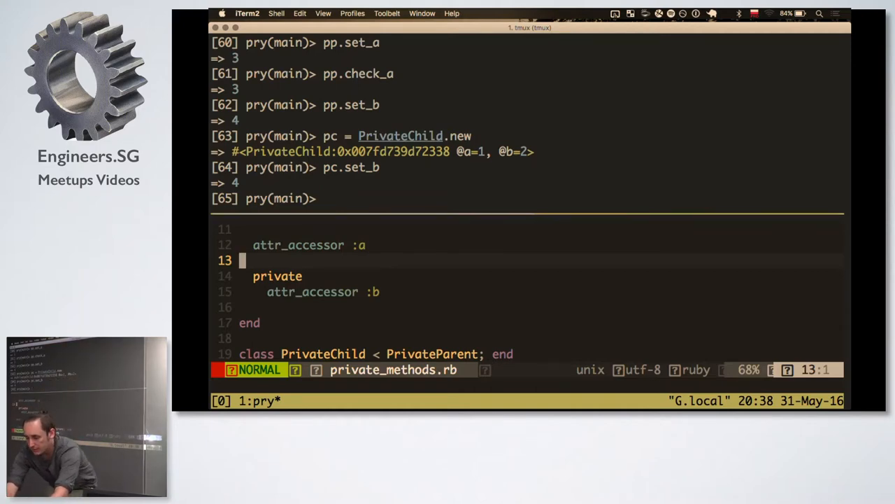
Open protected_methods.rb and load it into pry with require_relative
{"action": "type", "text": ":e protected_methods.rb"}
{"action": "left_click", "coordinate": [528, 199]}
{"action": "type", "text": "require_rela"}
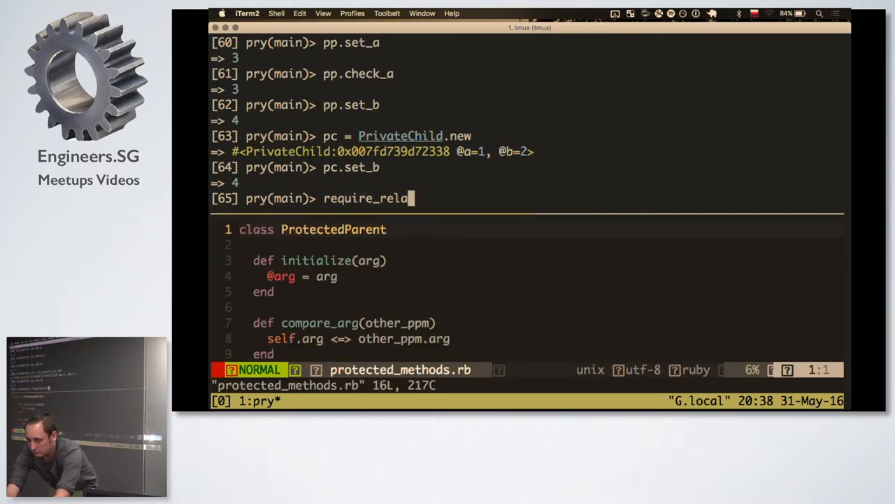
{"action": "type", "text": "tive './protec"}
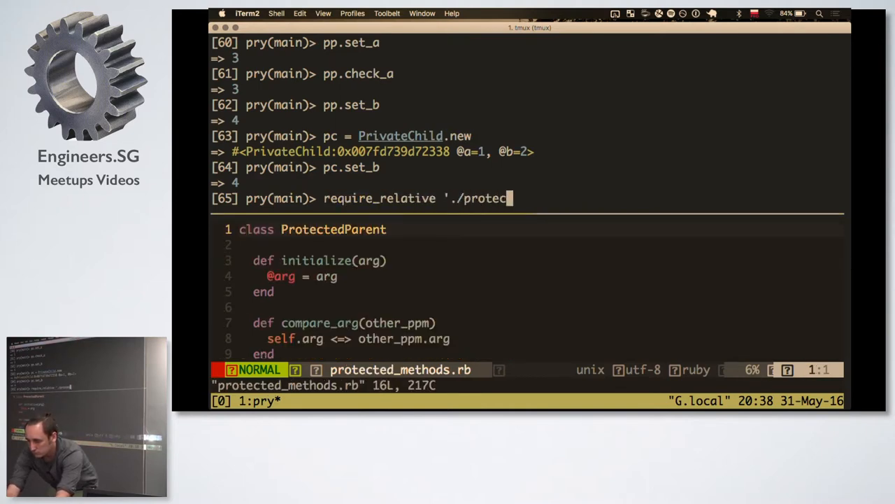
{"action": "key", "text": "Return"}
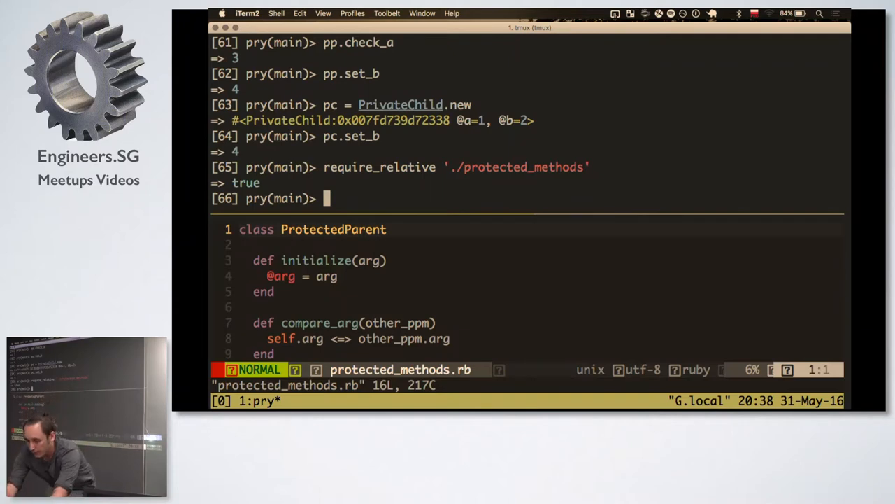
Create pp = ProtectedParent.new(1) and pc = ProtectedChild.new(2), then run pc.compare_arg pp returning 1
{"action": "type", "text": "pp = ProtectedPar"}
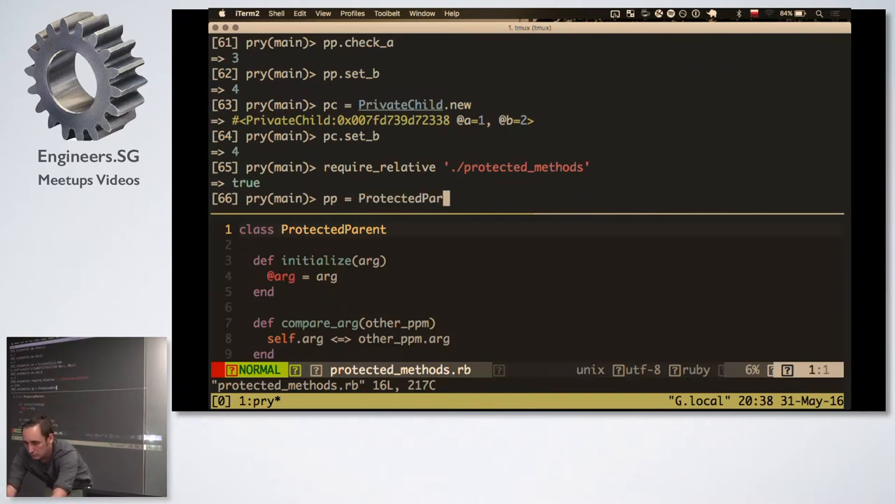
{"action": "type", "text": "ent"}
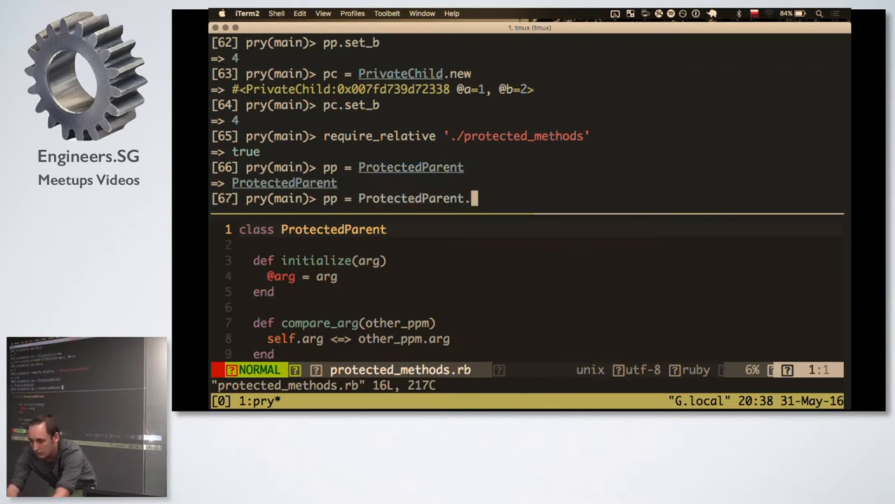
{"action": "type", "text": "new(1"}
{"action": "type", "text": "pc"}
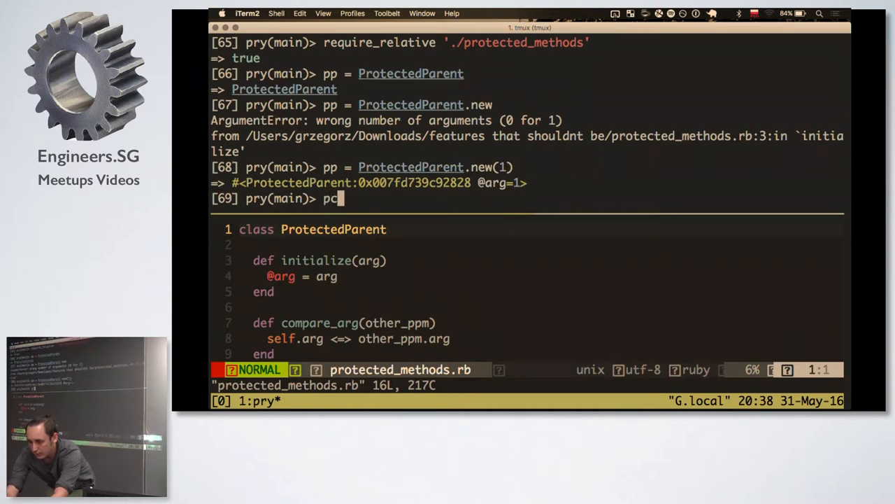
{"action": "type", "text": "= Proted"}
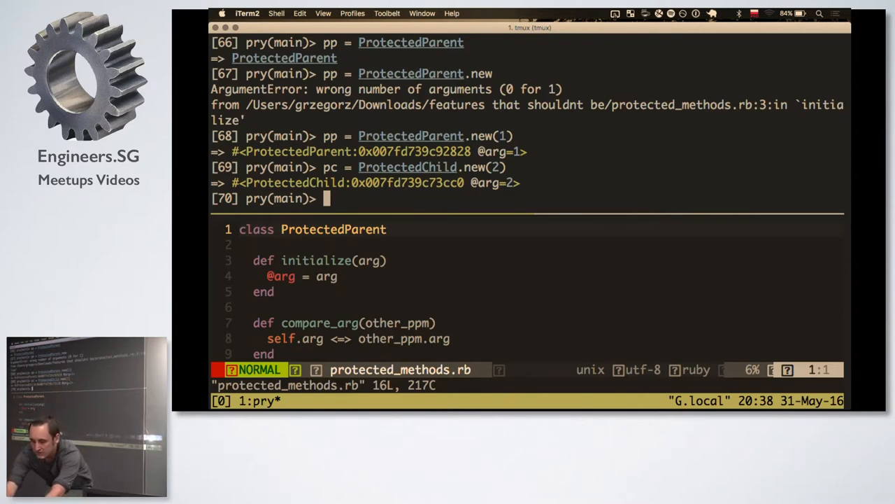
{"action": "type", "text": "pc"}
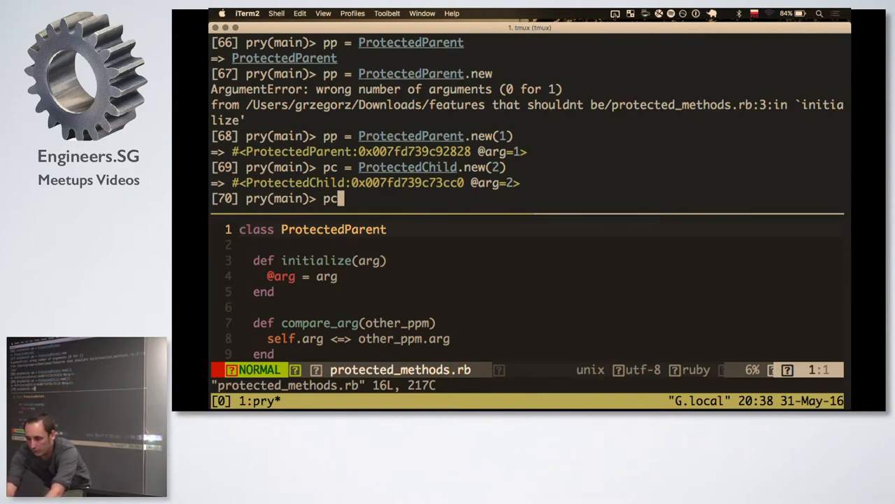
{"action": "type", "text": ".compare_arg"}
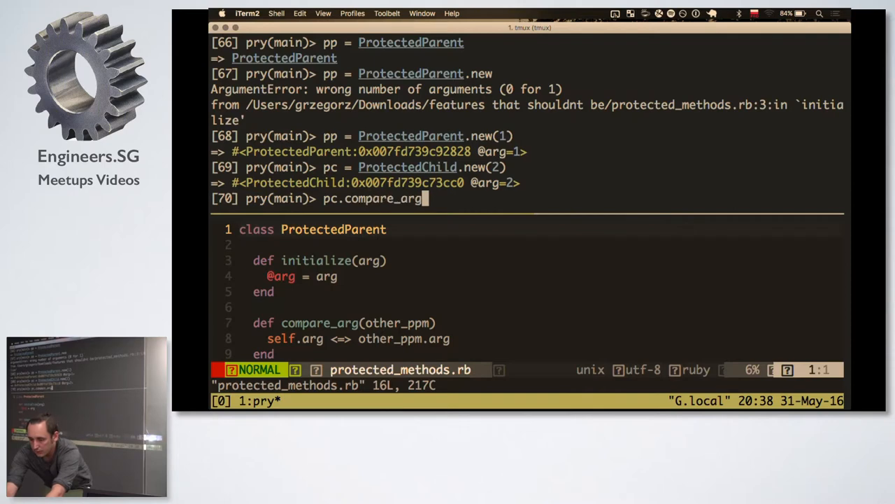
{"action": "key", "text": "Return"}
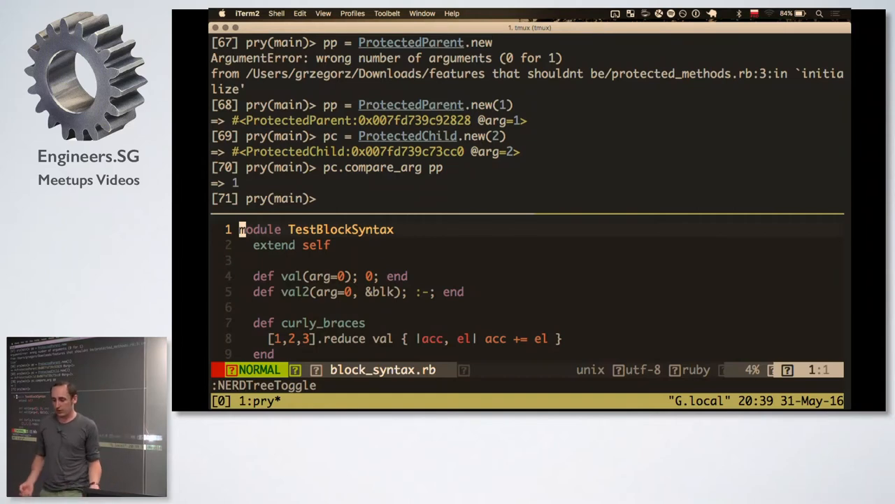
Load block_syntax into pry with require_relative './block_syntax', returning true
{"action": "type", "text": "T"}
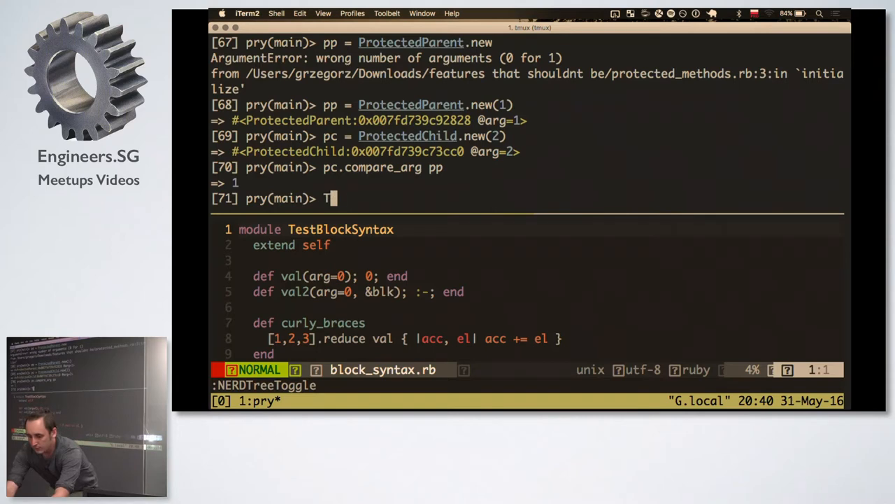
{"action": "type", "text": "require"}
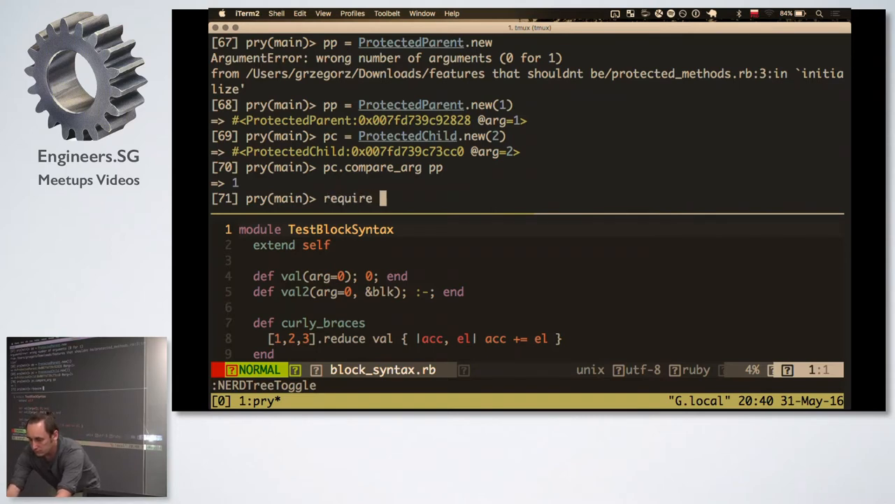
{"action": "type", "text": "_relative './"}
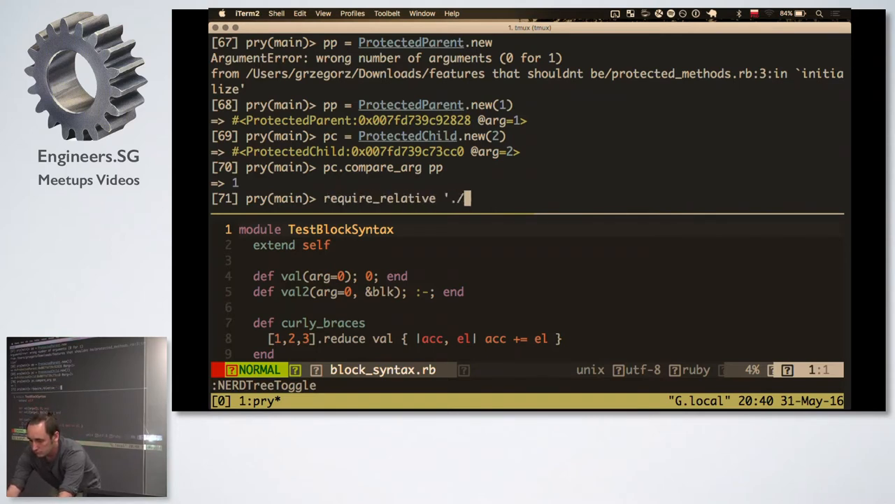
{"action": "type", "text": "block_synta"}
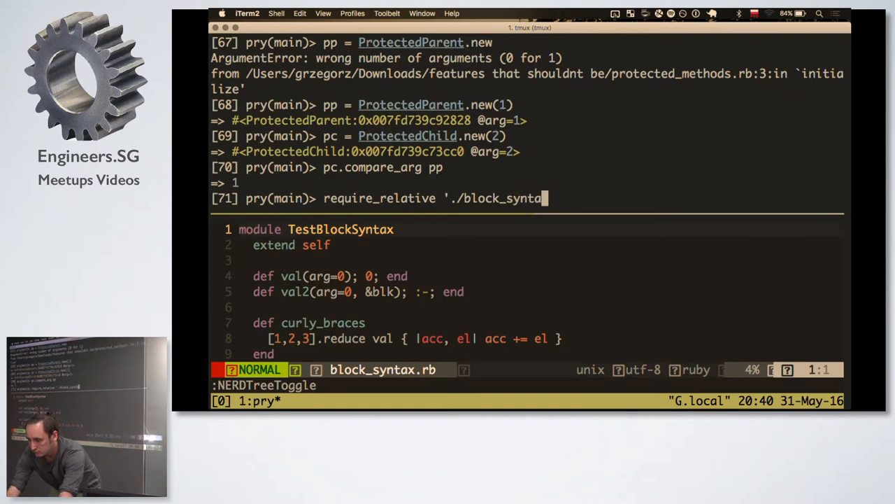
{"action": "key", "text": "Return"}
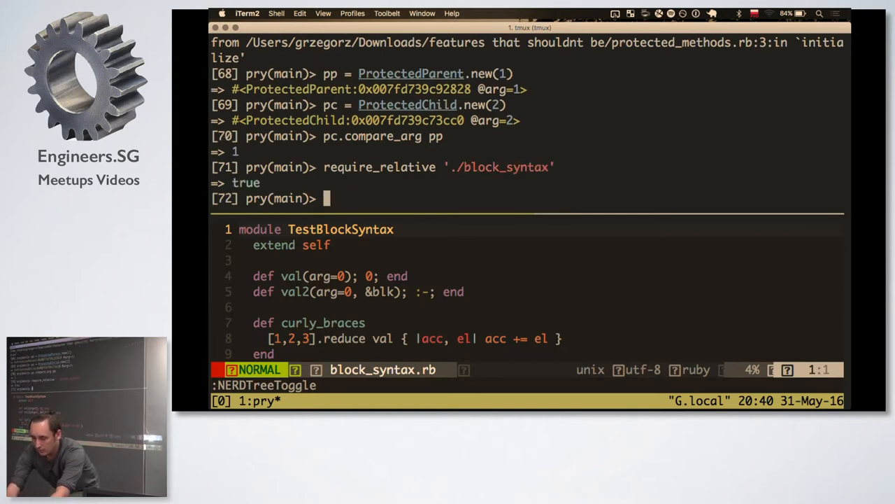
Type TestBlockSyntax.curly_braces at the prompt while marking its method in vim
{"action": "type", "text": "TestB"}
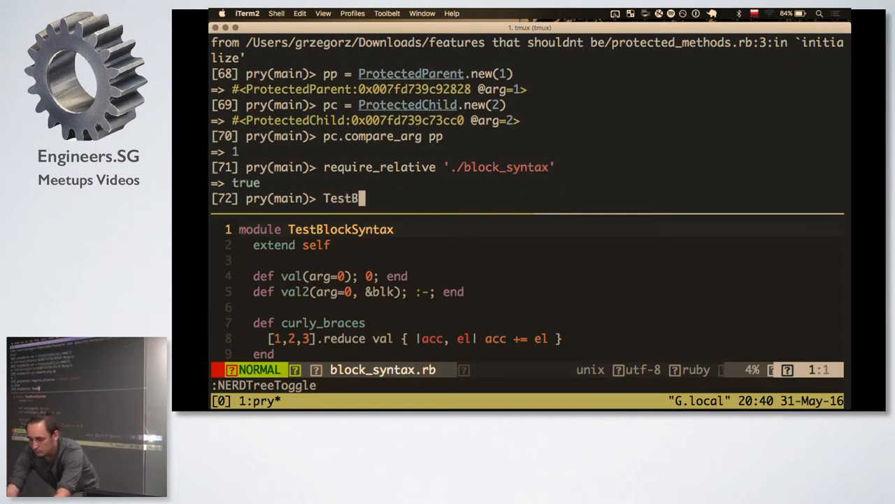
{"action": "type", "text": "lockSyntax."}
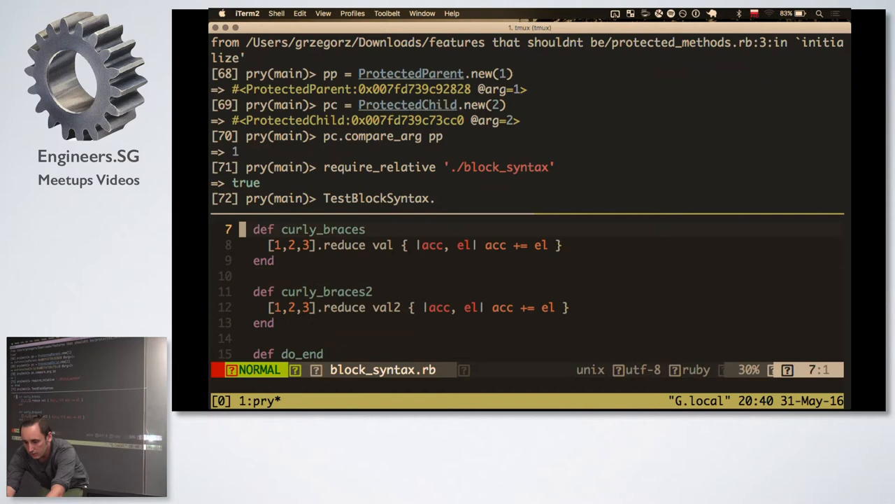
{"action": "key", "text": "V"}
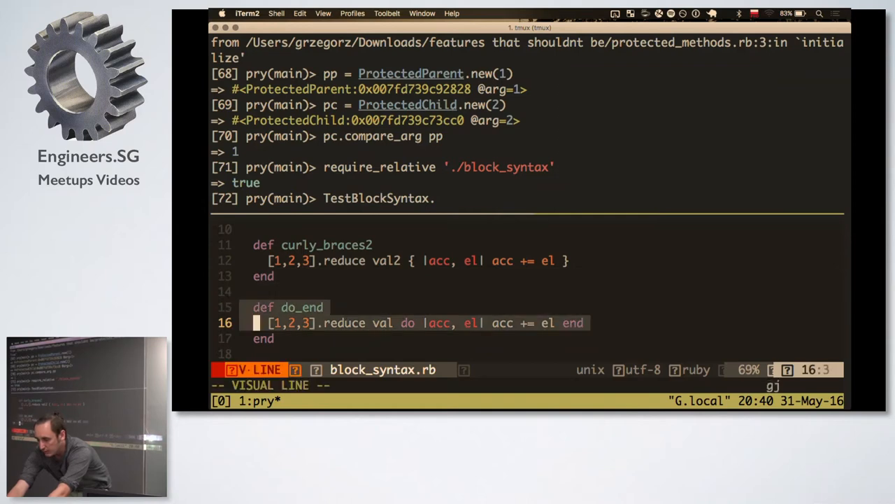
{"action": "key", "text": "Escape"}
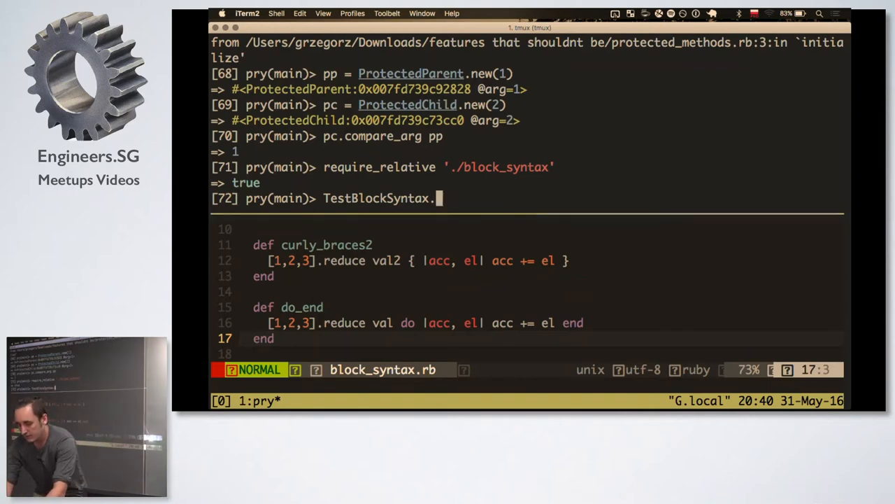
{"action": "type", "text": "curly_braces"}
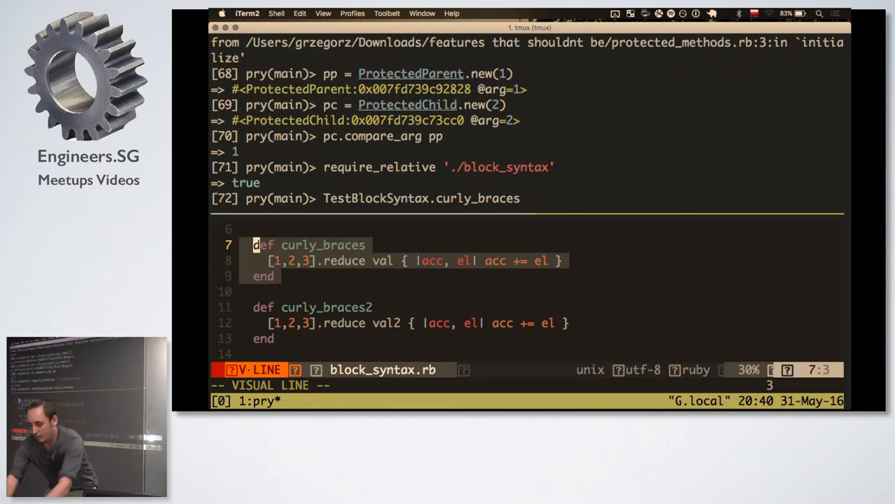
Run curly_braces (TypeError: 0 is not a symbol), then try and revert parentheses in vim
{"action": "key", "text": "Return"}
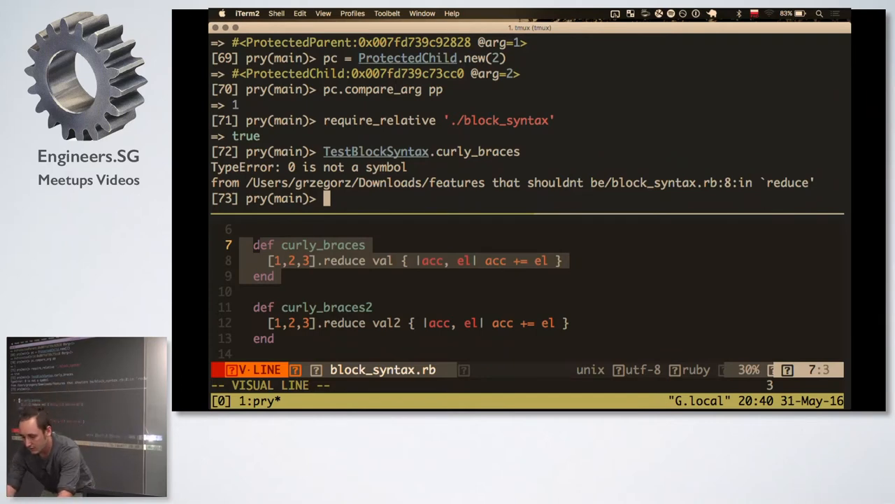
{"action": "key", "text": "Escape"}
{"action": "type", "text": "("}
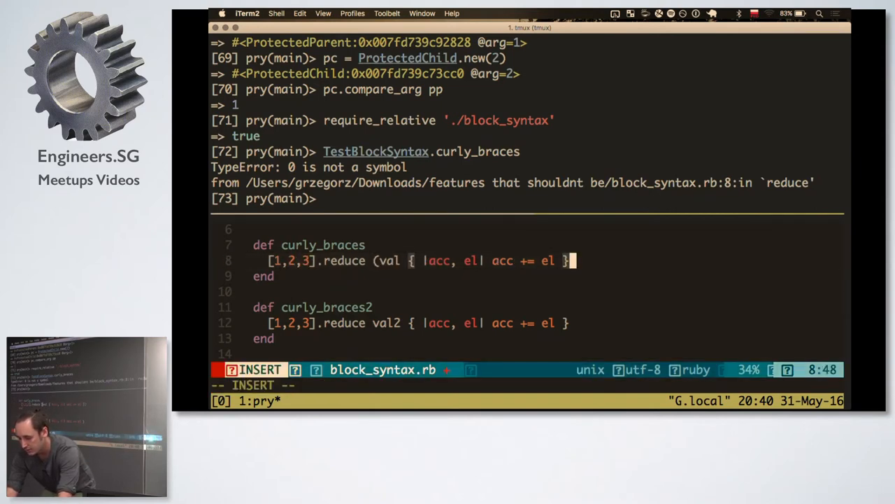
{"action": "key", "text": "Escape"}
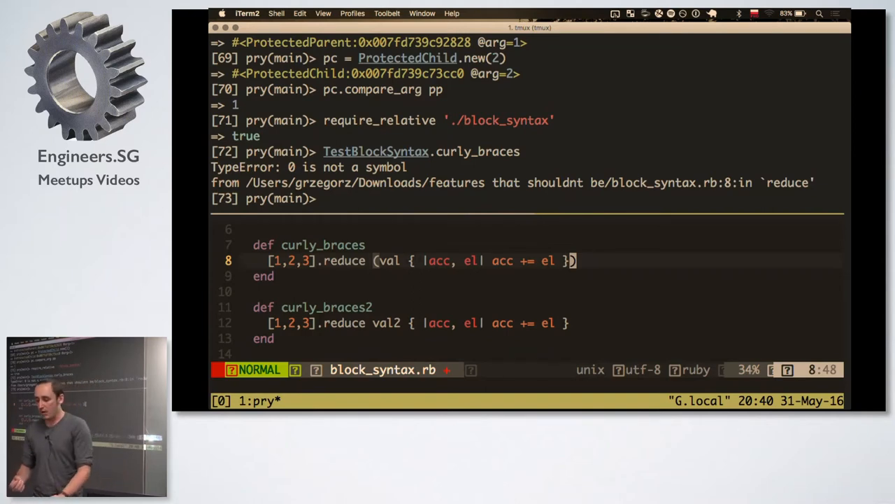
{"action": "key", "text": "x"}
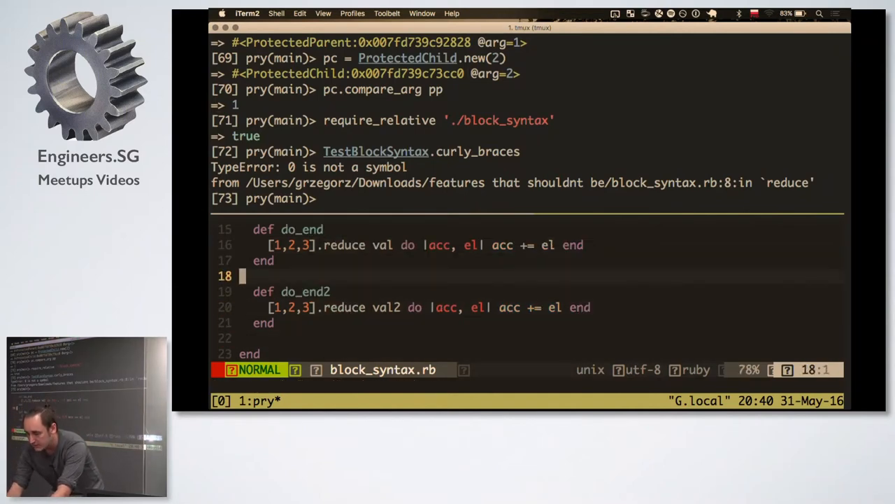
Run TestBlockSyntax.do_end in pry, returning 6
{"action": "type", "text": "TestBlockSyntax.curly_brac"}
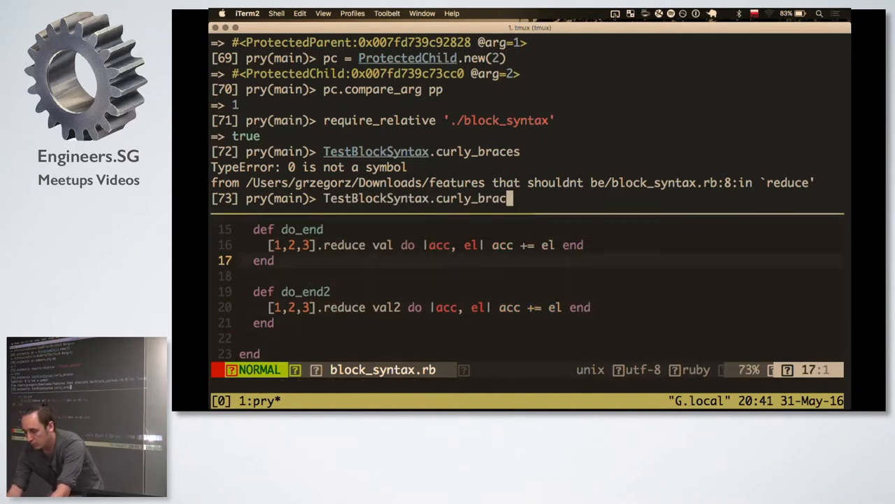
{"action": "type", "text": "do_end"}
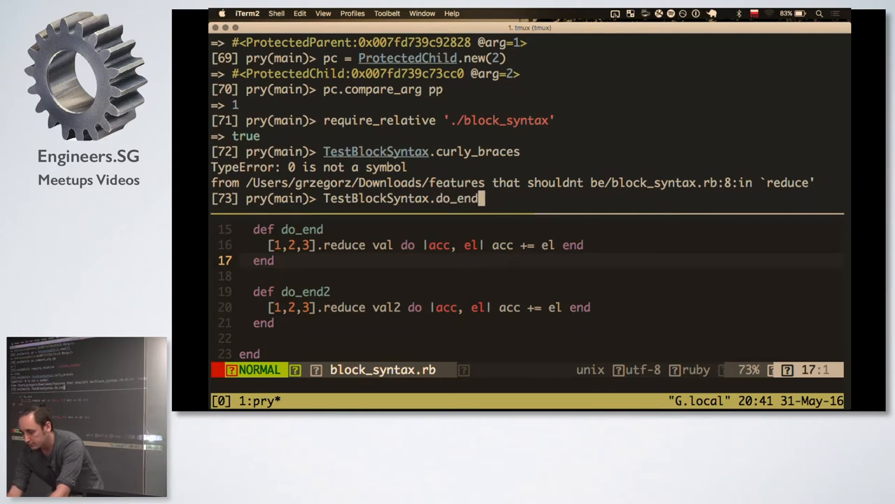
{"action": "key", "text": "Return"}
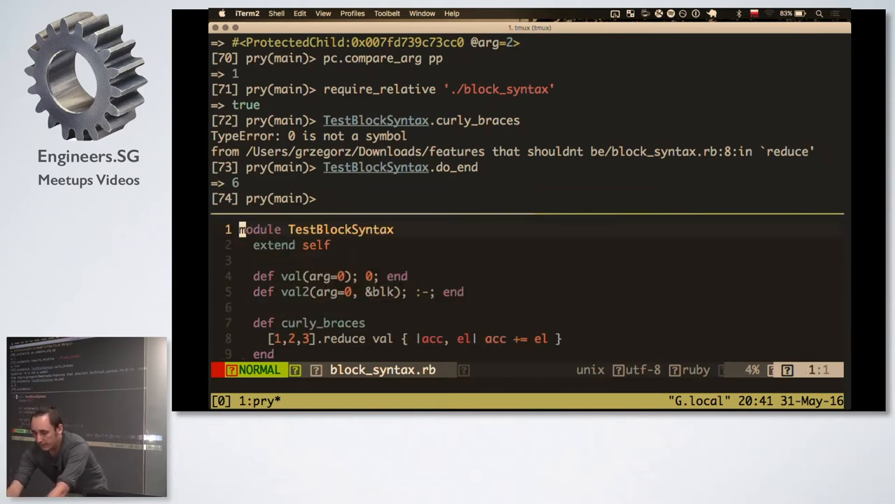
Run TestBlockSyntax.do_end2 in pry
{"action": "scroll", "scroll_direction": "down", "scroll_amount": 3}
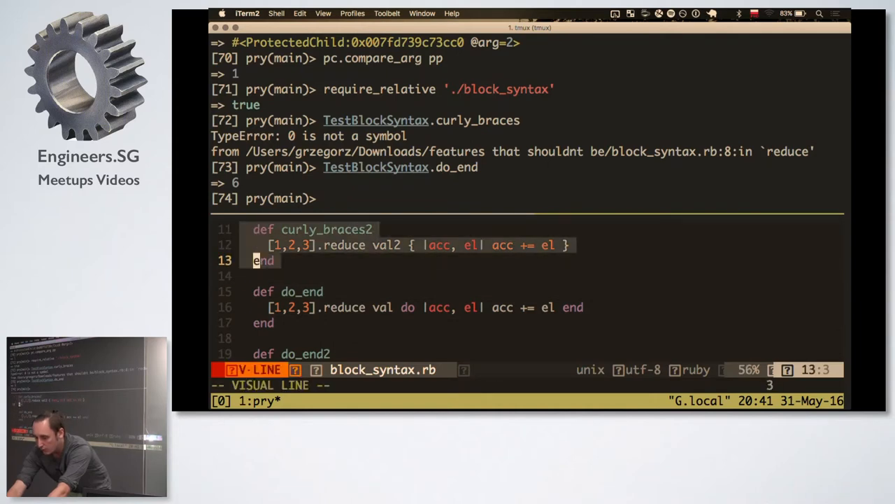
{"action": "key", "text": "Escape"}
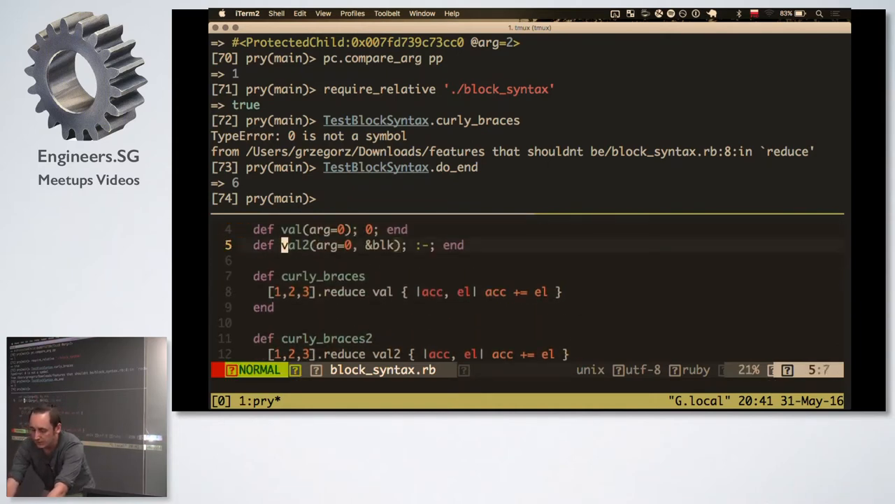
{"action": "type", "text": "TestBlockSyntax.do_en"}
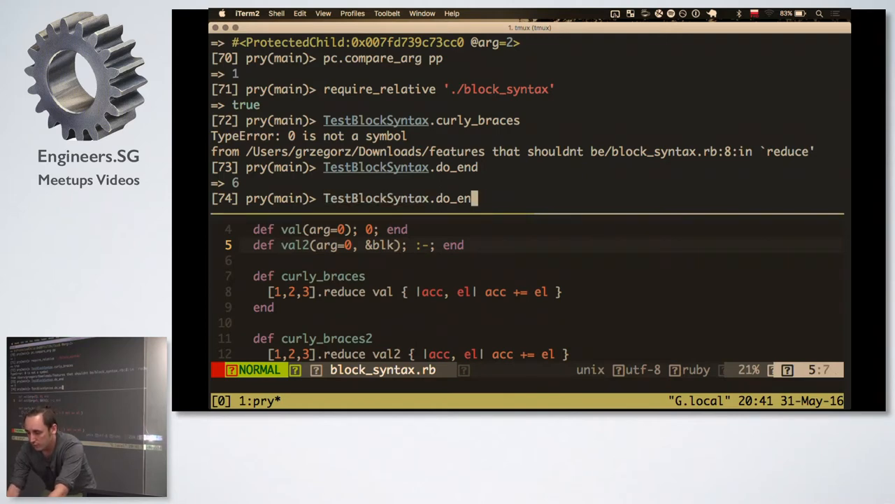
{"action": "key", "text": "Return"}
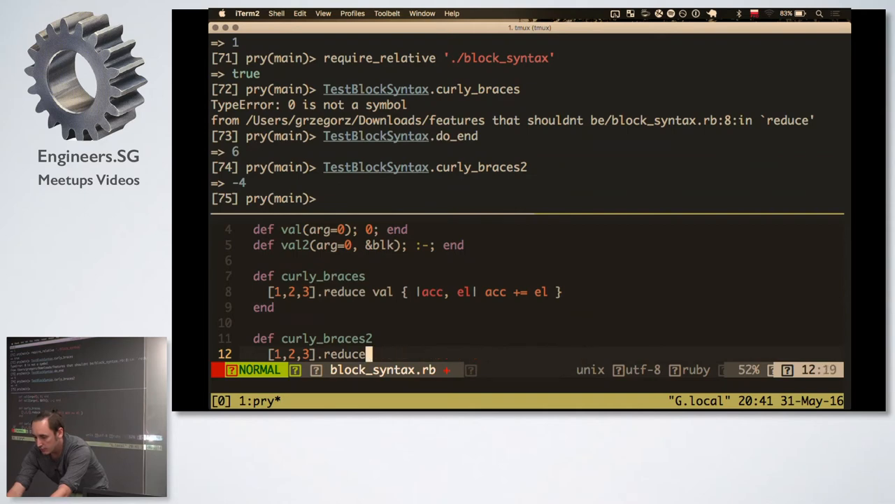
Restore line 12 to val2 { |acc, el| acc += el } and rerun TestBlockSyntax.do_end2, which raises NoMethodError
{"action": "type", "text": ":-"}
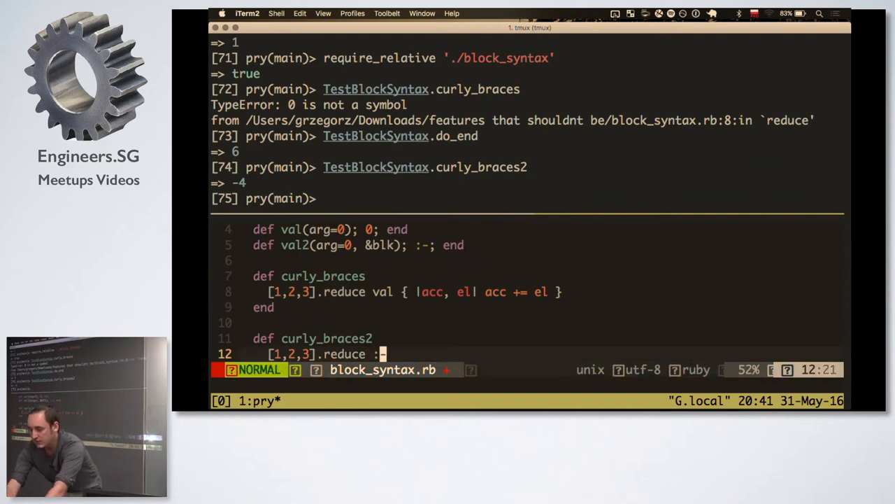
{"action": "scroll", "scroll_direction": "down", "scroll_amount": 3}
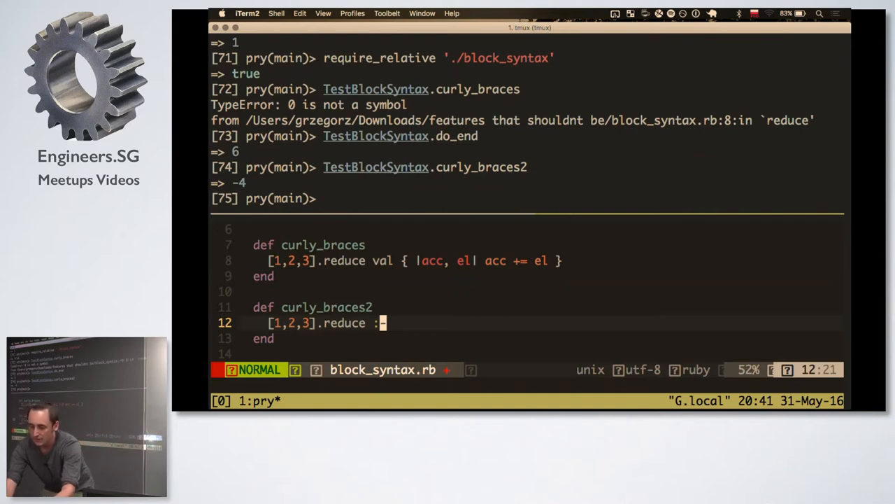
{"action": "key", "text": "backspace"}
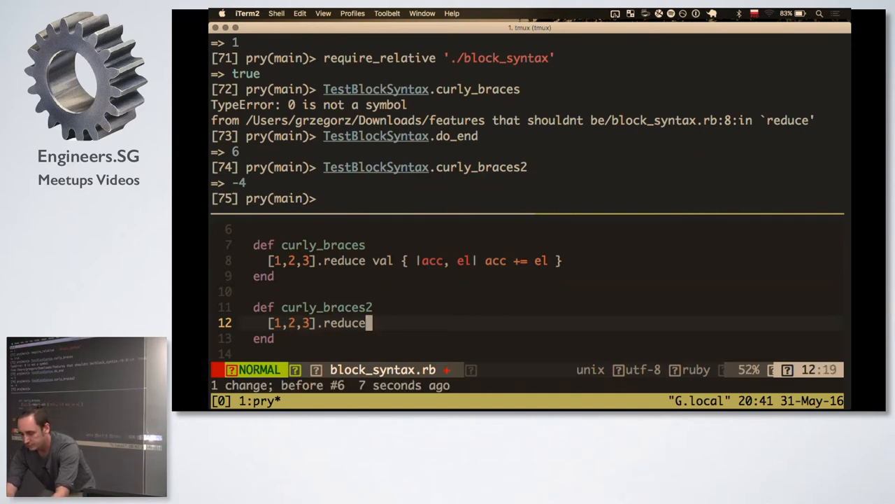
{"action": "type", "text": "val2 { |acc, el| acc += el }"}
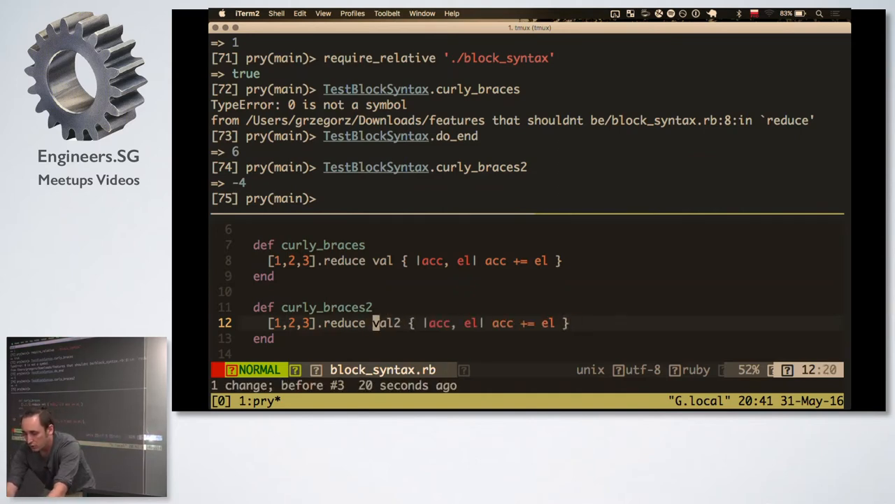
{"action": "scroll", "scroll_direction": "down", "scroll_amount": 3}
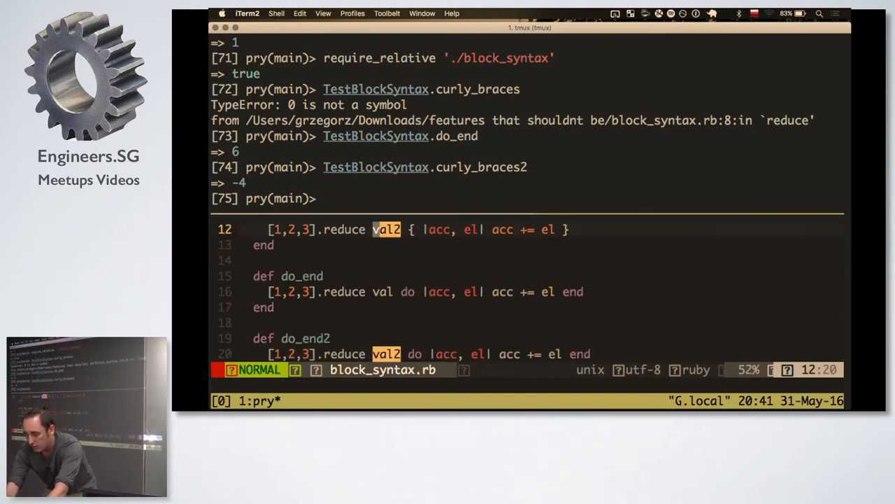
{"action": "type", "text": "TestBlockSyntax.do_en"}
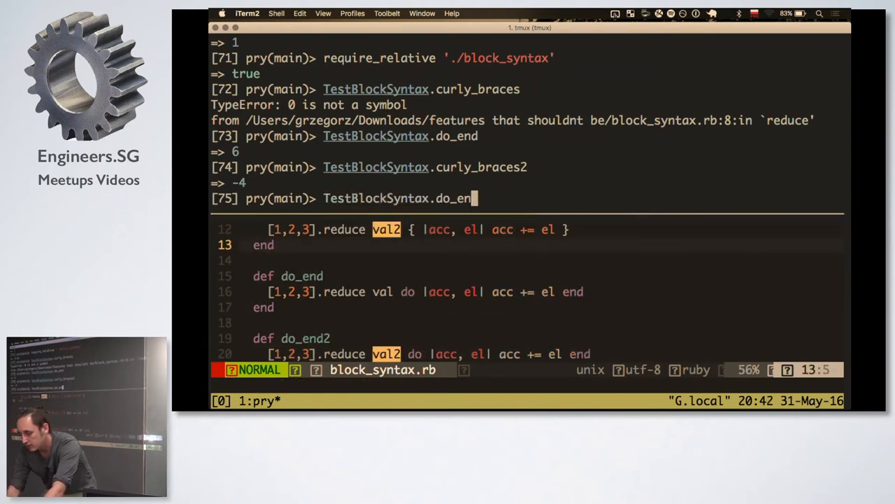
{"action": "key", "text": "Return"}
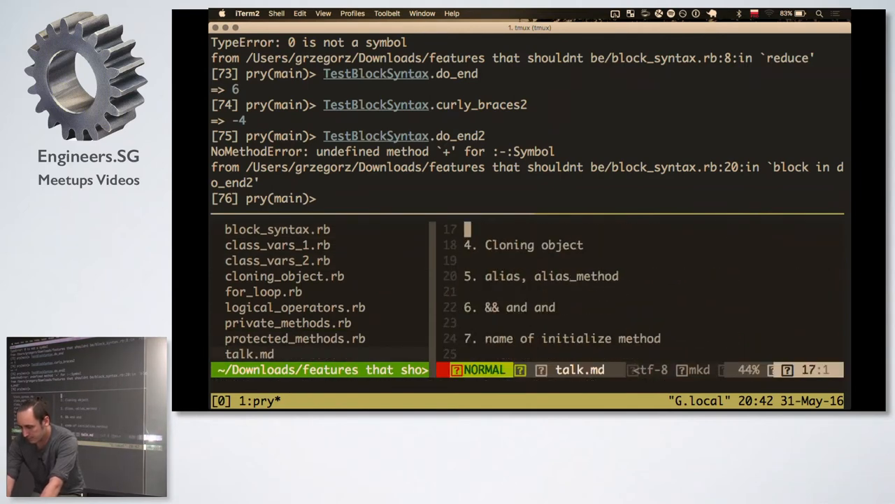
Quit vim's editor and file tree so pry shows a cleared prompt 76
{"action": "scroll", "scroll_direction": "down", "scroll_amount": 3}
{"action": "type", "text": ":q"}
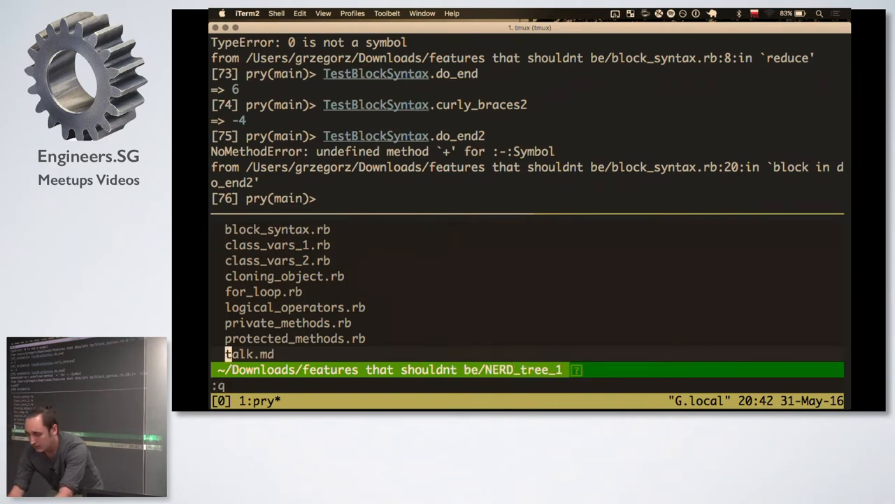
{"action": "key", "text": "Return"}
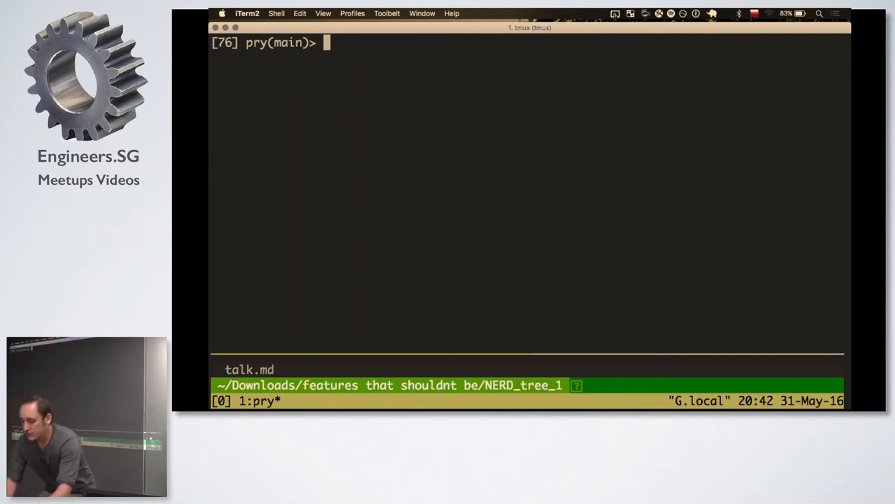
Evaluate "str".sub("s", "z") in pry to get a new string
{"action": "type", "text": "\"str\""}
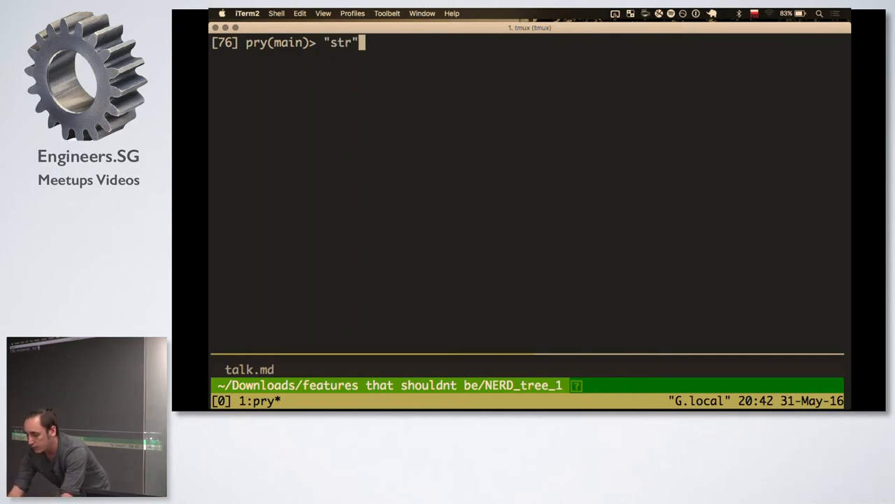
{"action": "type", "text": ".sub("}
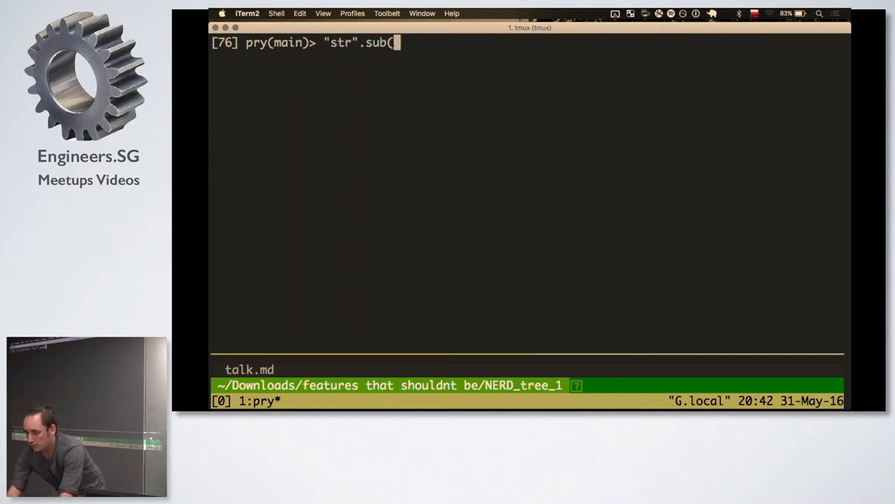
{"action": "type", "text": "\"s\", \""}
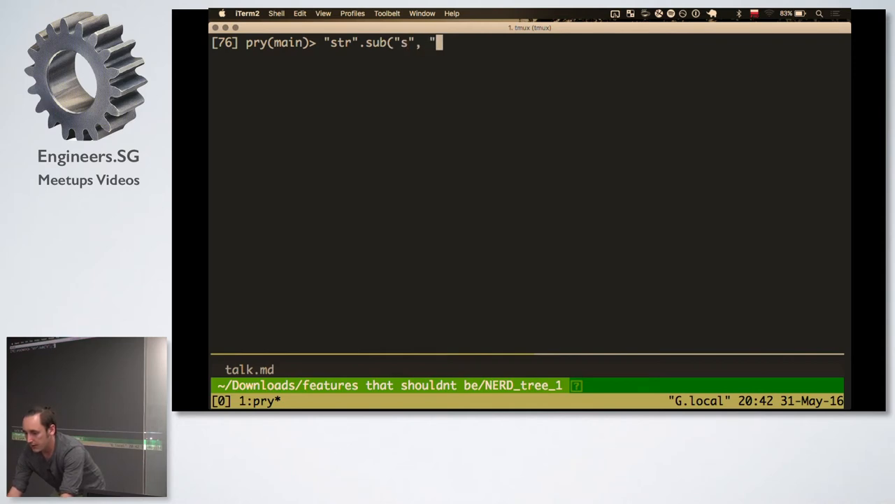
{"action": "key", "text": "Return"}
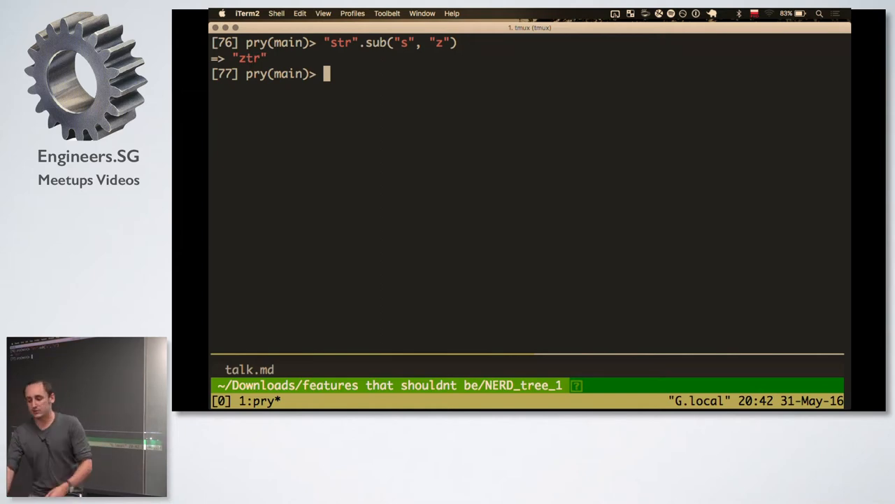
Set str = "str" and run str.sub! "s", "z" twice; the repeat returns nil
{"action": "type", "text": "str ="}
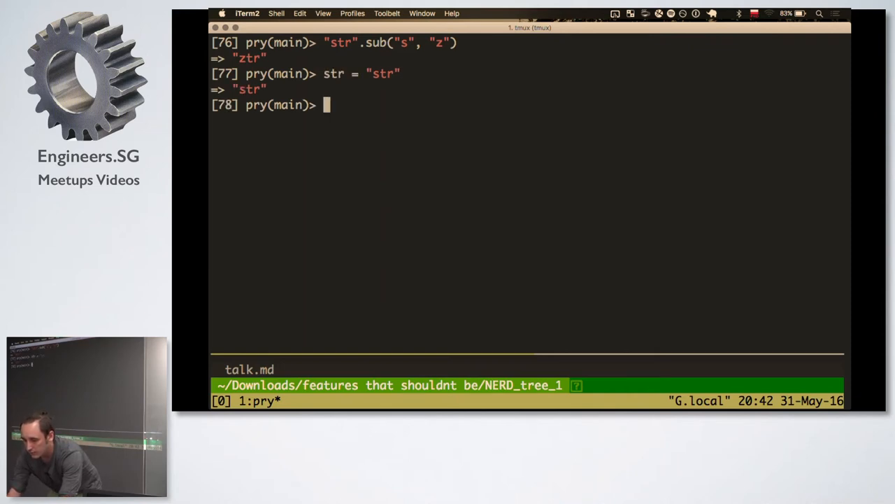
{"action": "type", "text": "\"str\".sub(\"s\", \"z\")"}
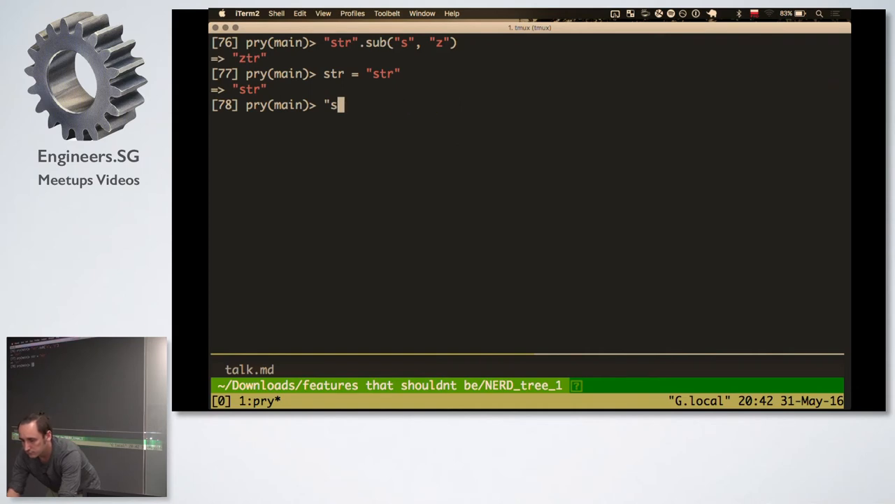
{"action": "type", "text": "tr.sub \""}
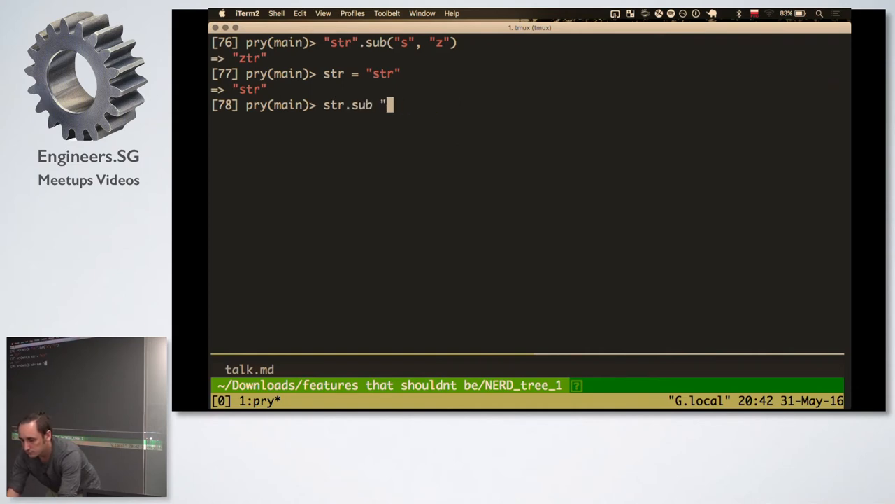
{"action": "type", "text": "s\", \"z\""}
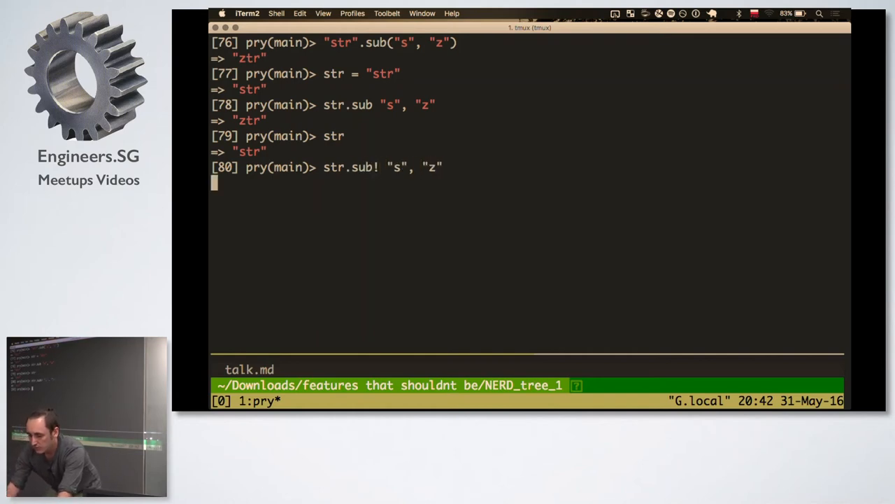
{"action": "key", "text": "Return"}
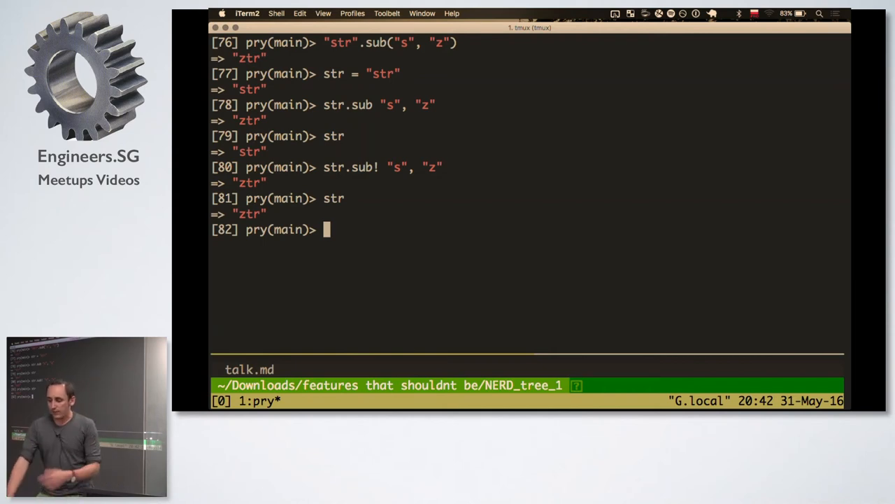
{"action": "type", "text": "str.sub! \"s\", \"z\""}
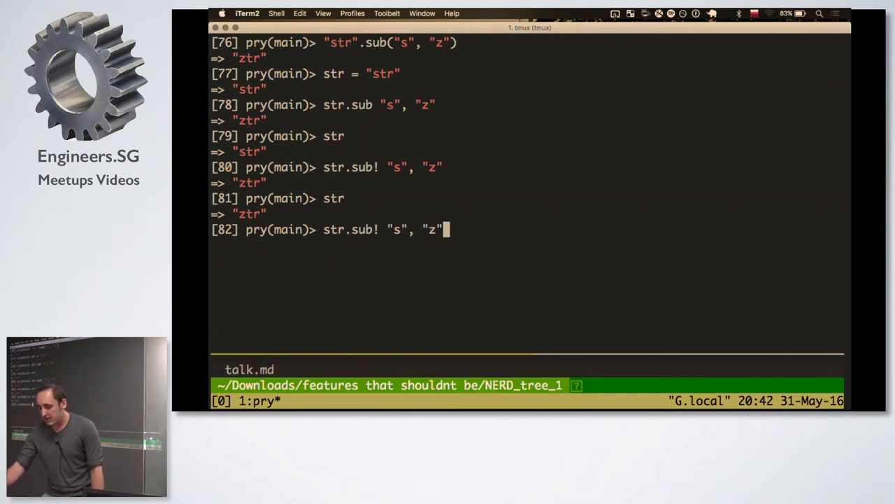
{"action": "key", "text": "Return"}
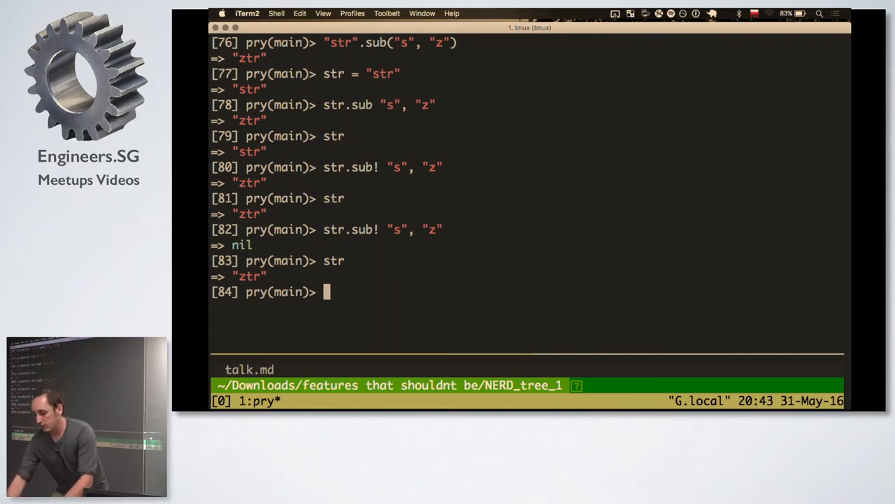
Start typing an if expression around str.sub! "s", "z" returning 0 else 1
{"action": "type", "text": "str.sub! \"s\", \"z\""}
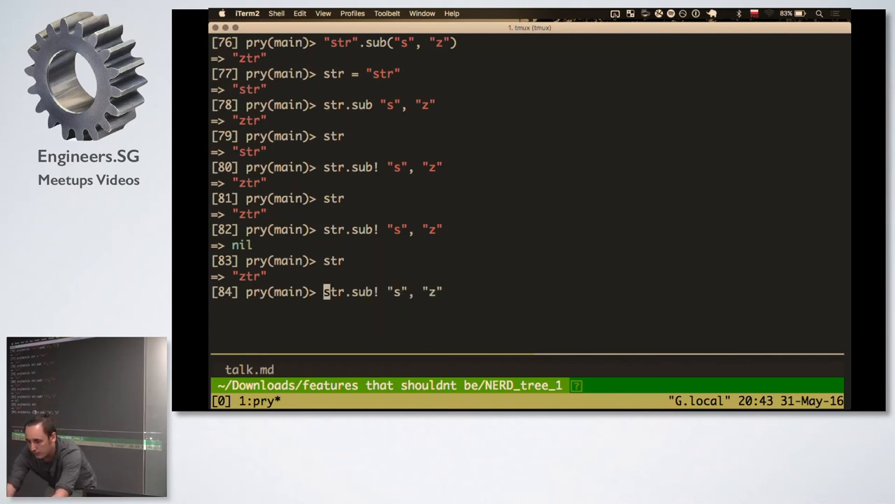
{"action": "type", "text": "if ("}
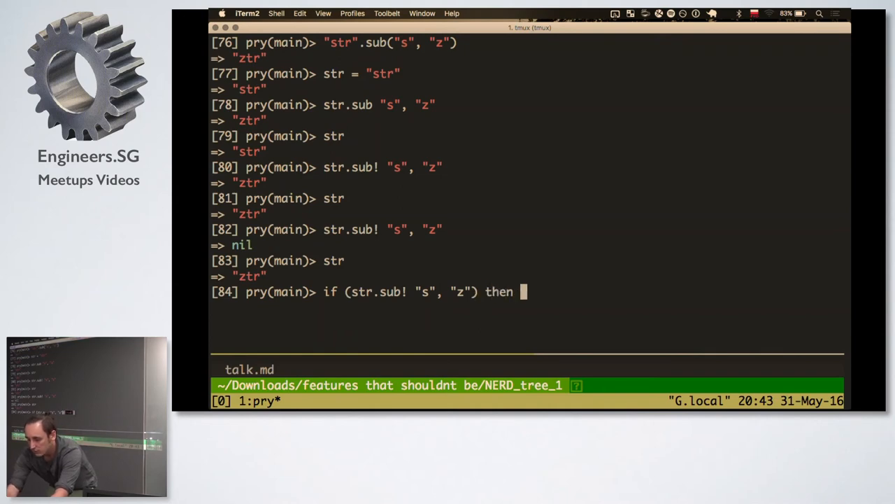
{"action": "type", "text": "0 else 1"}
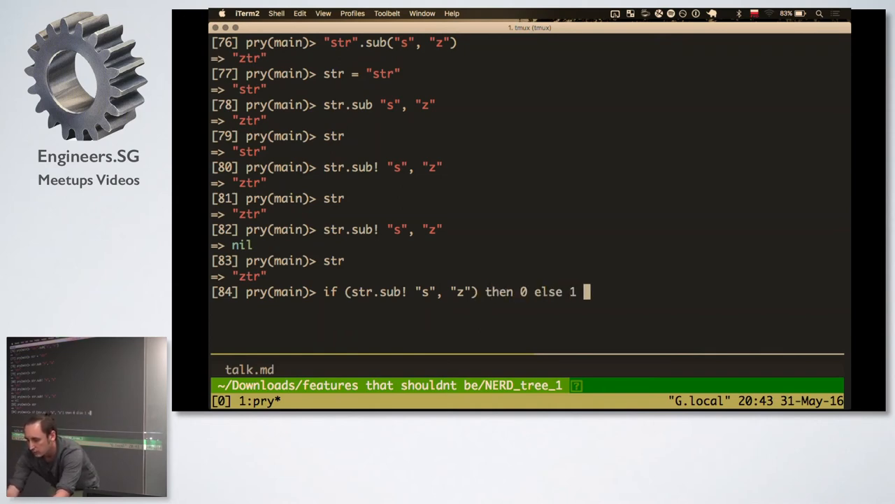